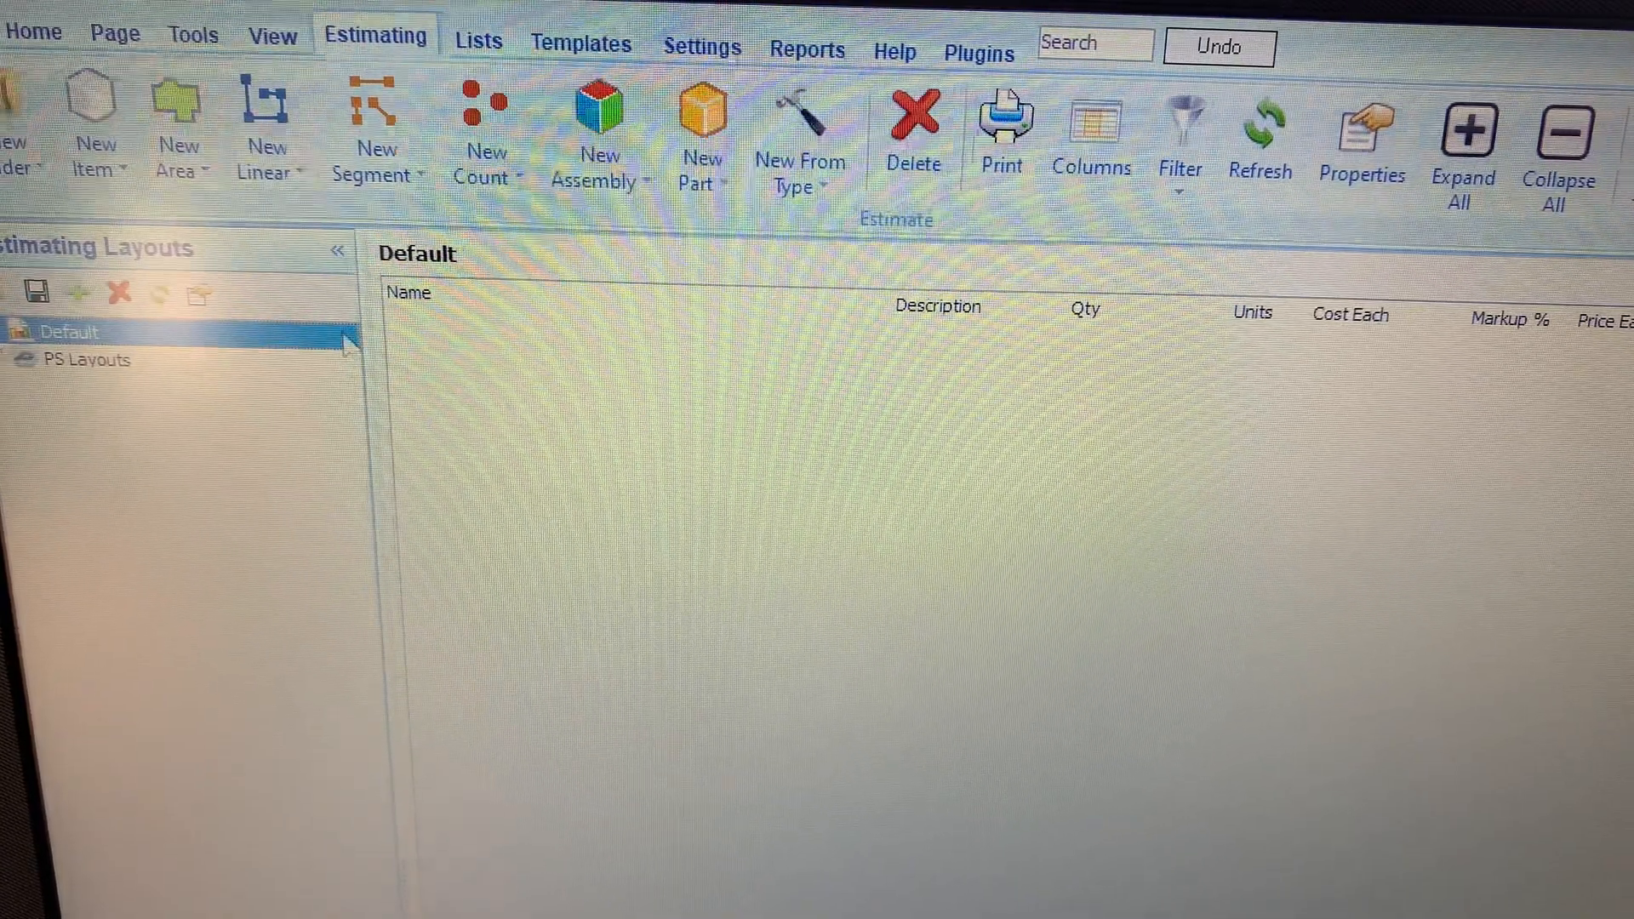
mouse_move(313, 80)
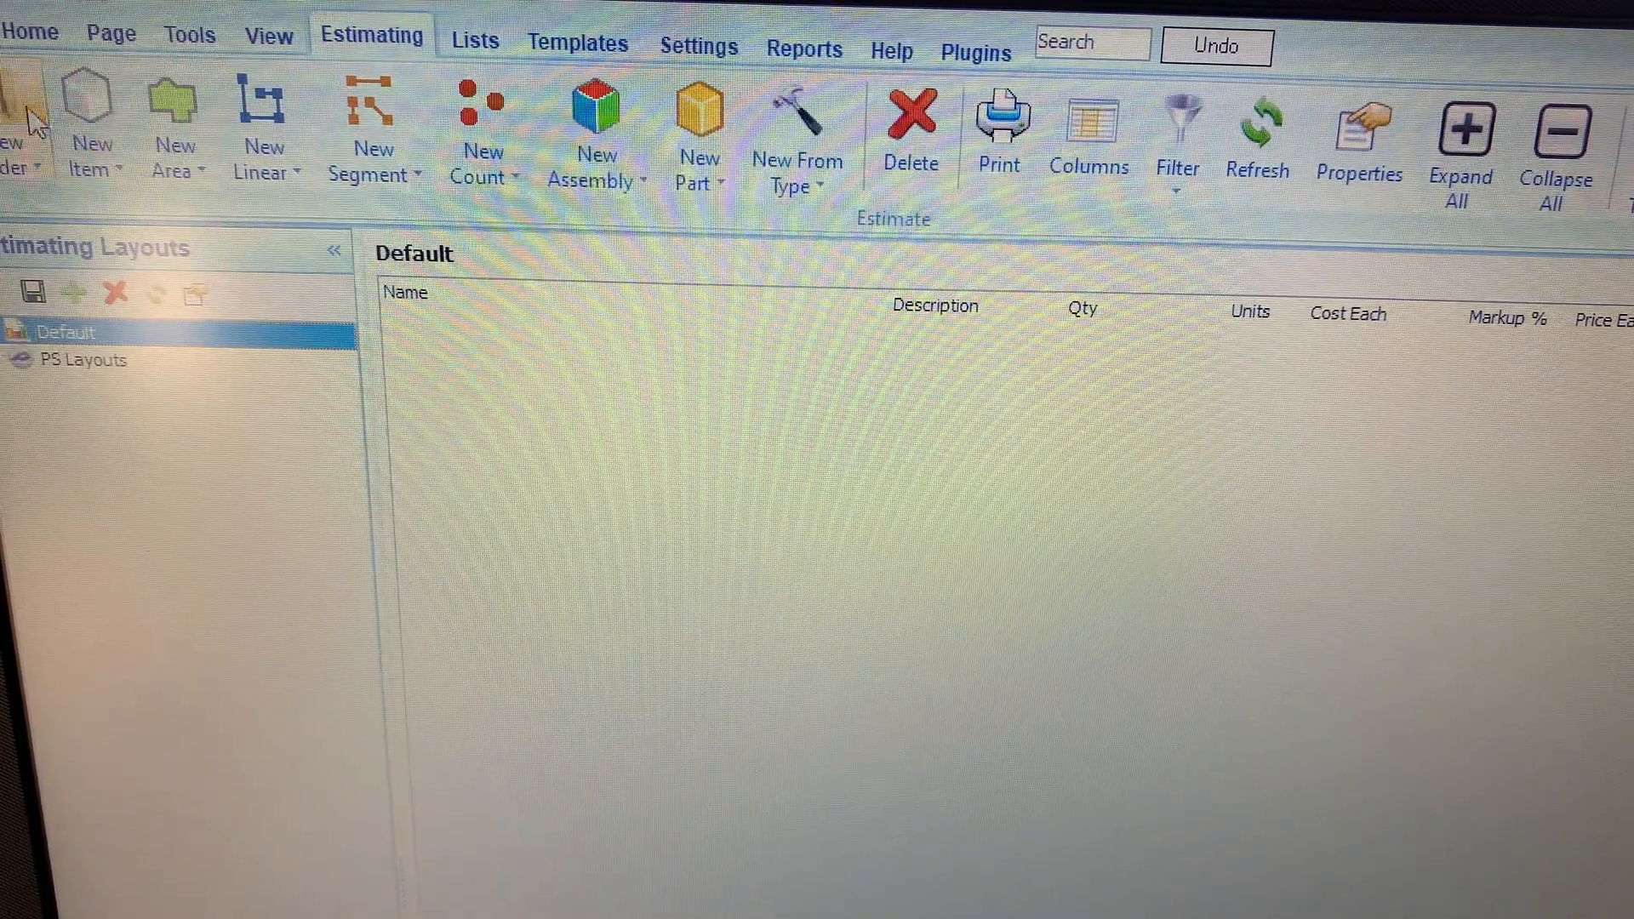
mouse_move(705, 13)
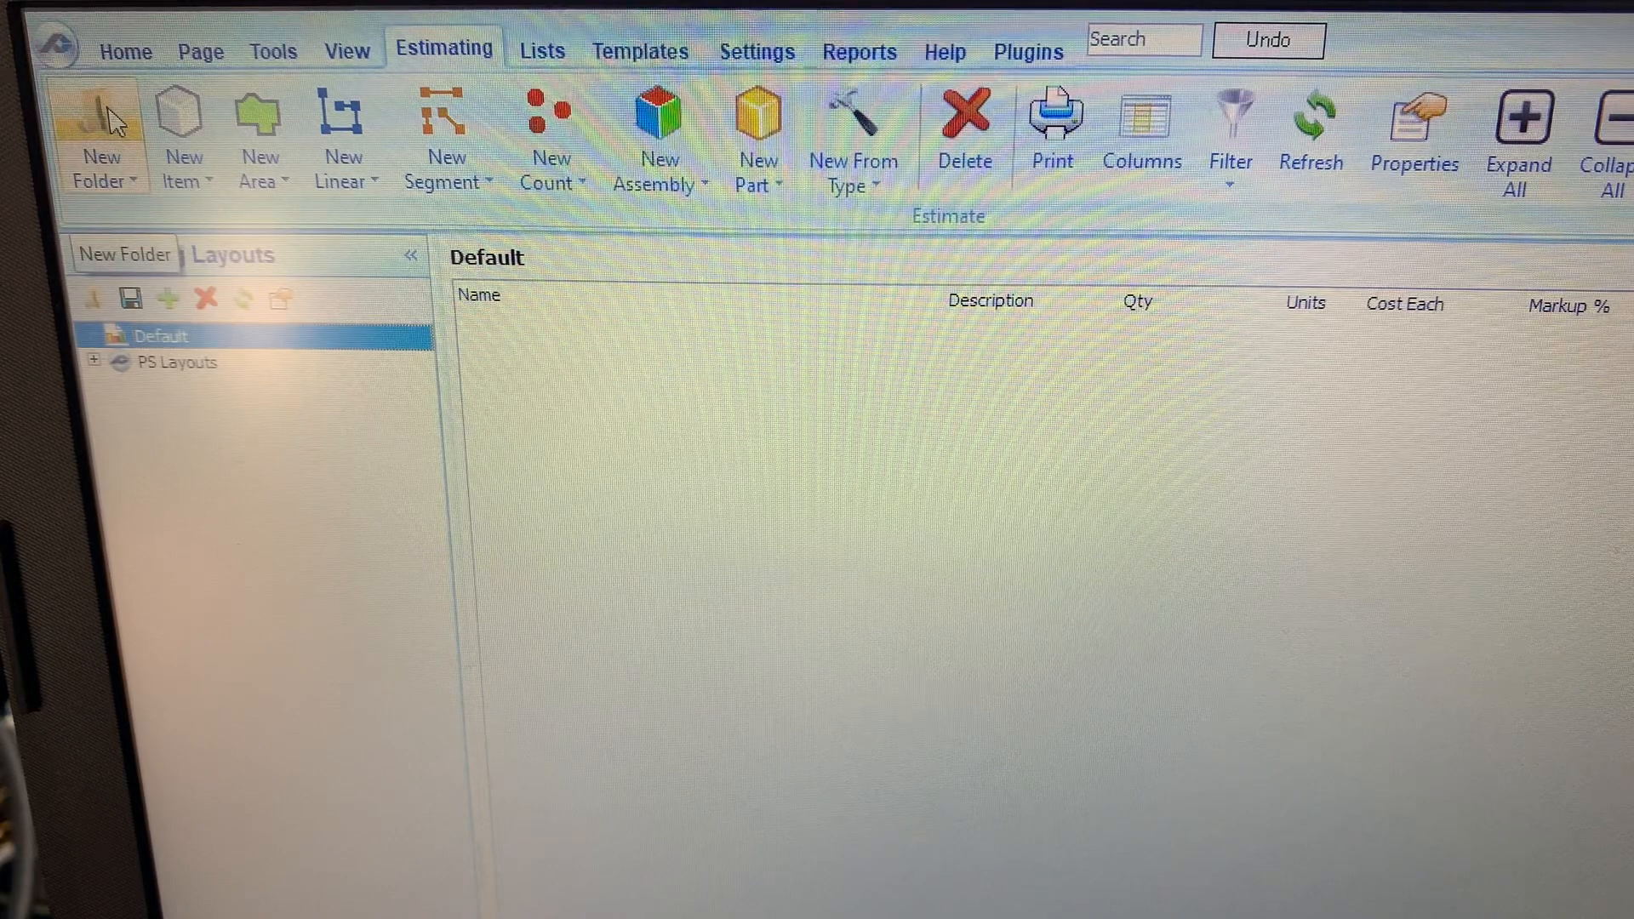
Create a folder named '02 Existing Conditions' and start another new folder
click(101, 125)
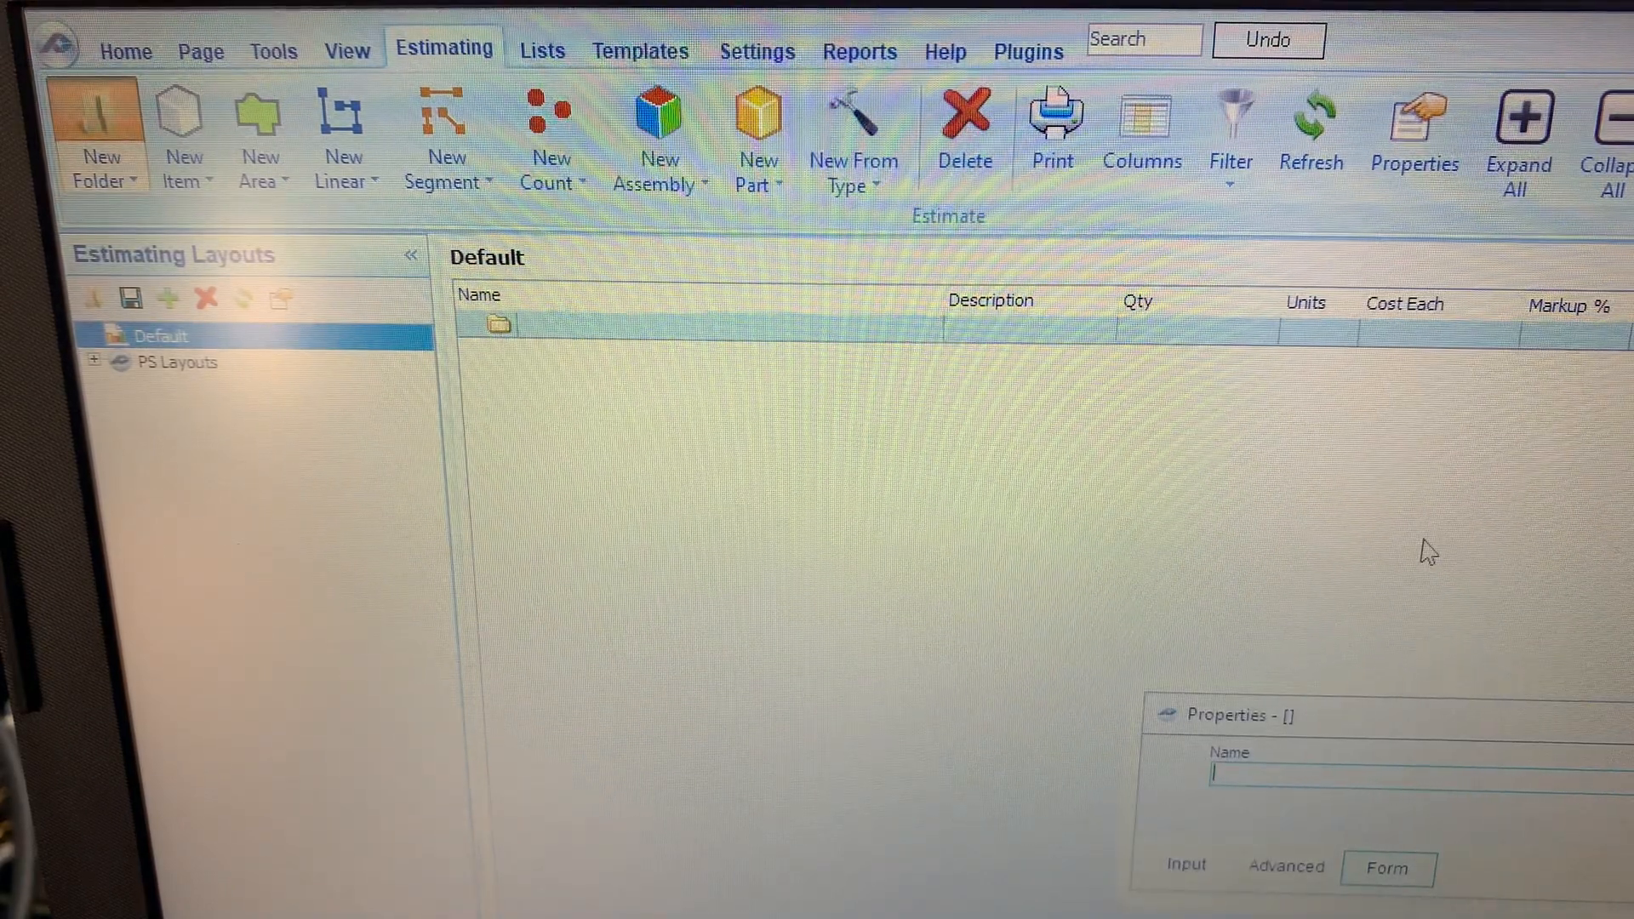
text(02)
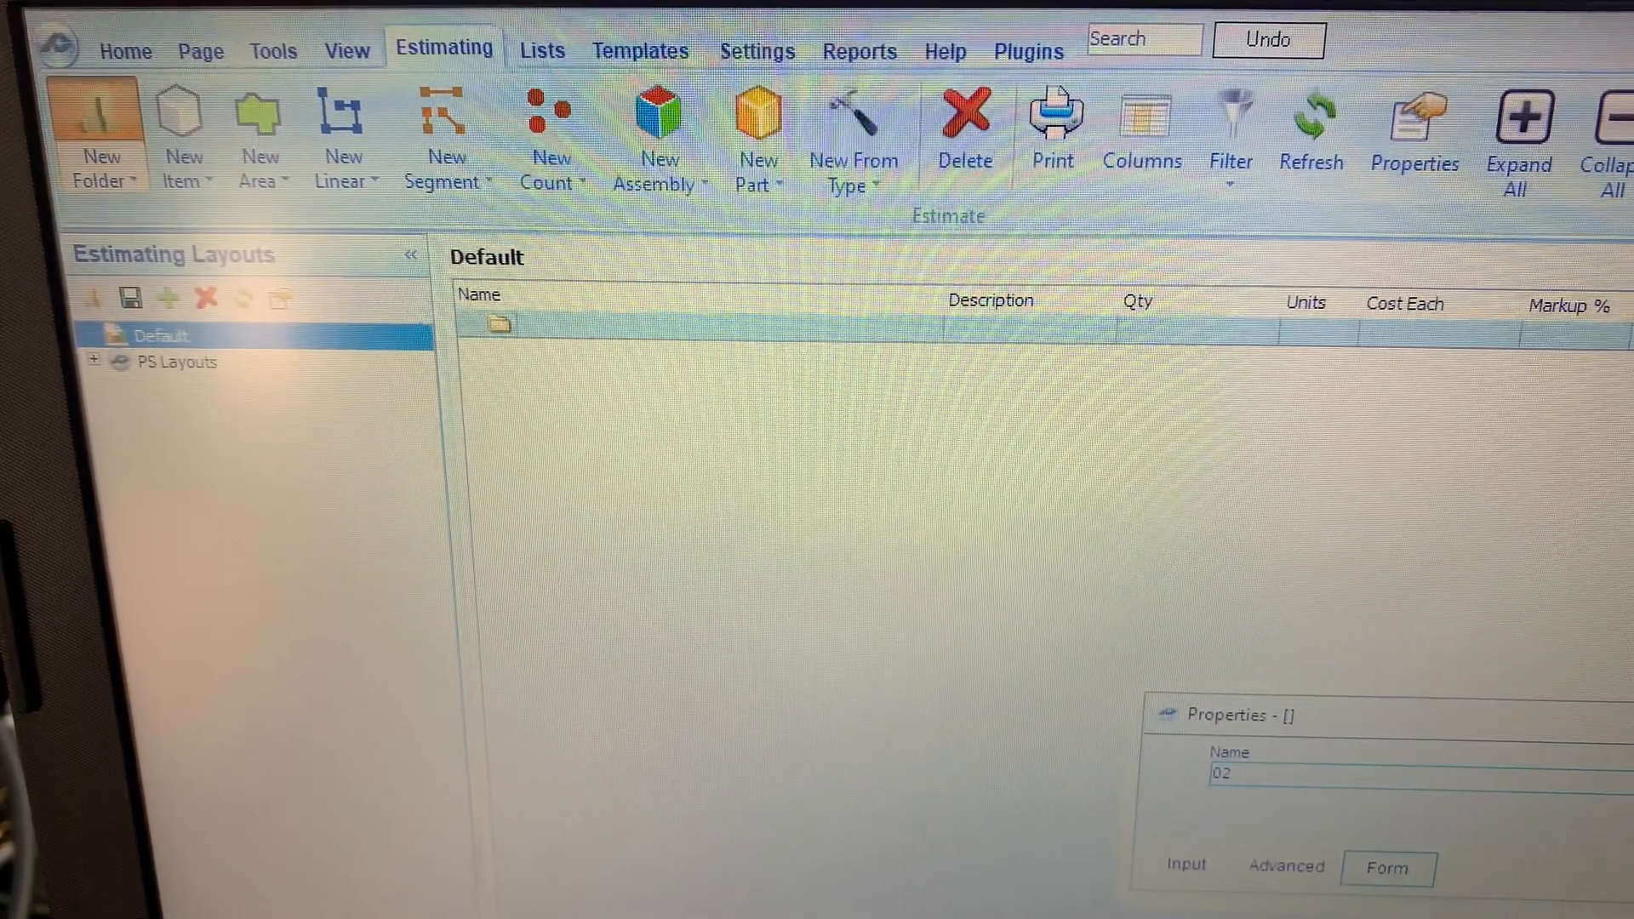
click(1229, 775)
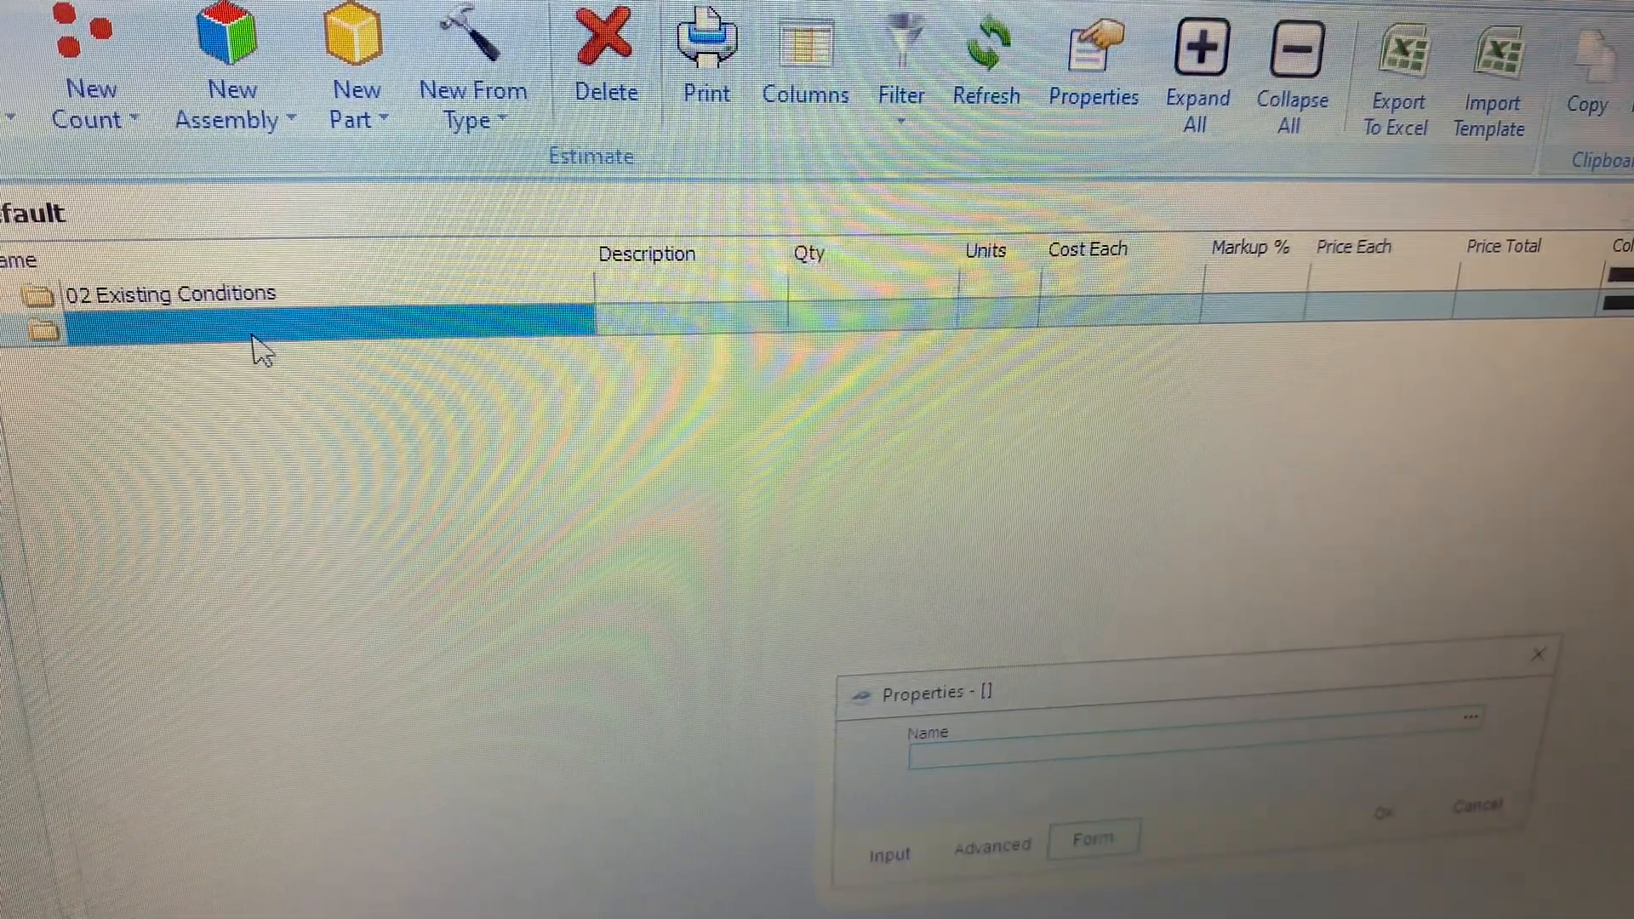
Name the folder '07 Moisture & Heat Protection' and add another folder
text(07 Moisture & Hea)
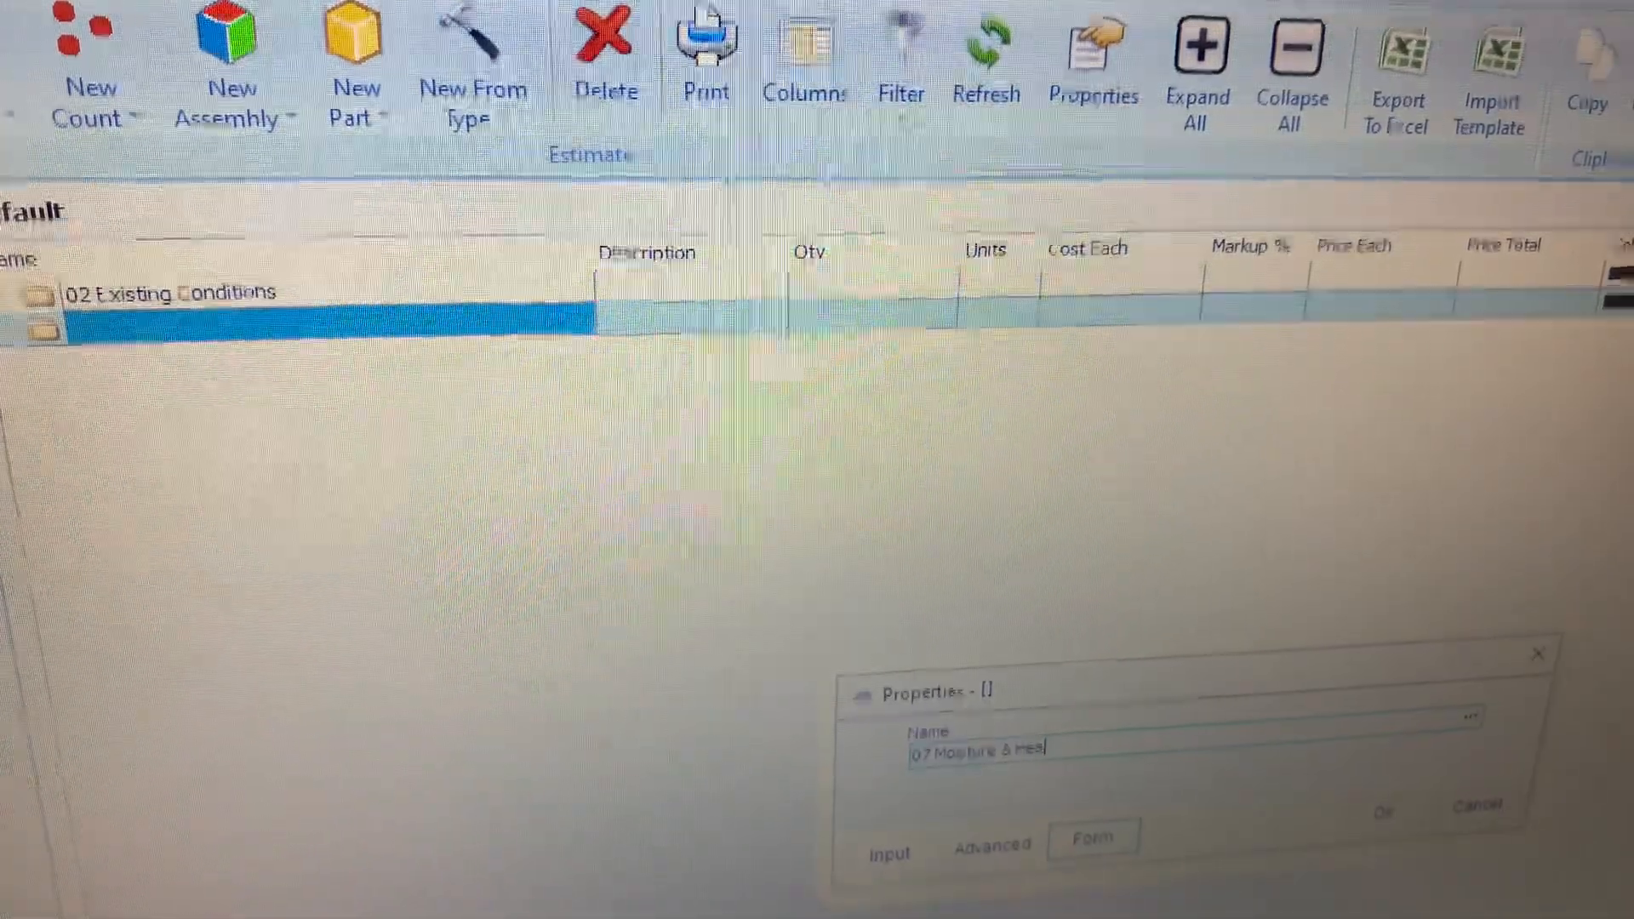
text(POrt)
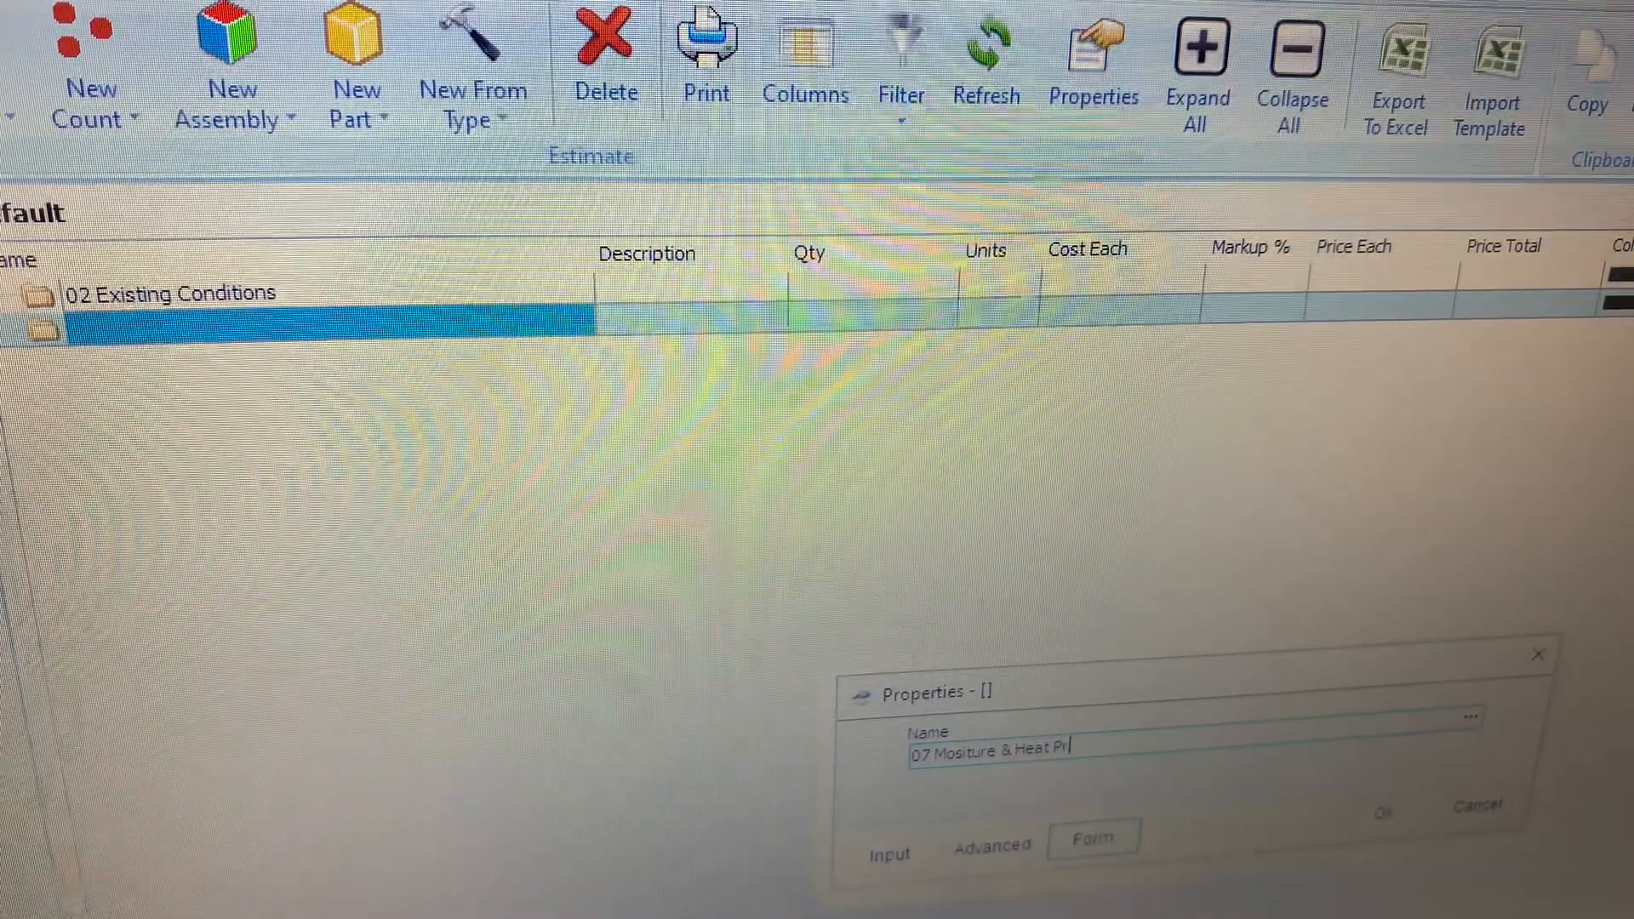
text(otection)
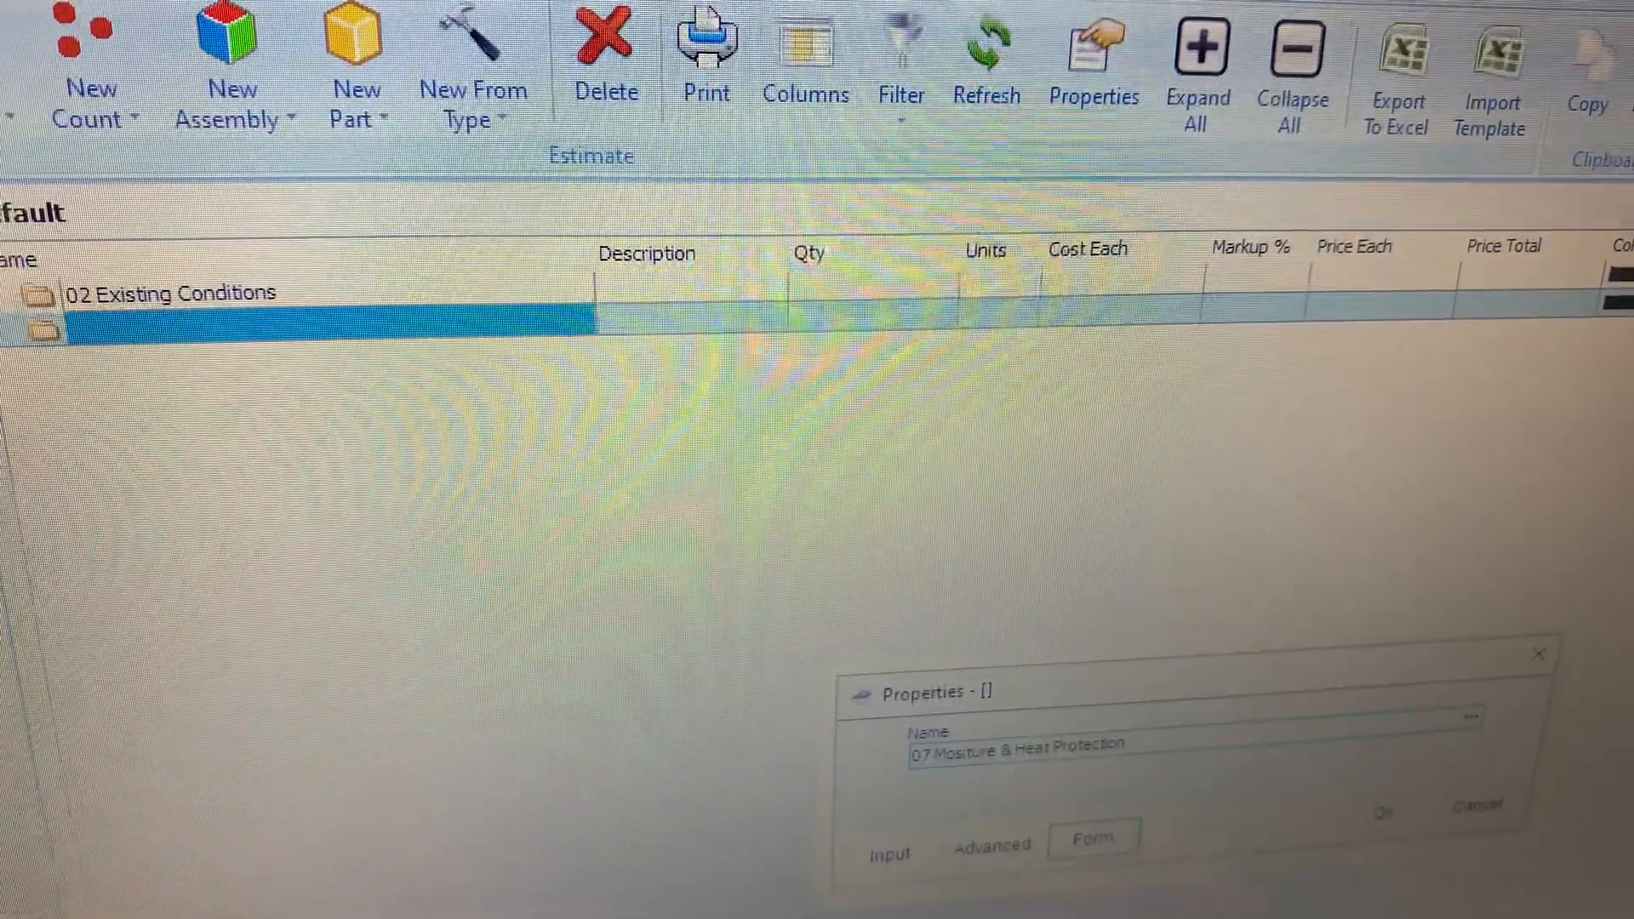
click(1383, 812)
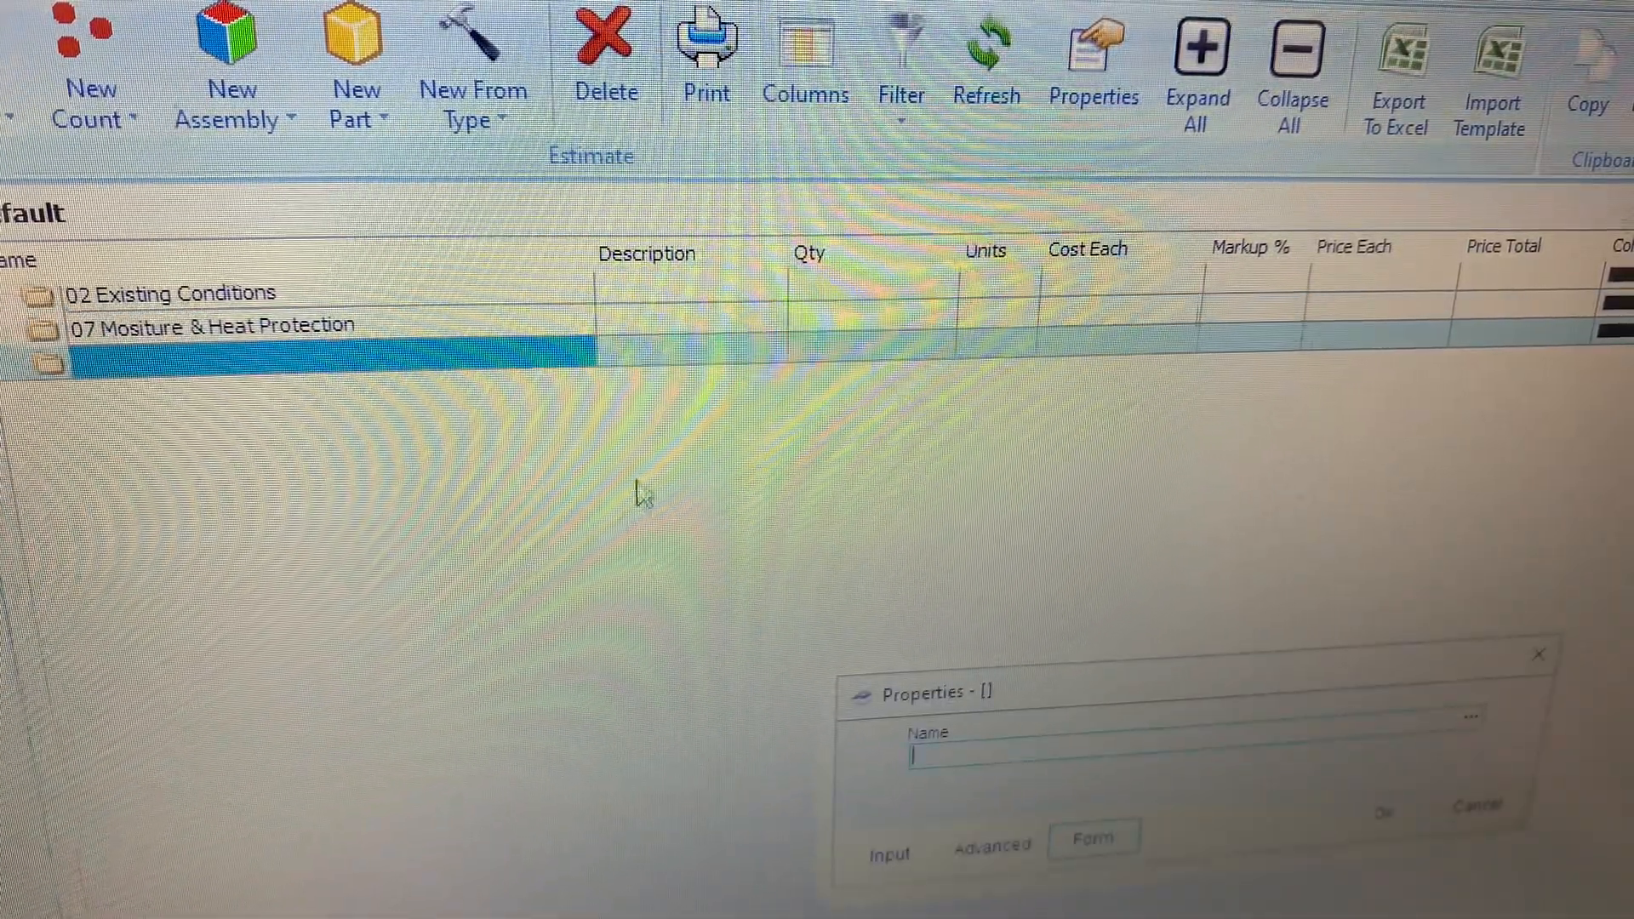
Create folders '08 Openings' and '09 Finishes', fixing the typo in Finishes
text(08)
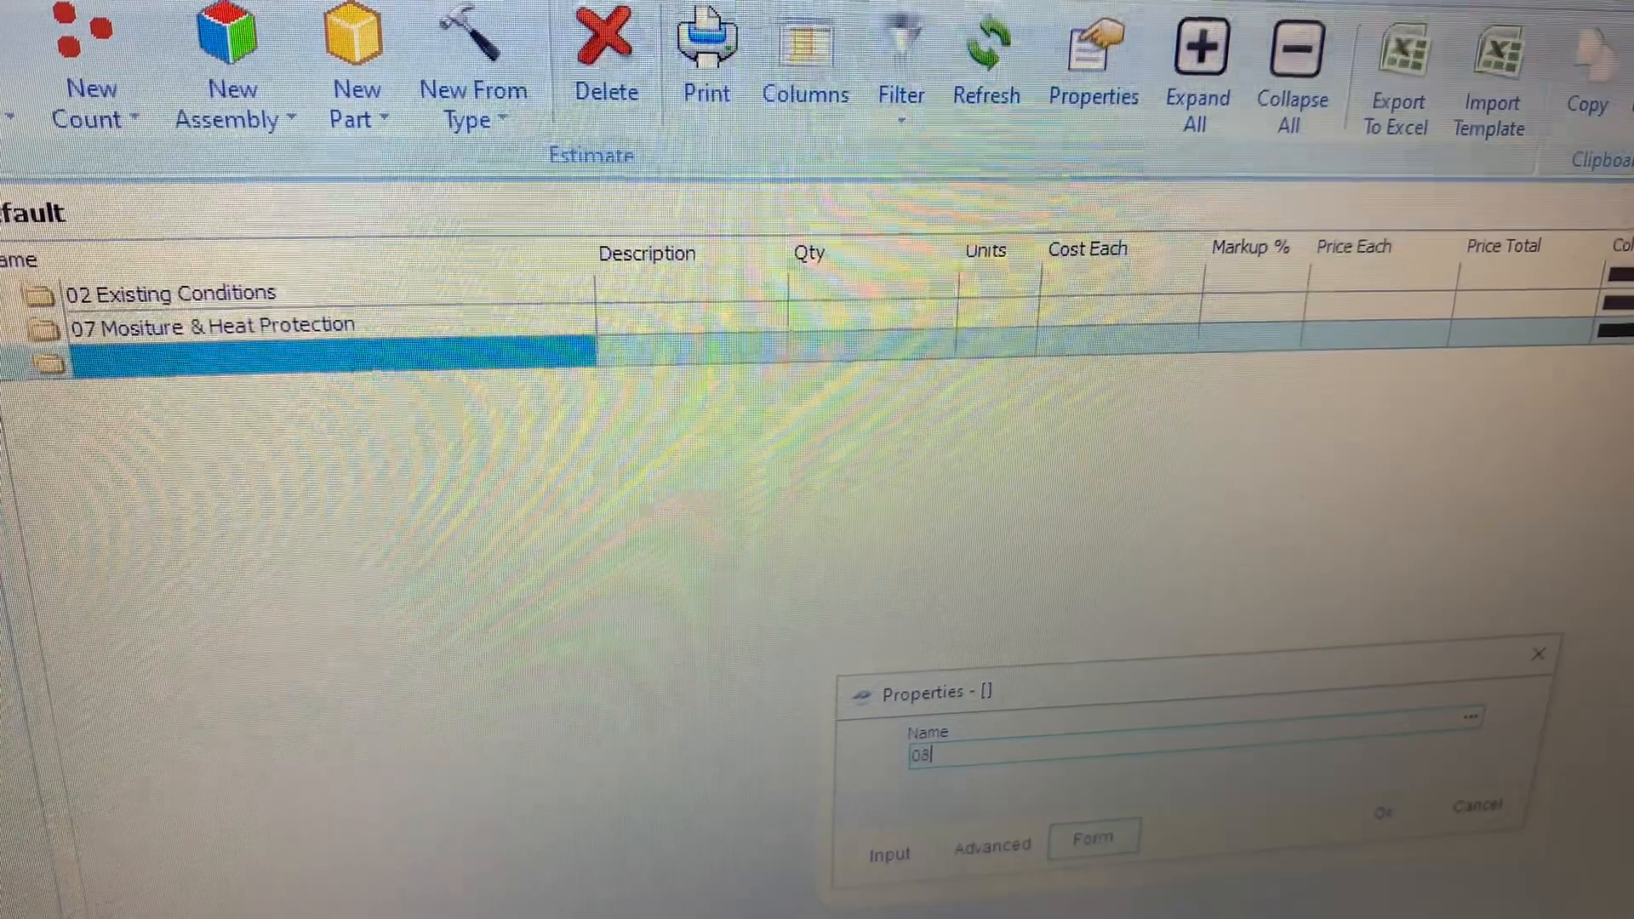
text(Openings)
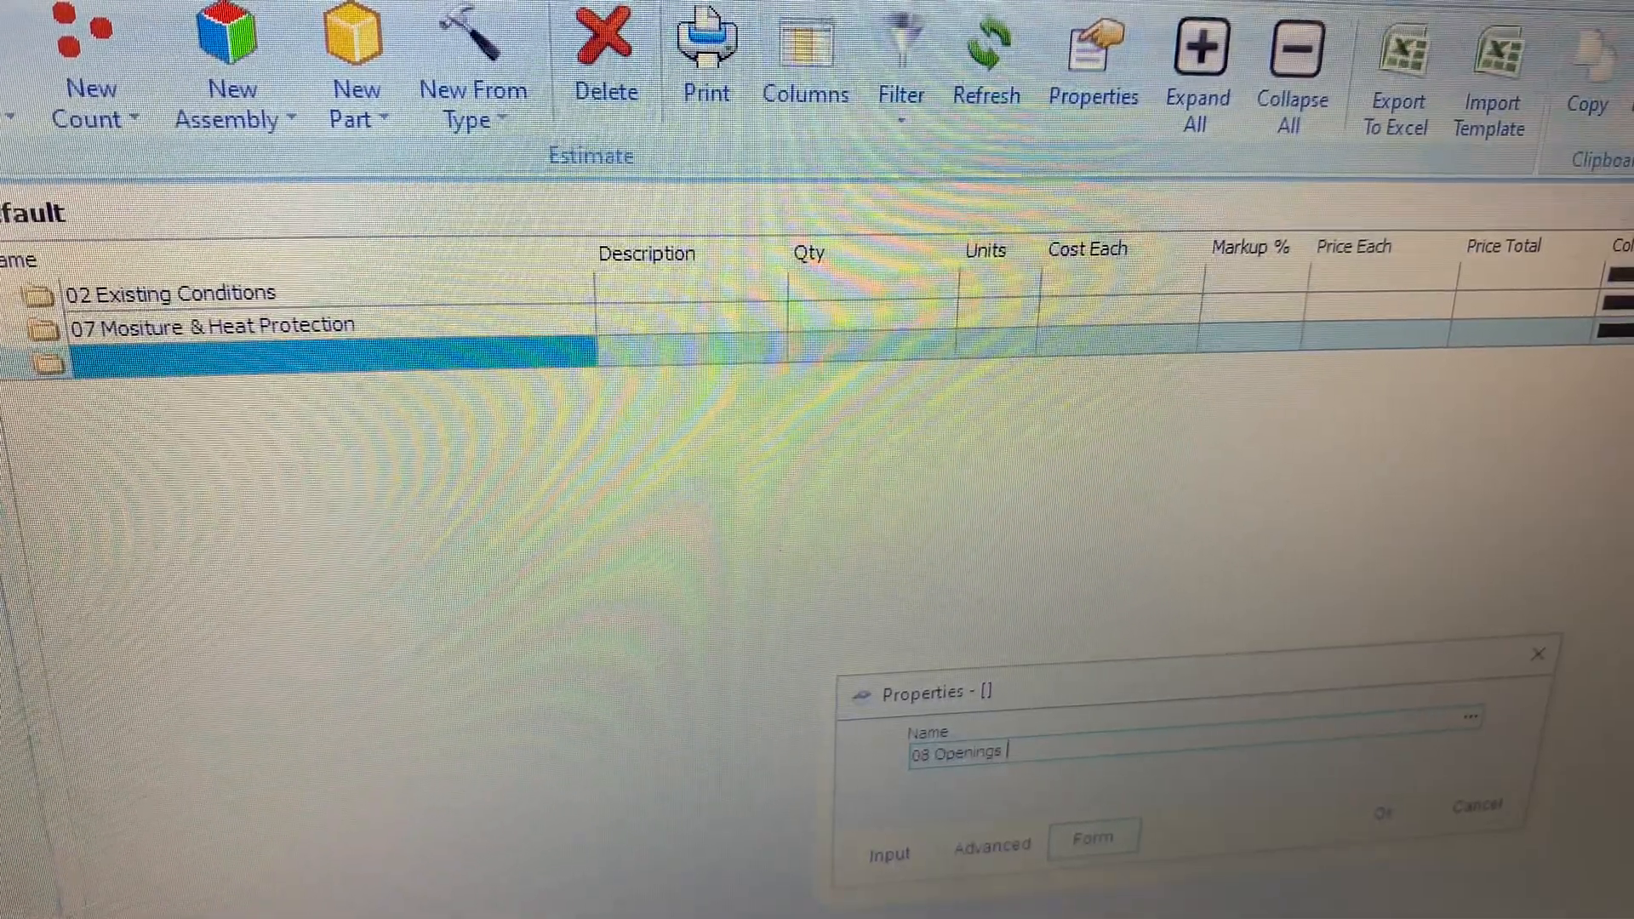
click(1385, 812)
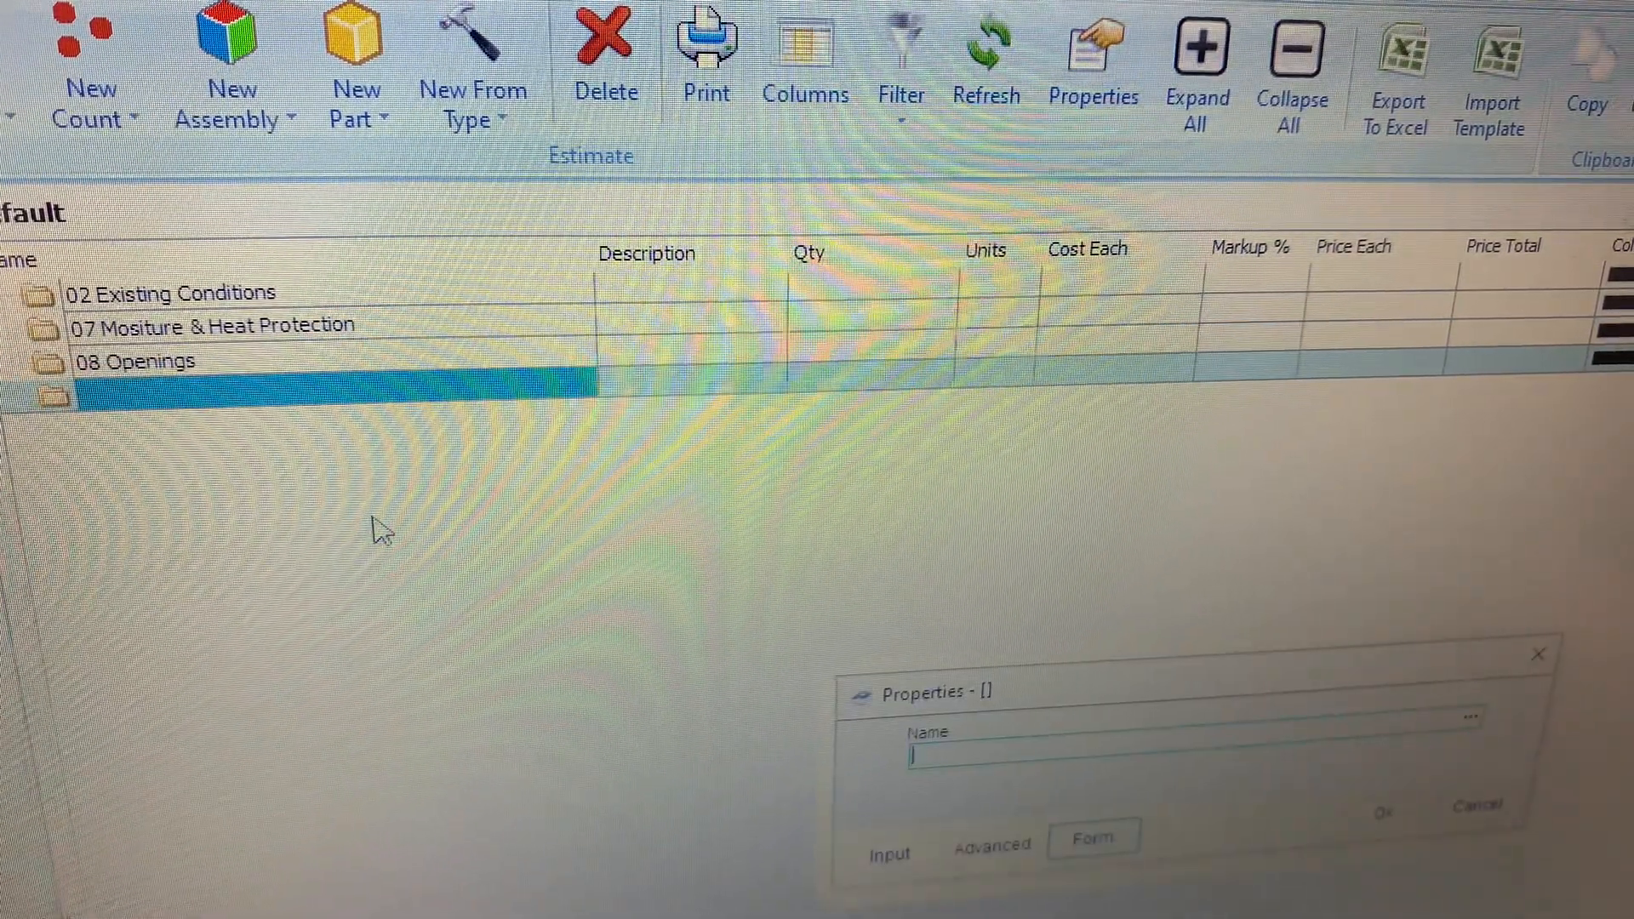
text(09)
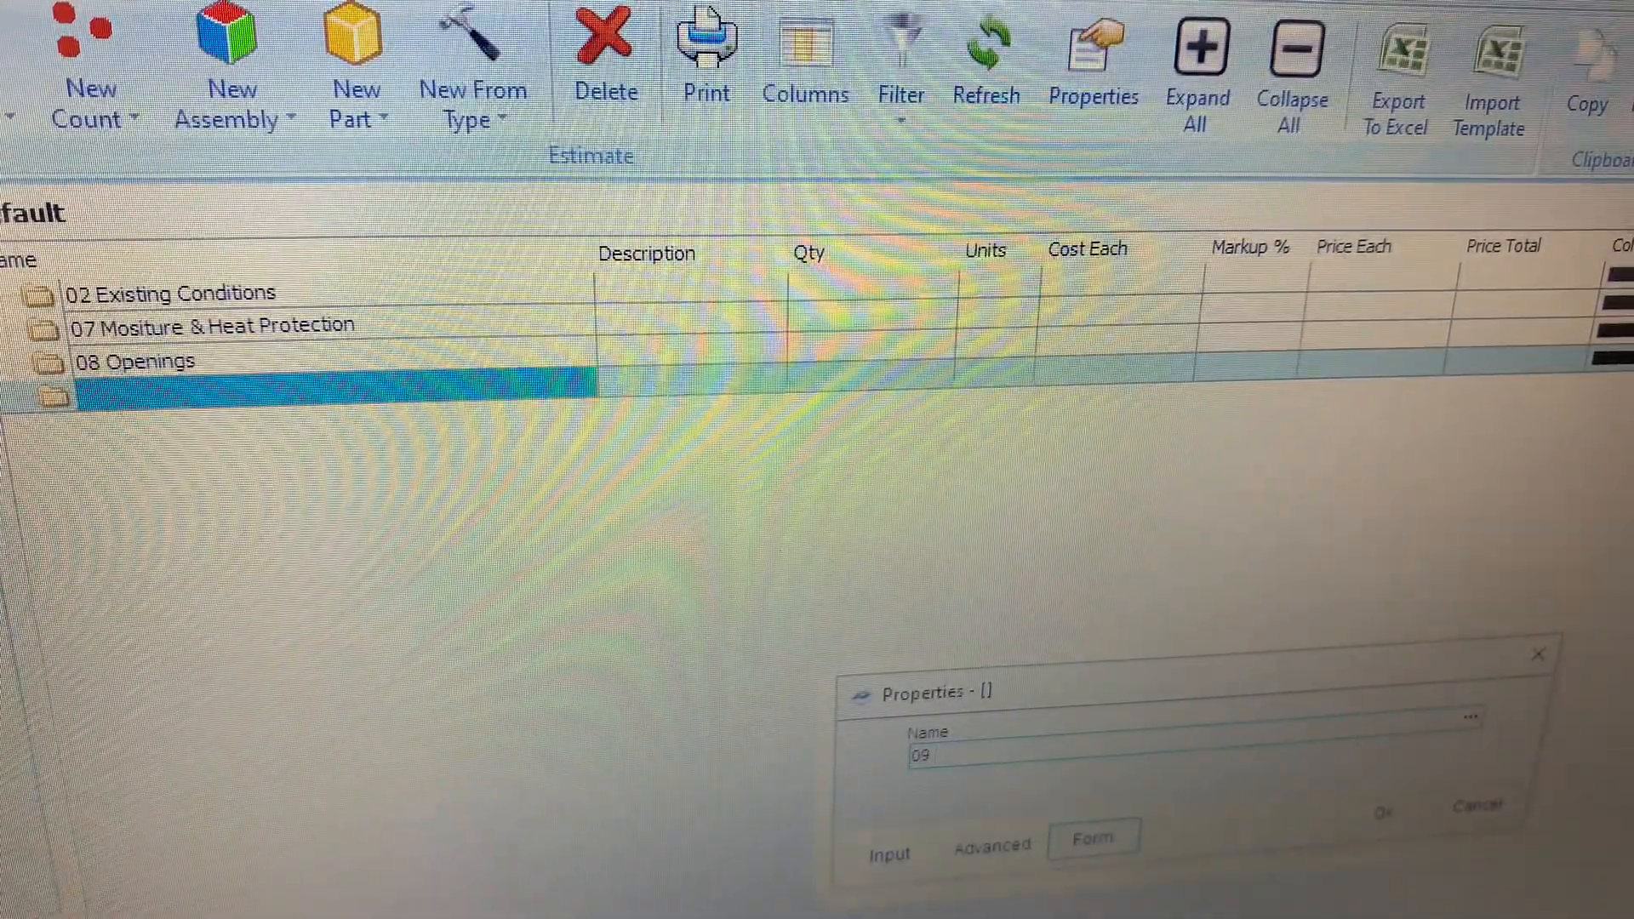
text(Finisheds)
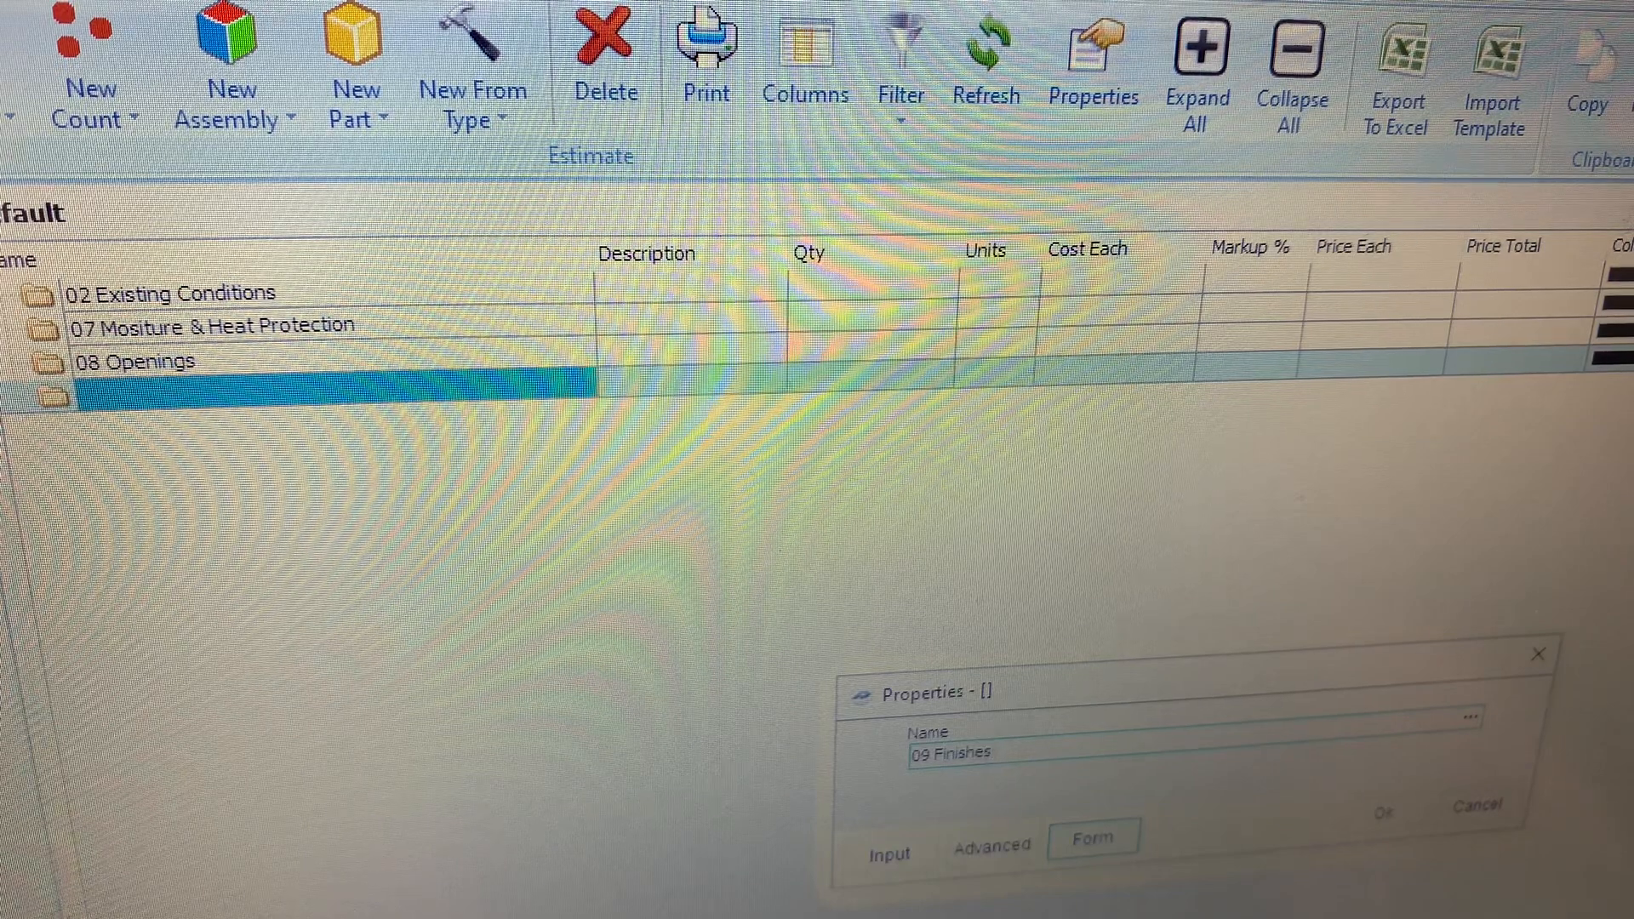
click(989, 751)
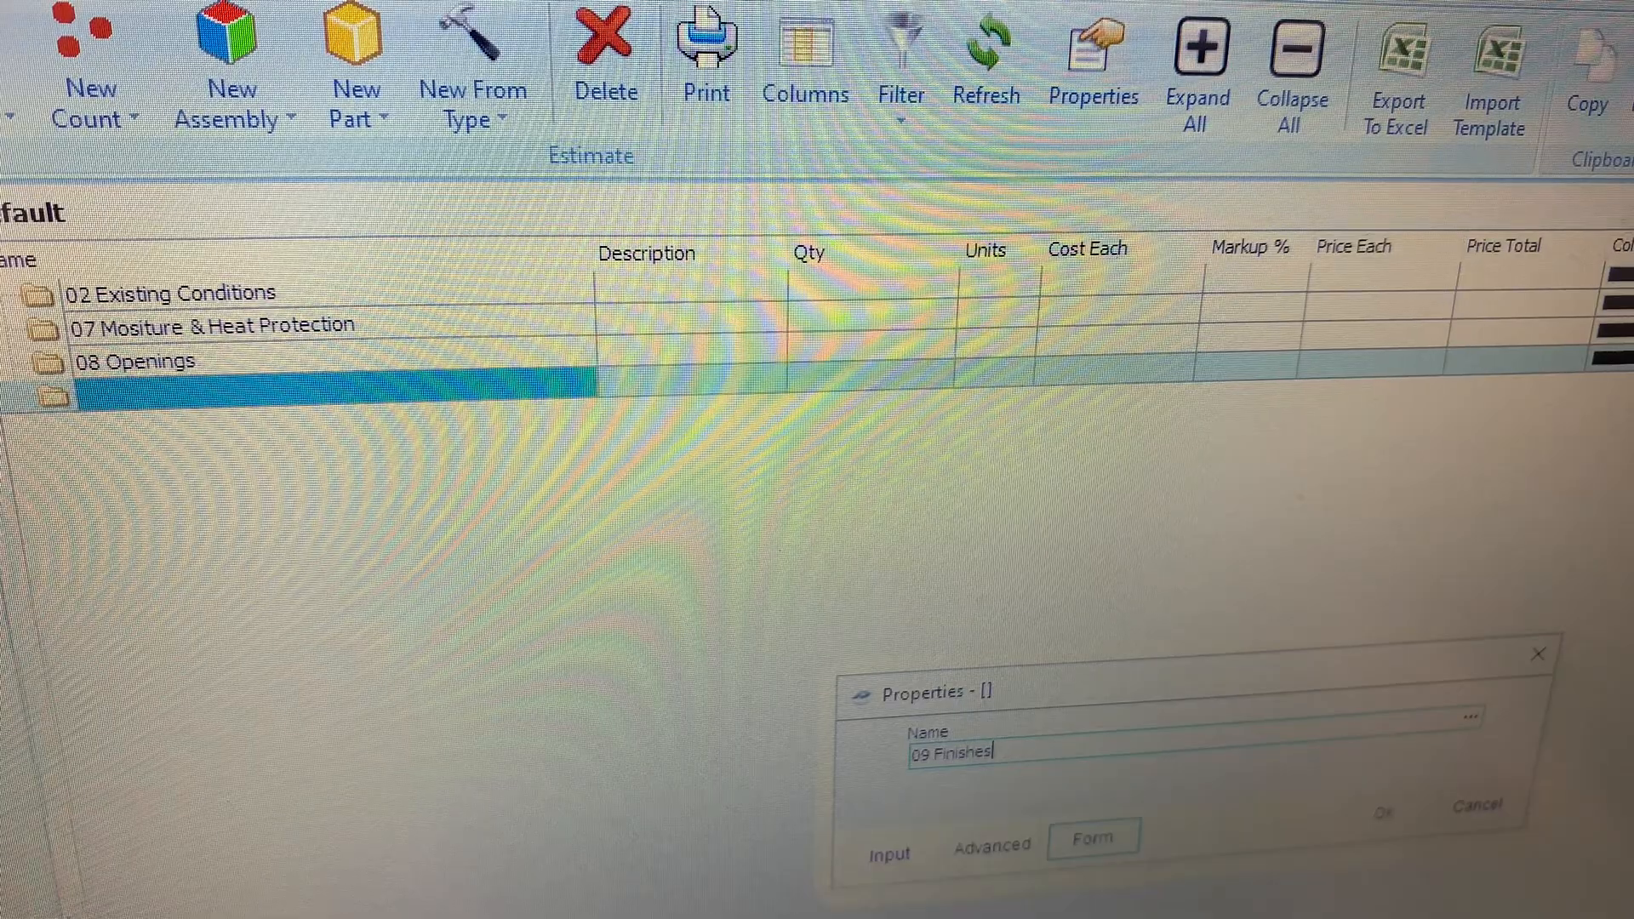
click(1379, 812)
text(26)
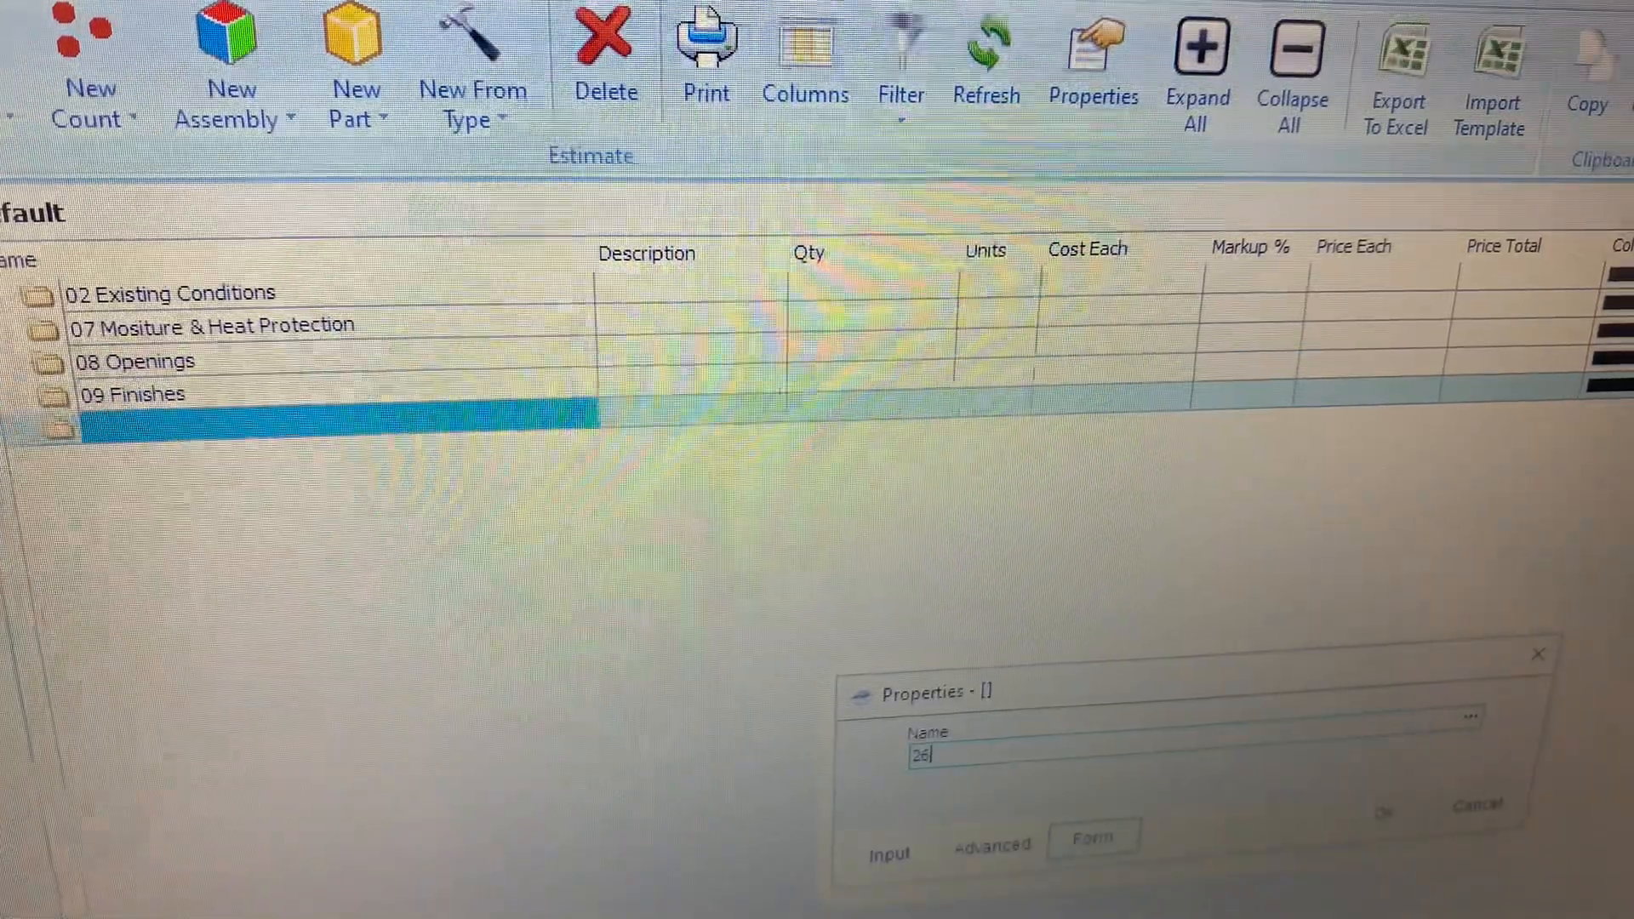
Name the fifth folder '26 Electrical/Comm' and return to the plan pages
text(Electri)
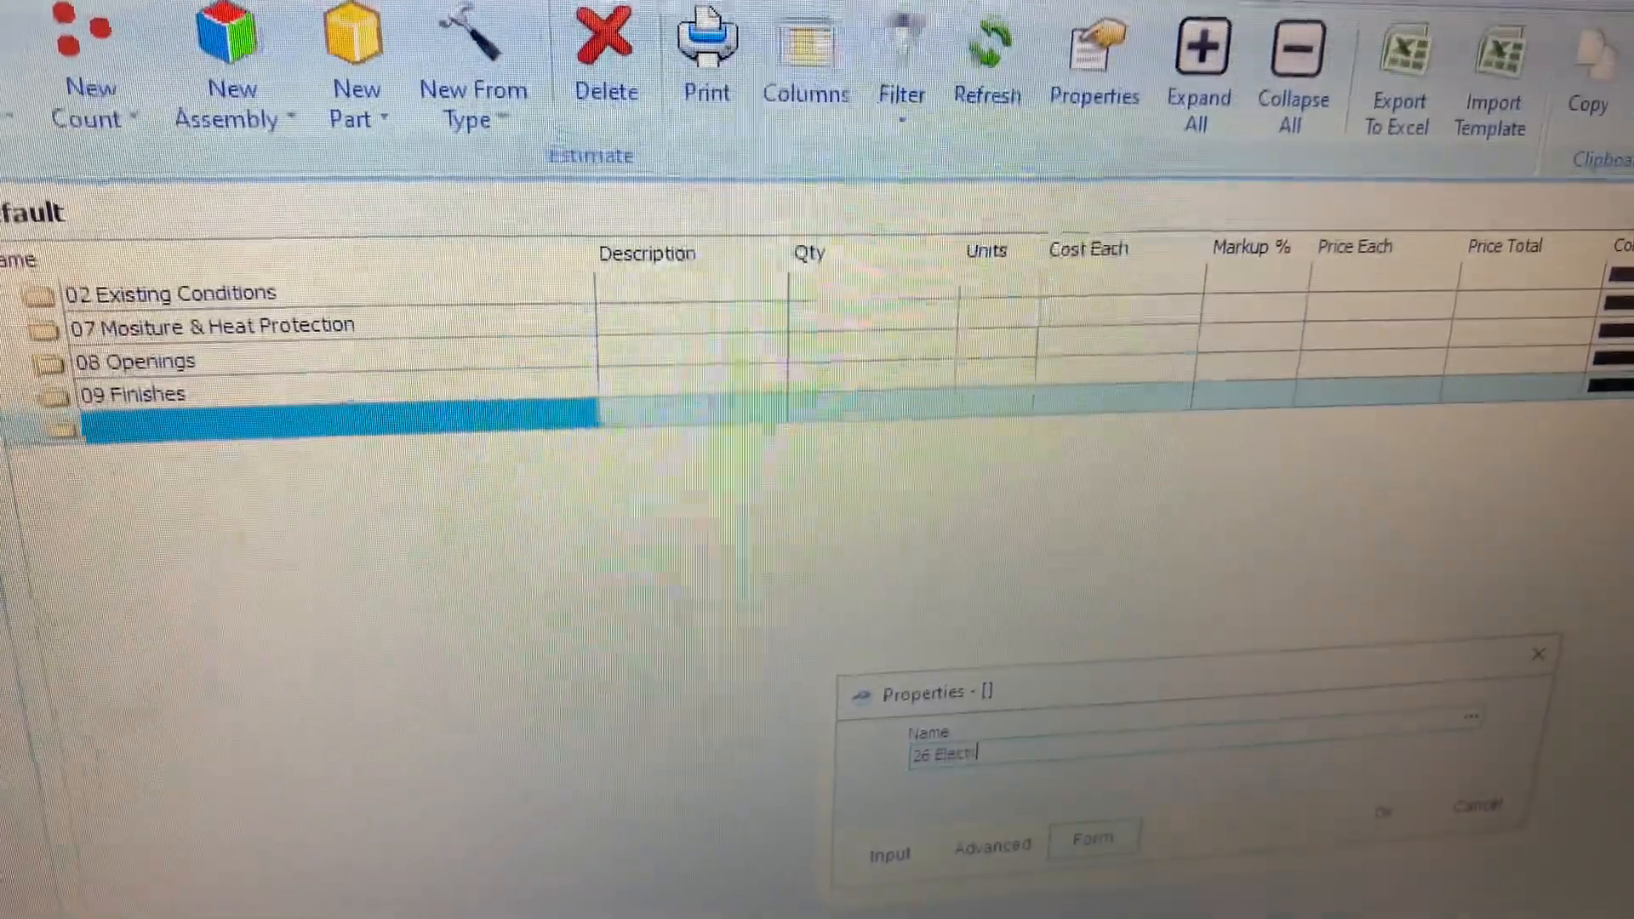
text(cal/)
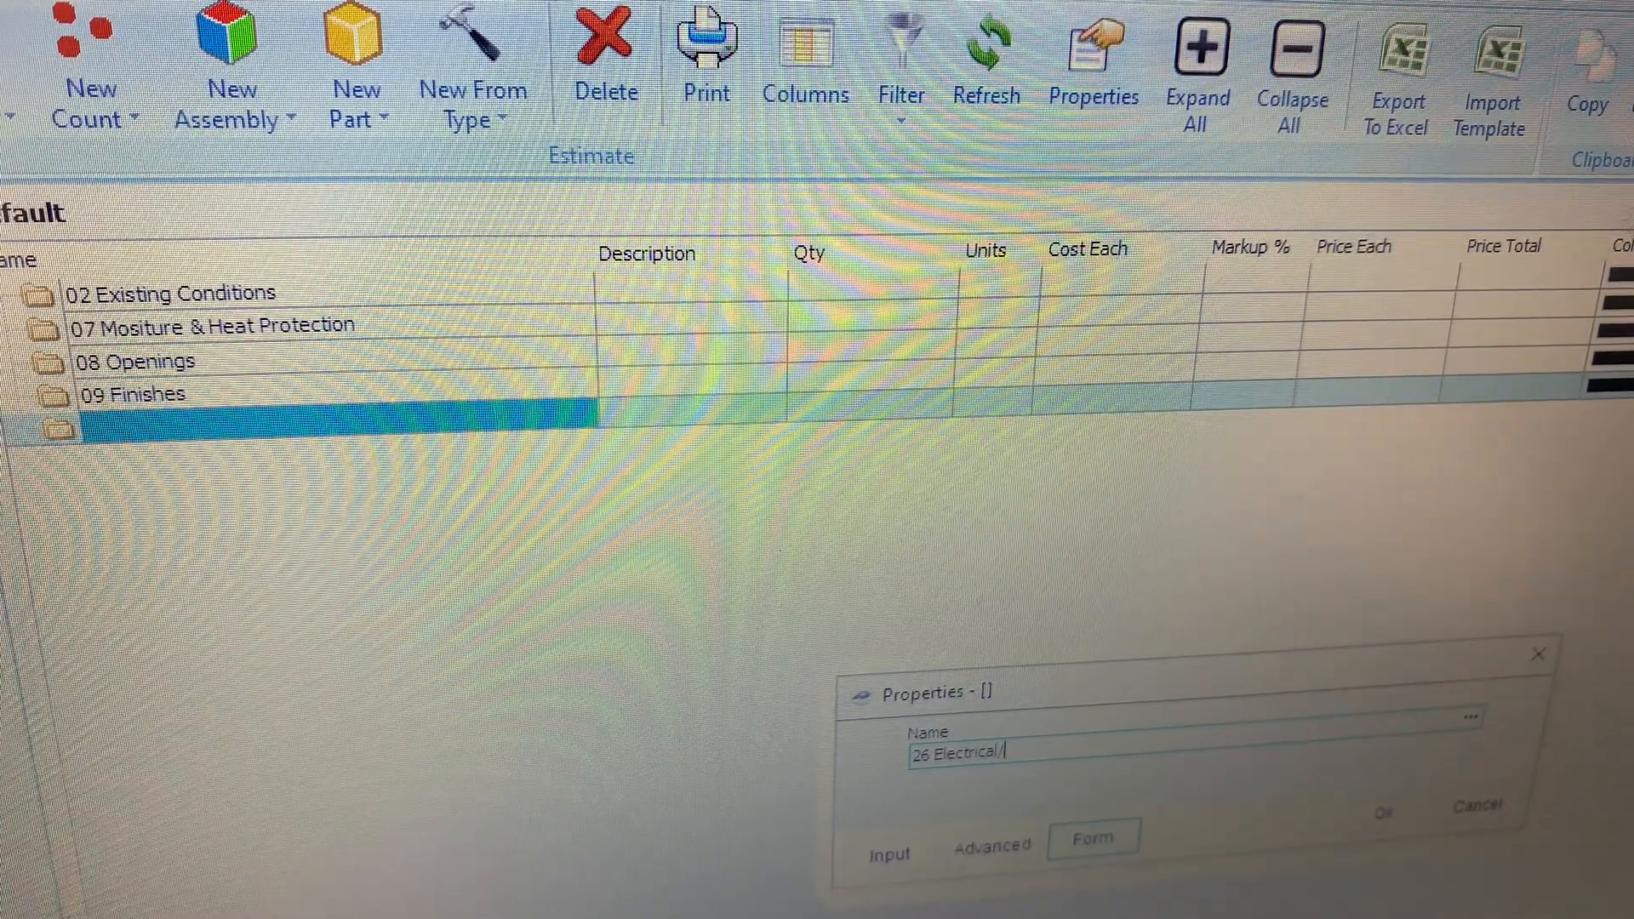
text(Comm)
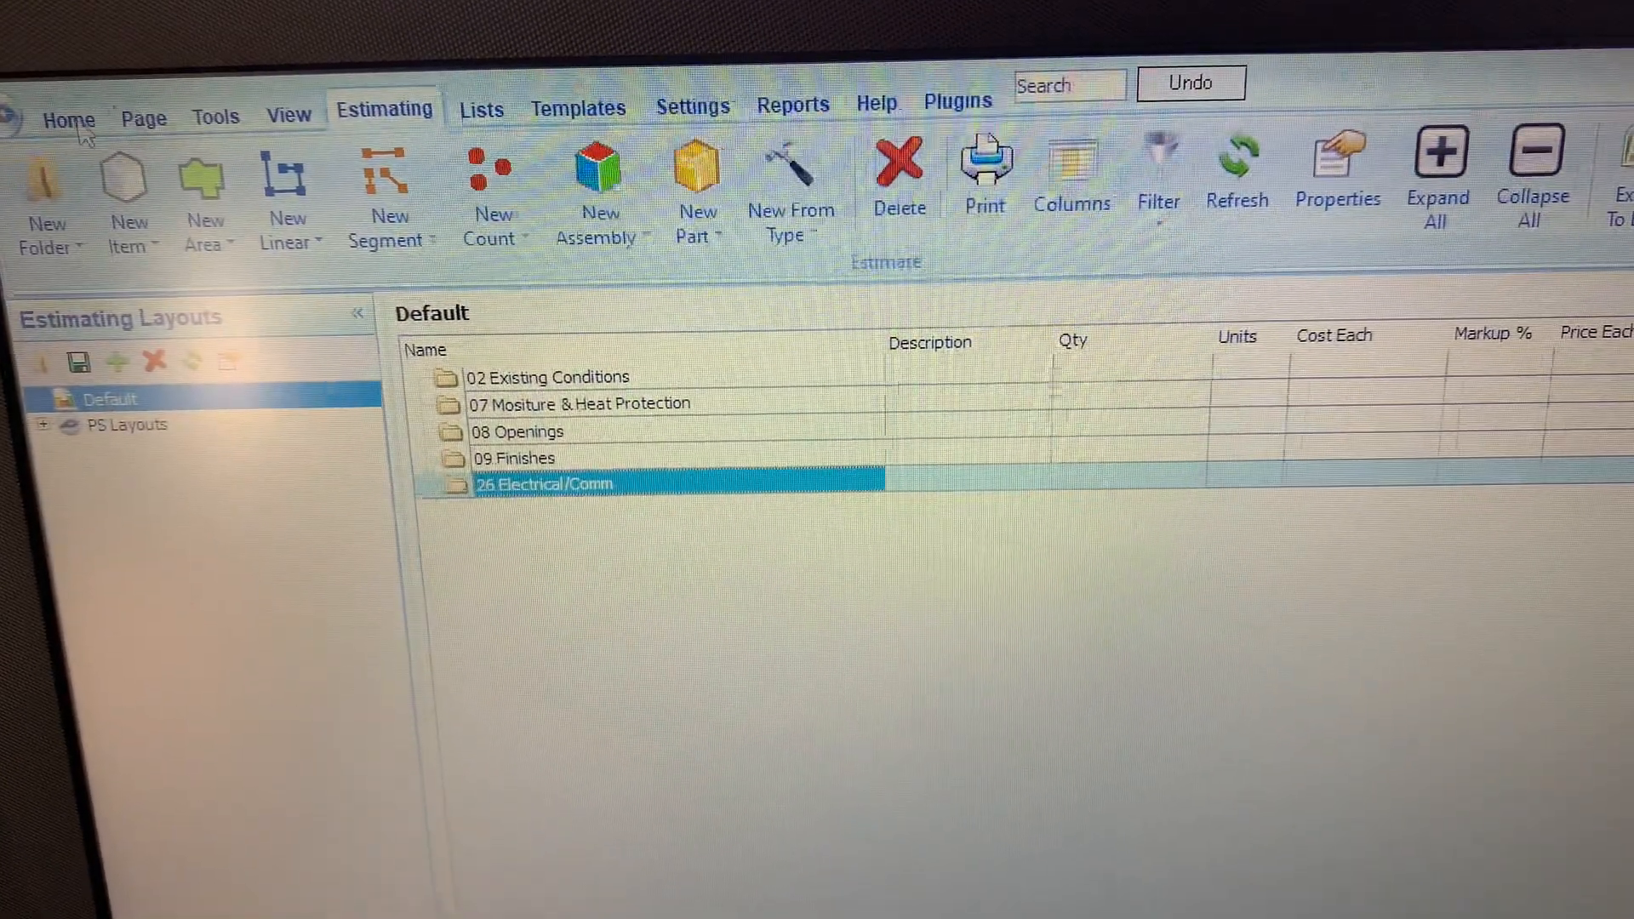
click(68, 116)
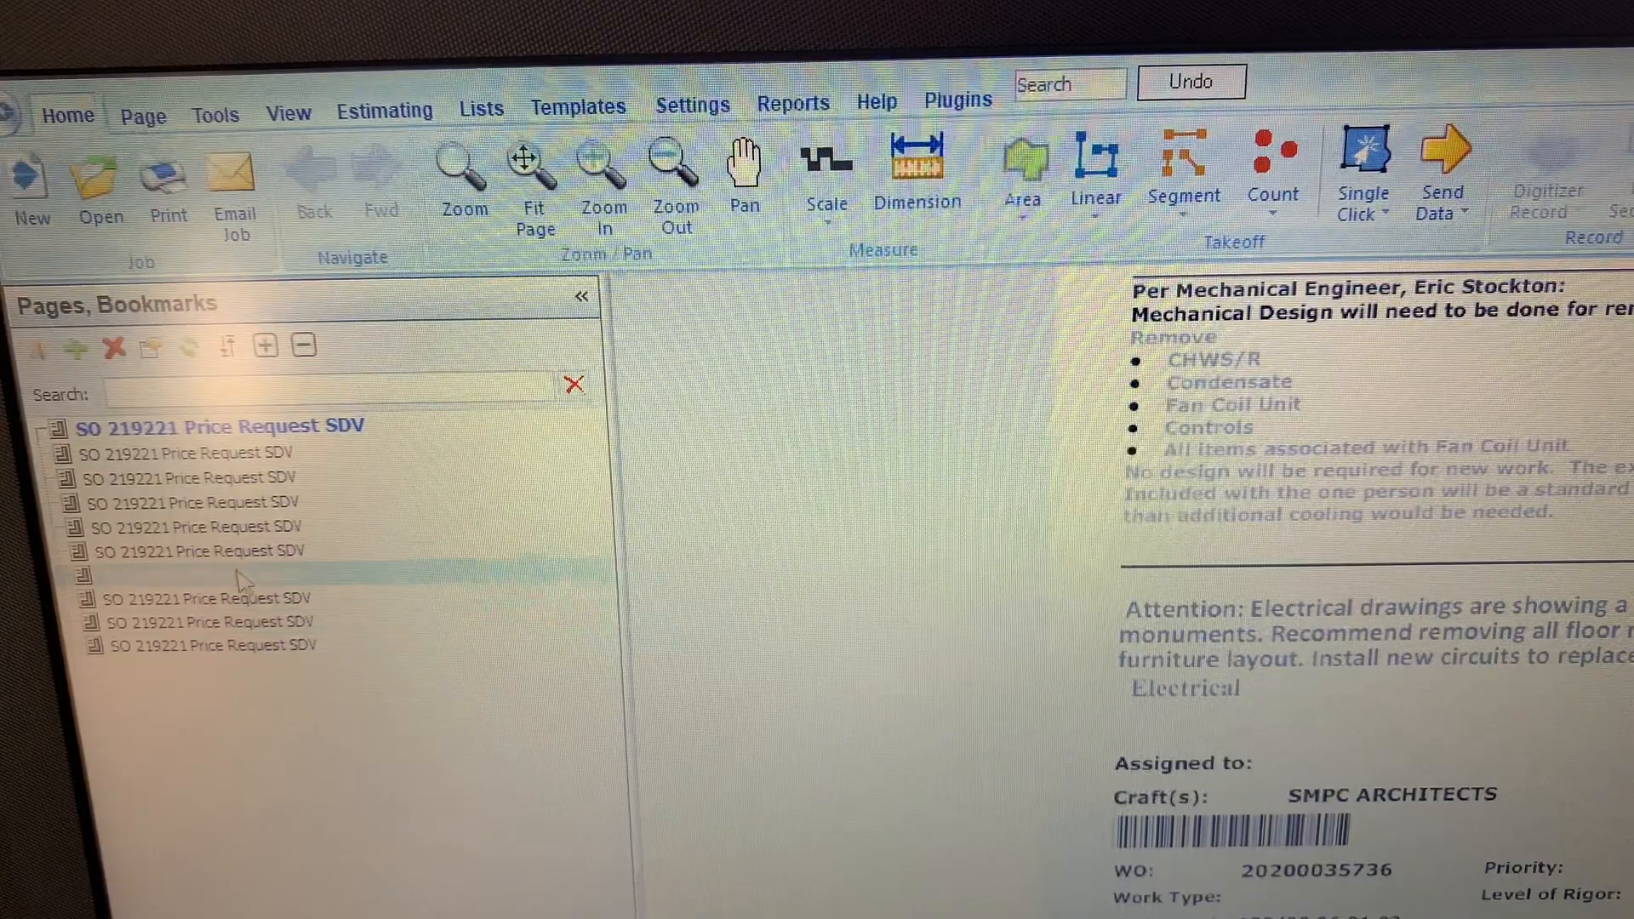
View the floor plan page, then add a folder after 09 Finishes
click(233, 572)
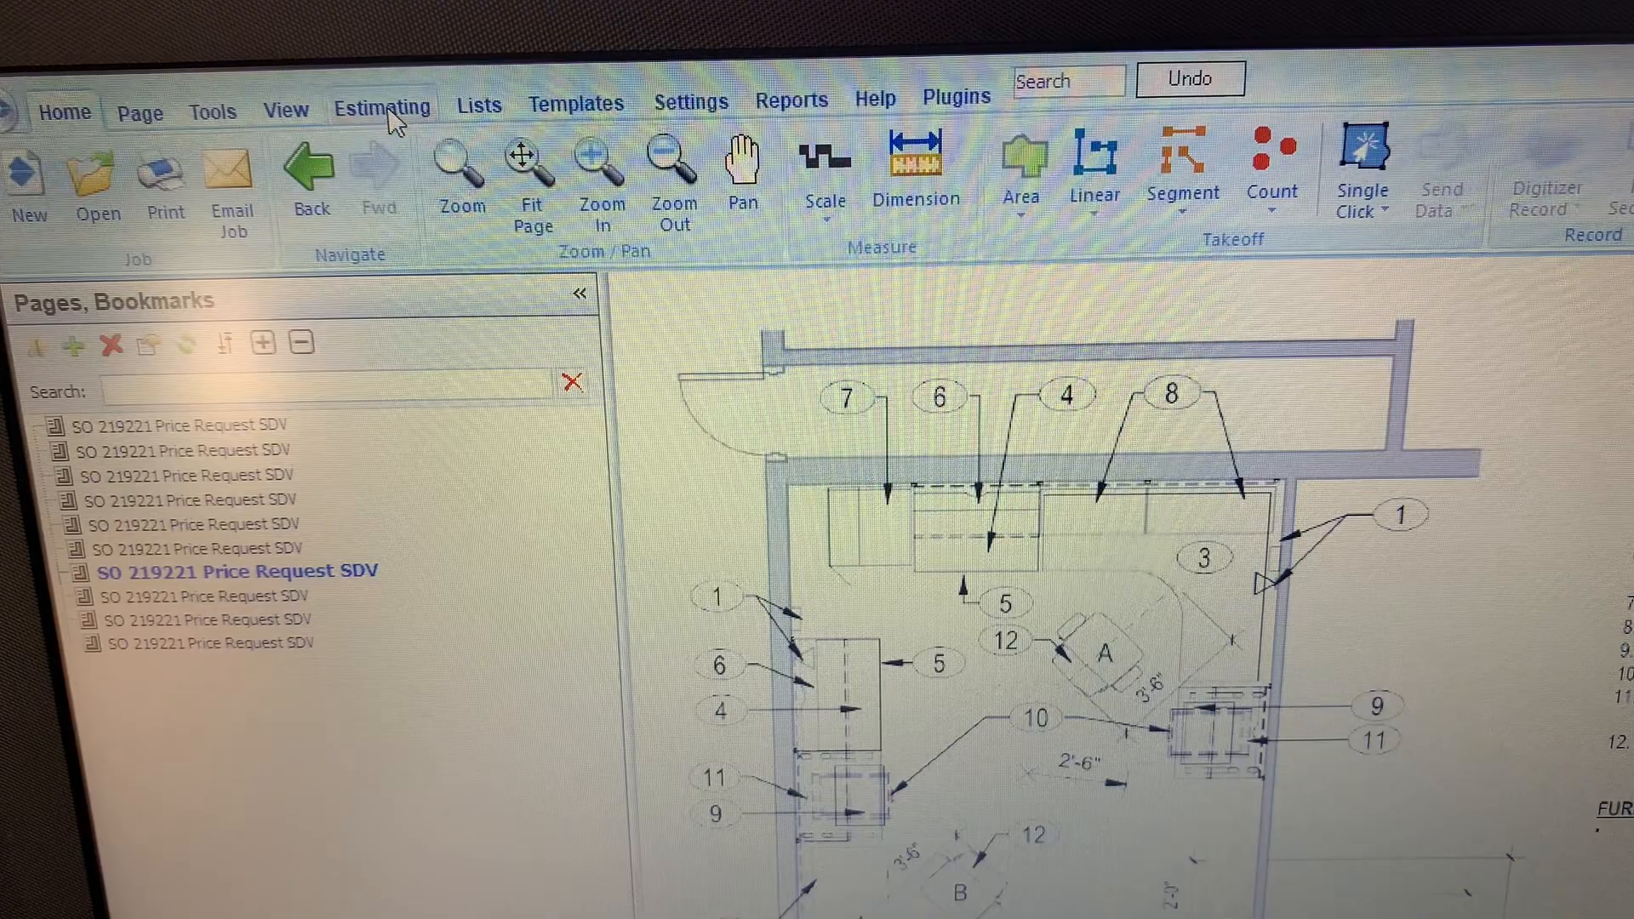
click(381, 103)
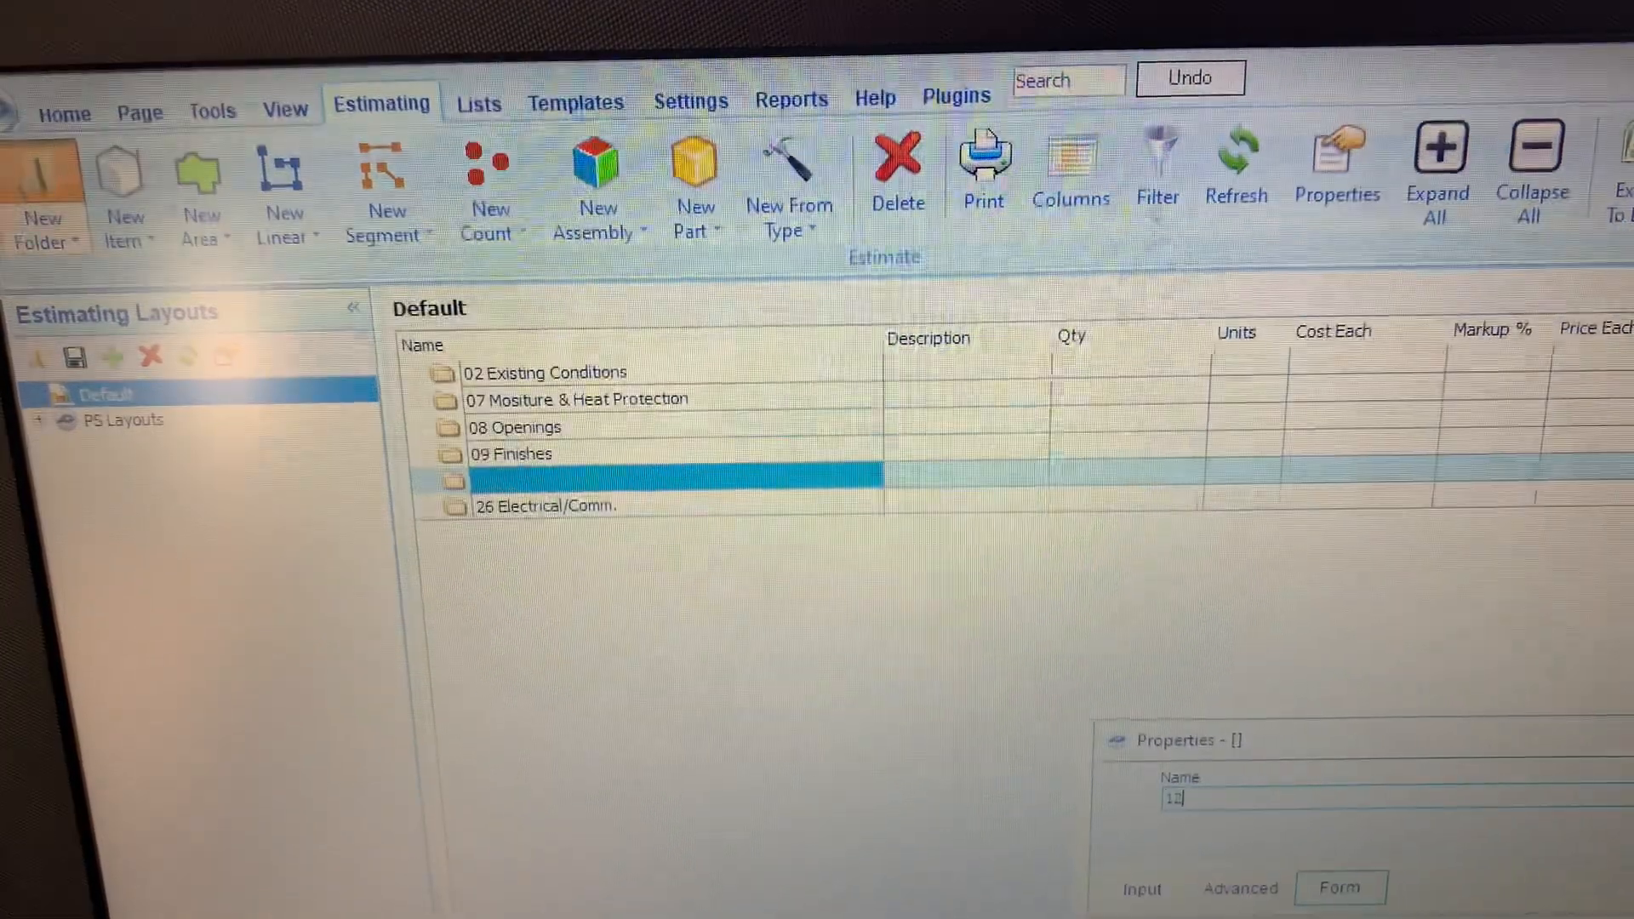
Name the new folder '12 Furnishings', correcting the misspelled ending
text(F)
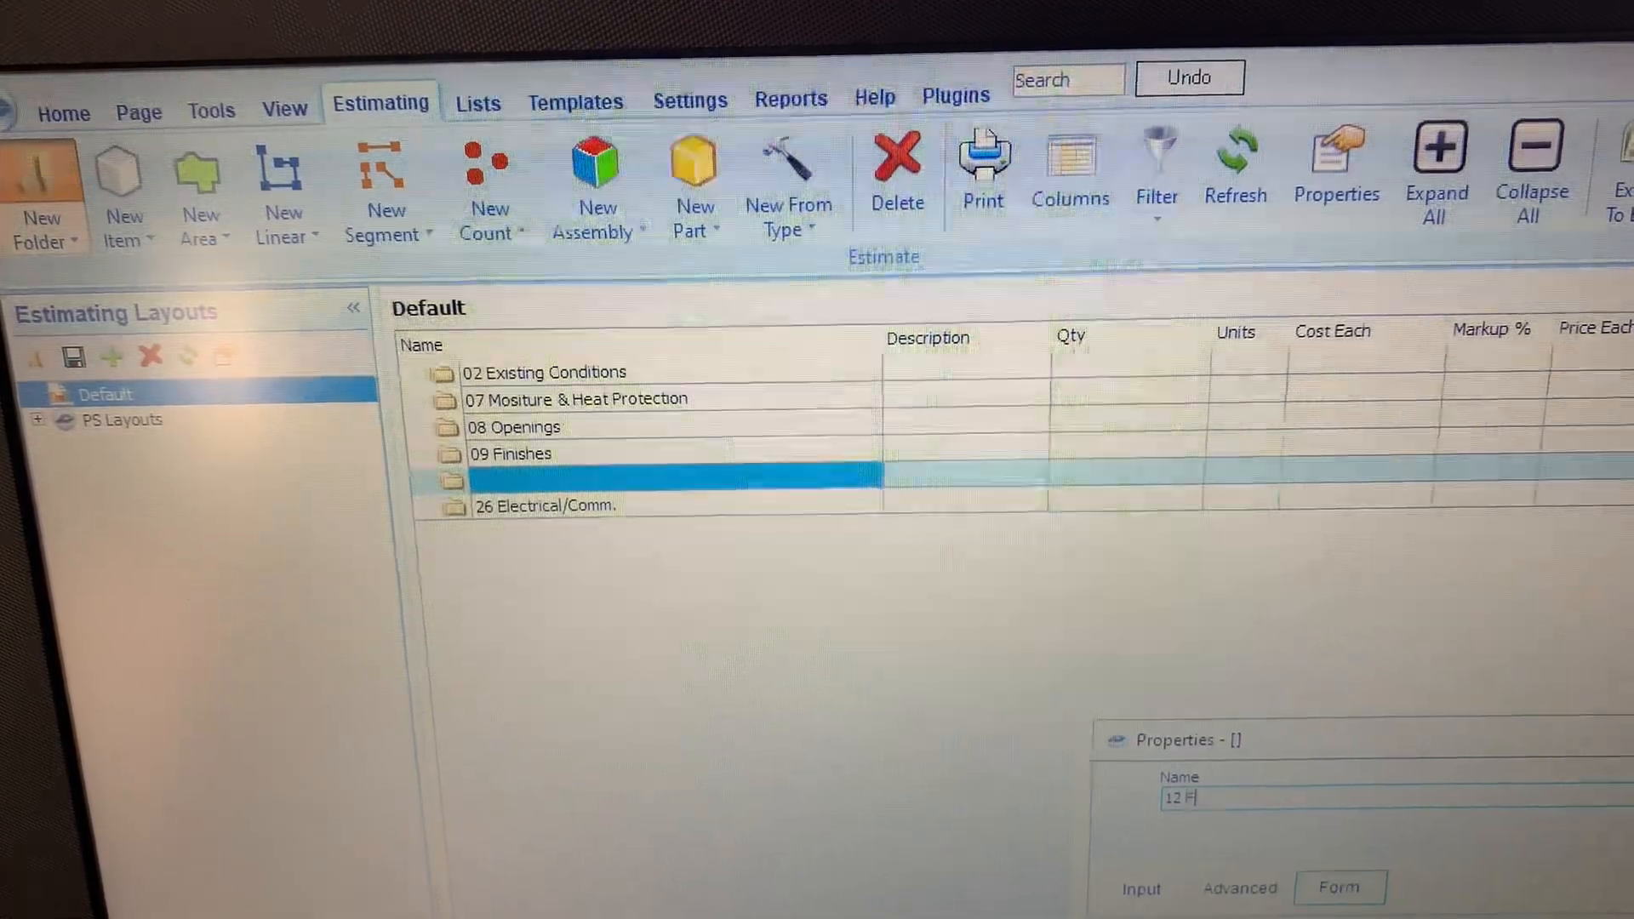
text(urnighins)
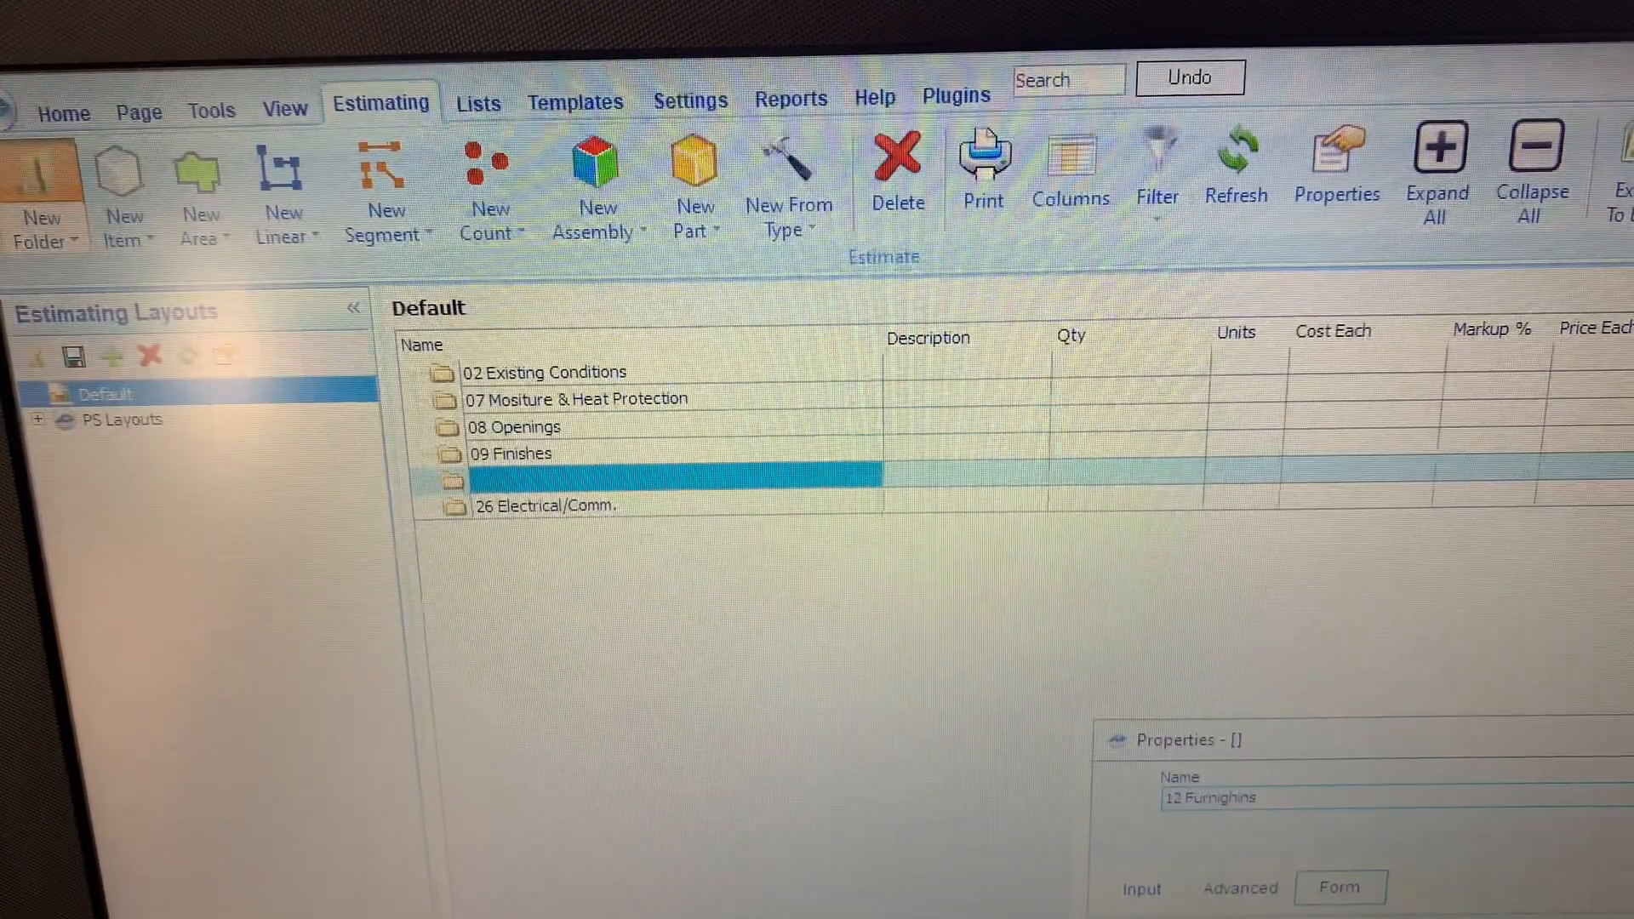
key(Backspace)
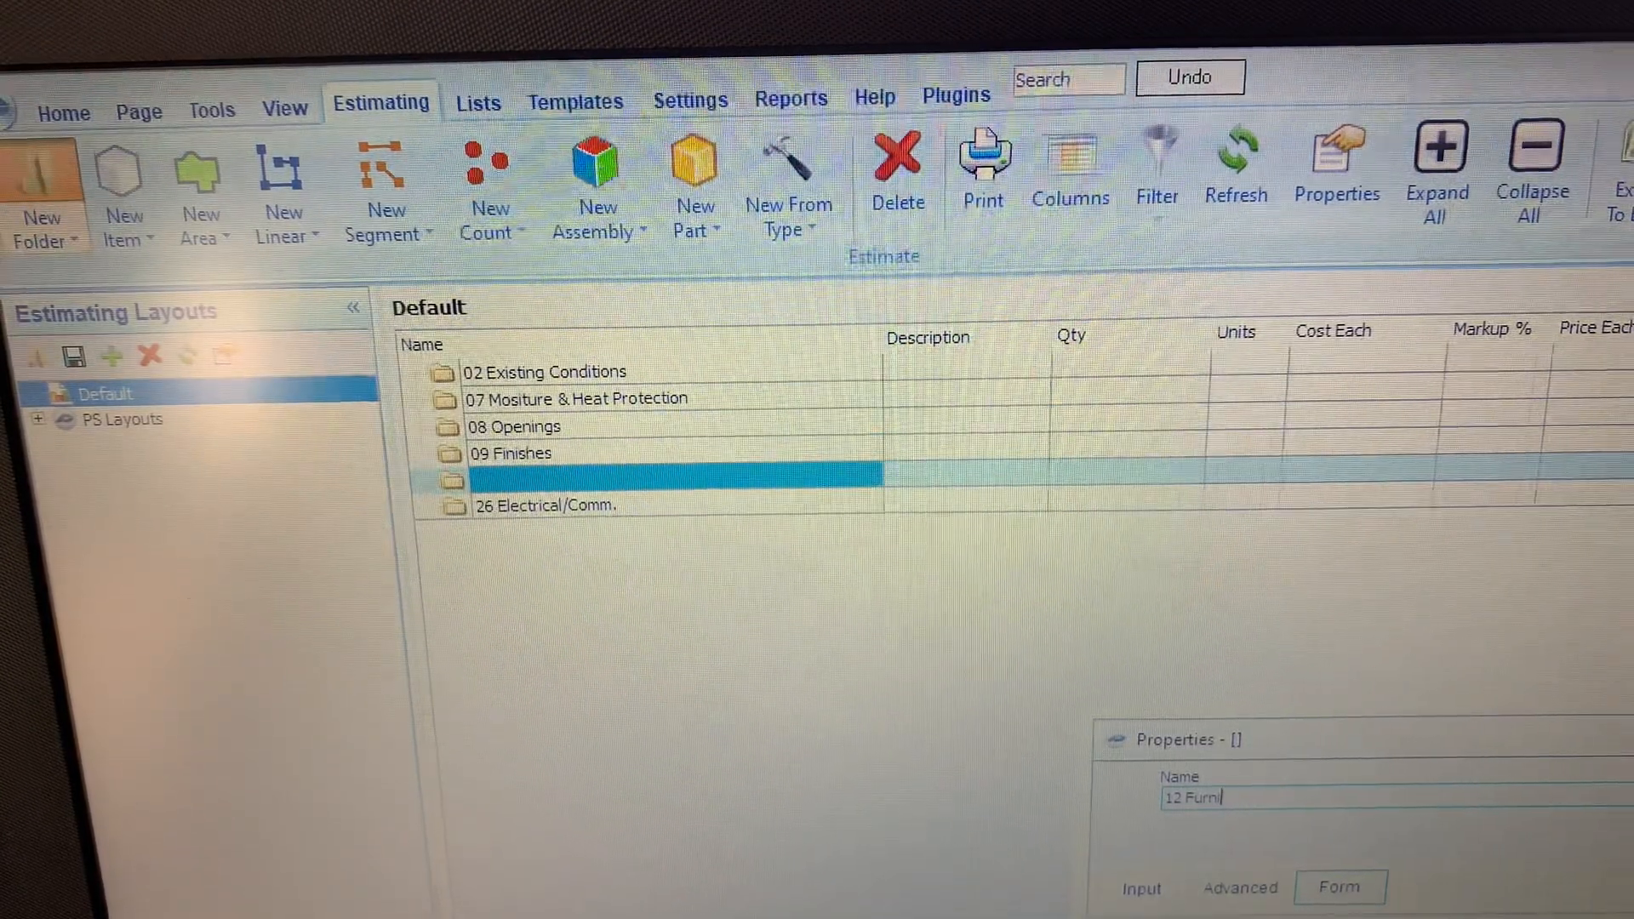
text(shings)
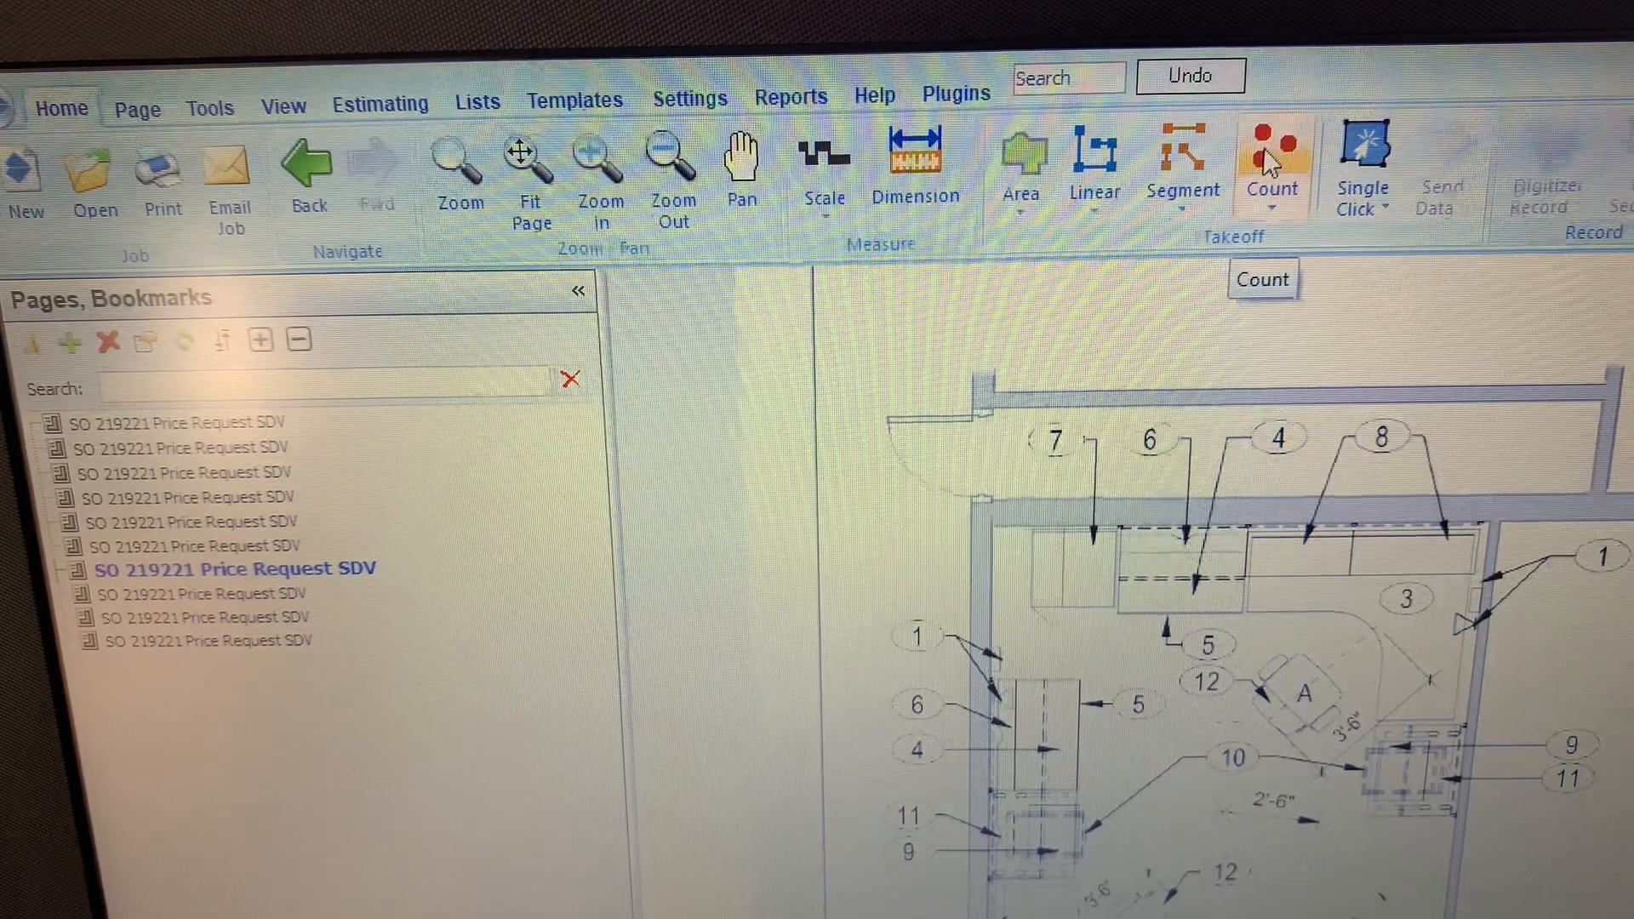
Name the new count 'Relocate Desk to Warehouse' with a solid green circle marker
click(1271, 167)
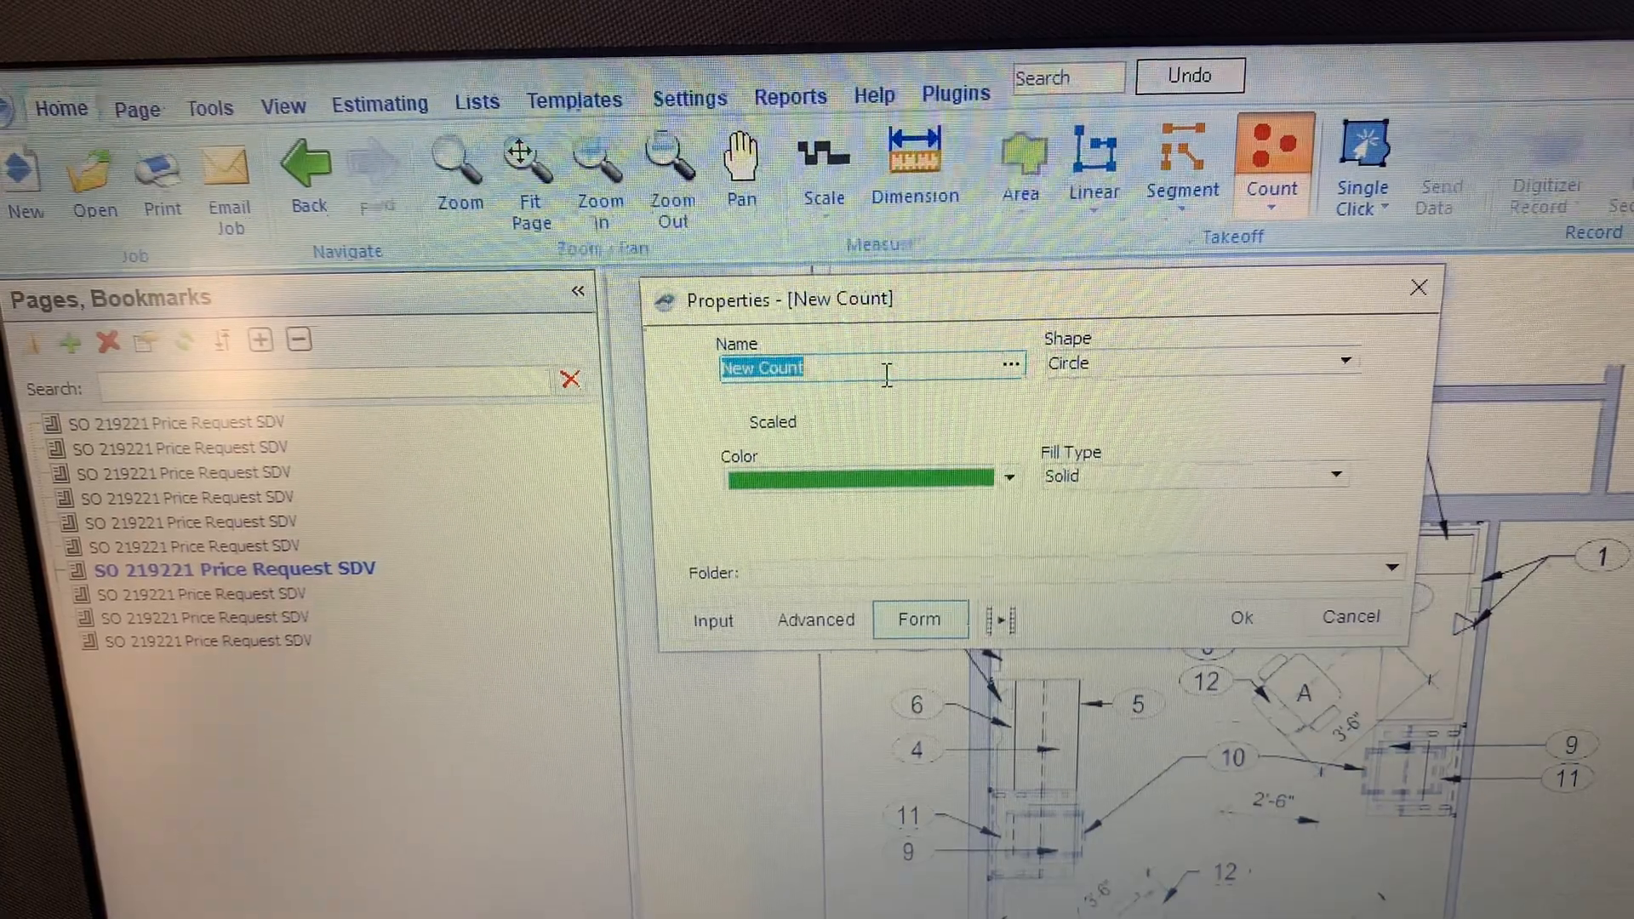
text(Relocate)
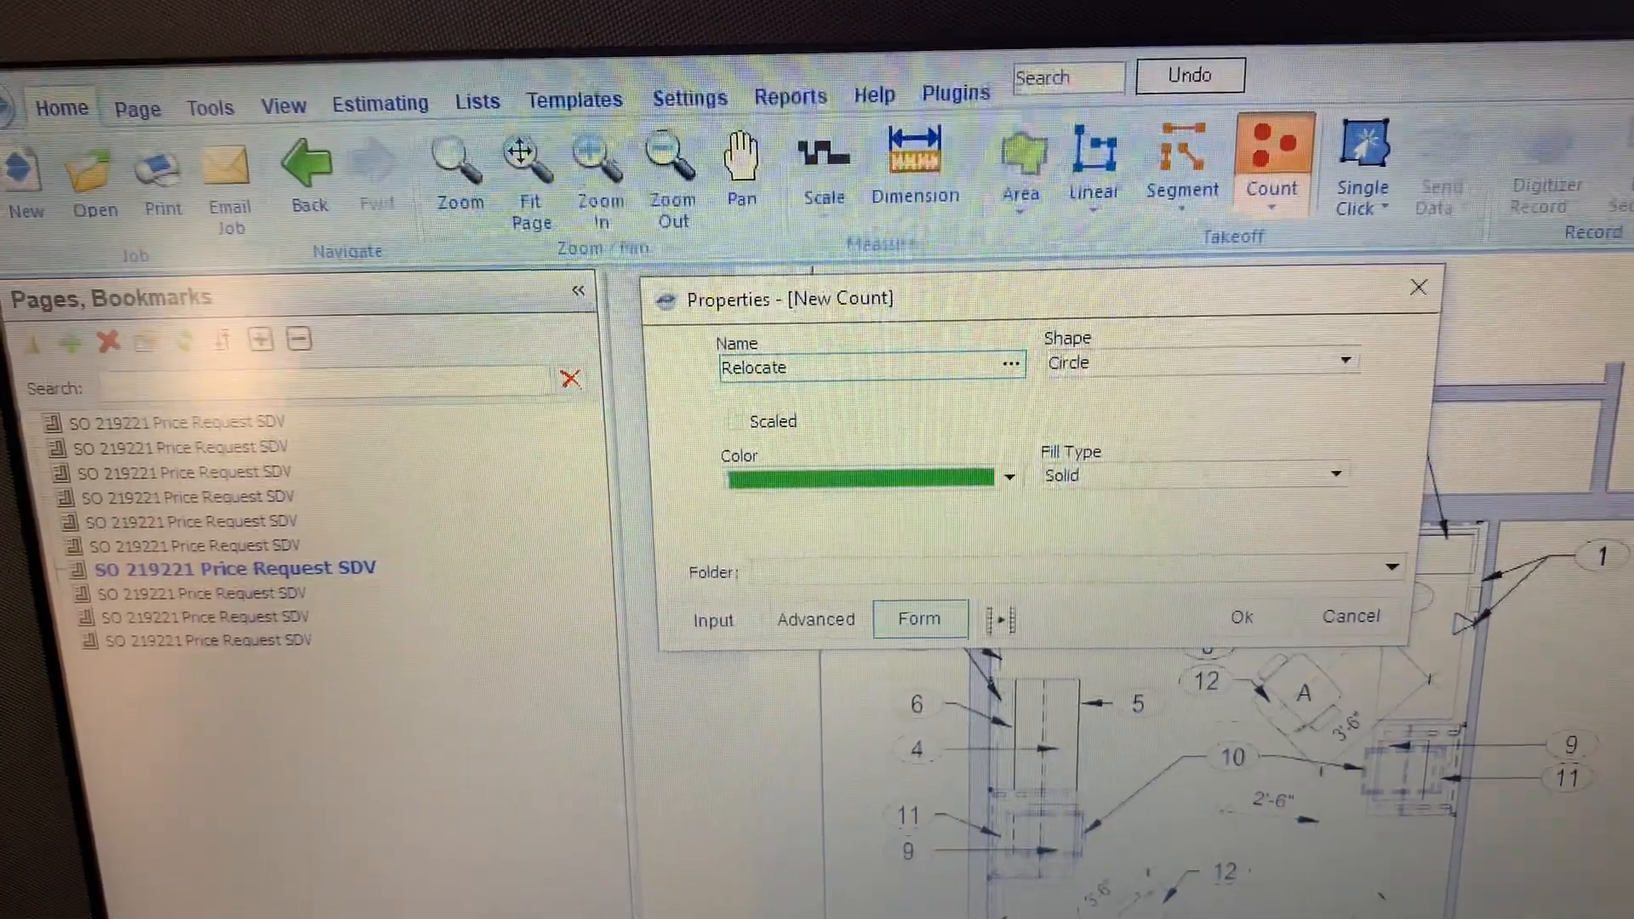
text(to Wareh)
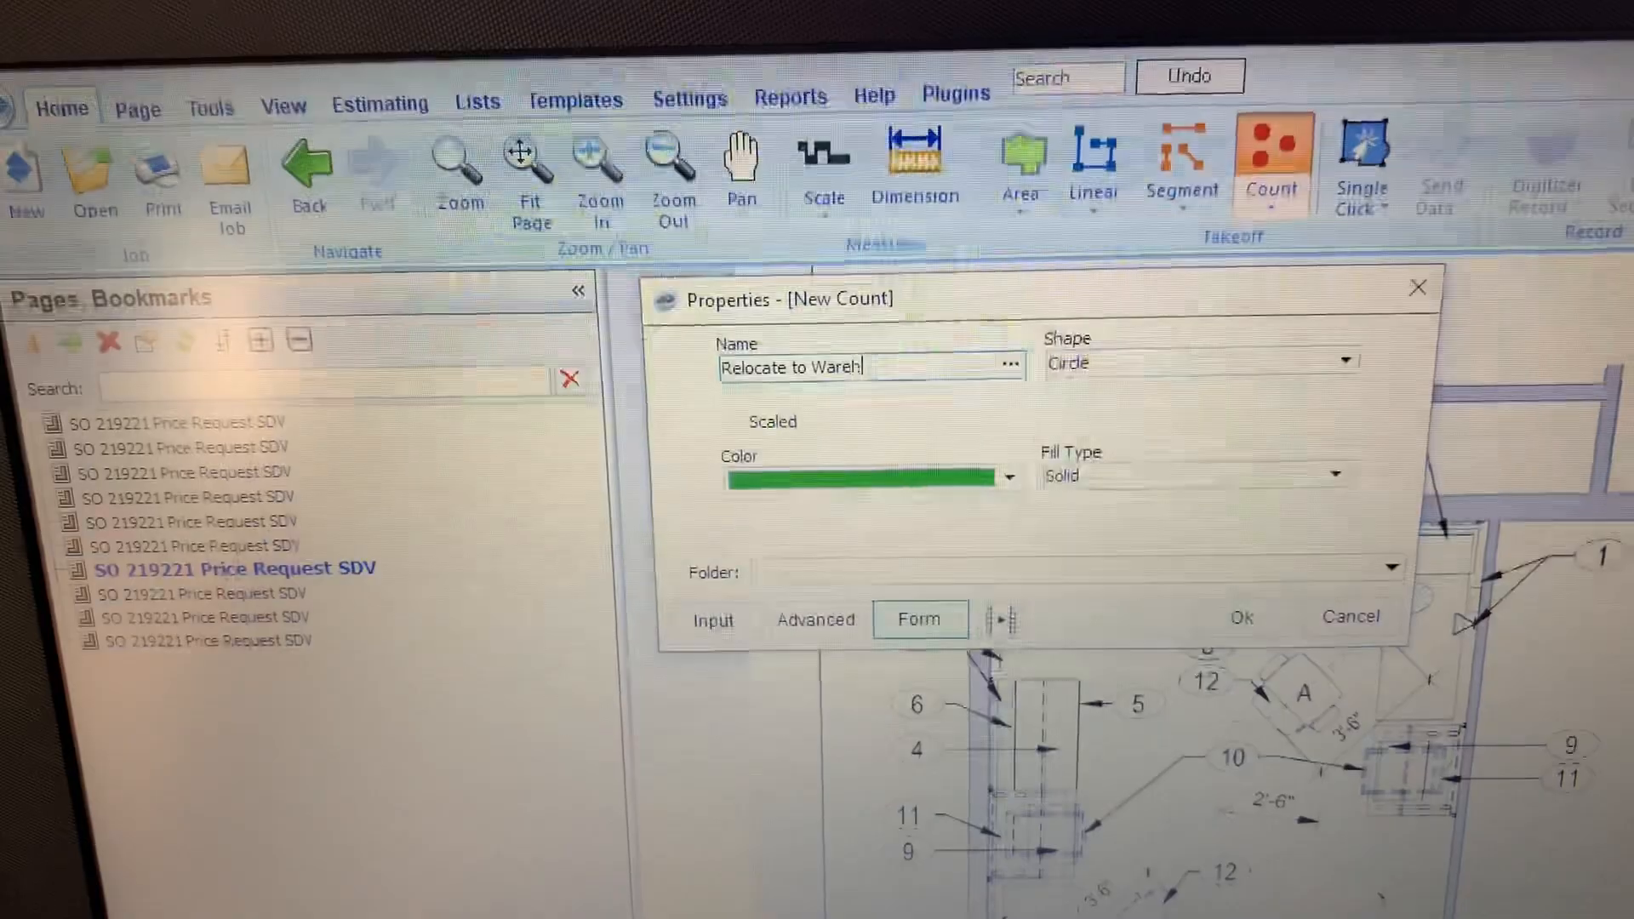
text(ouse)
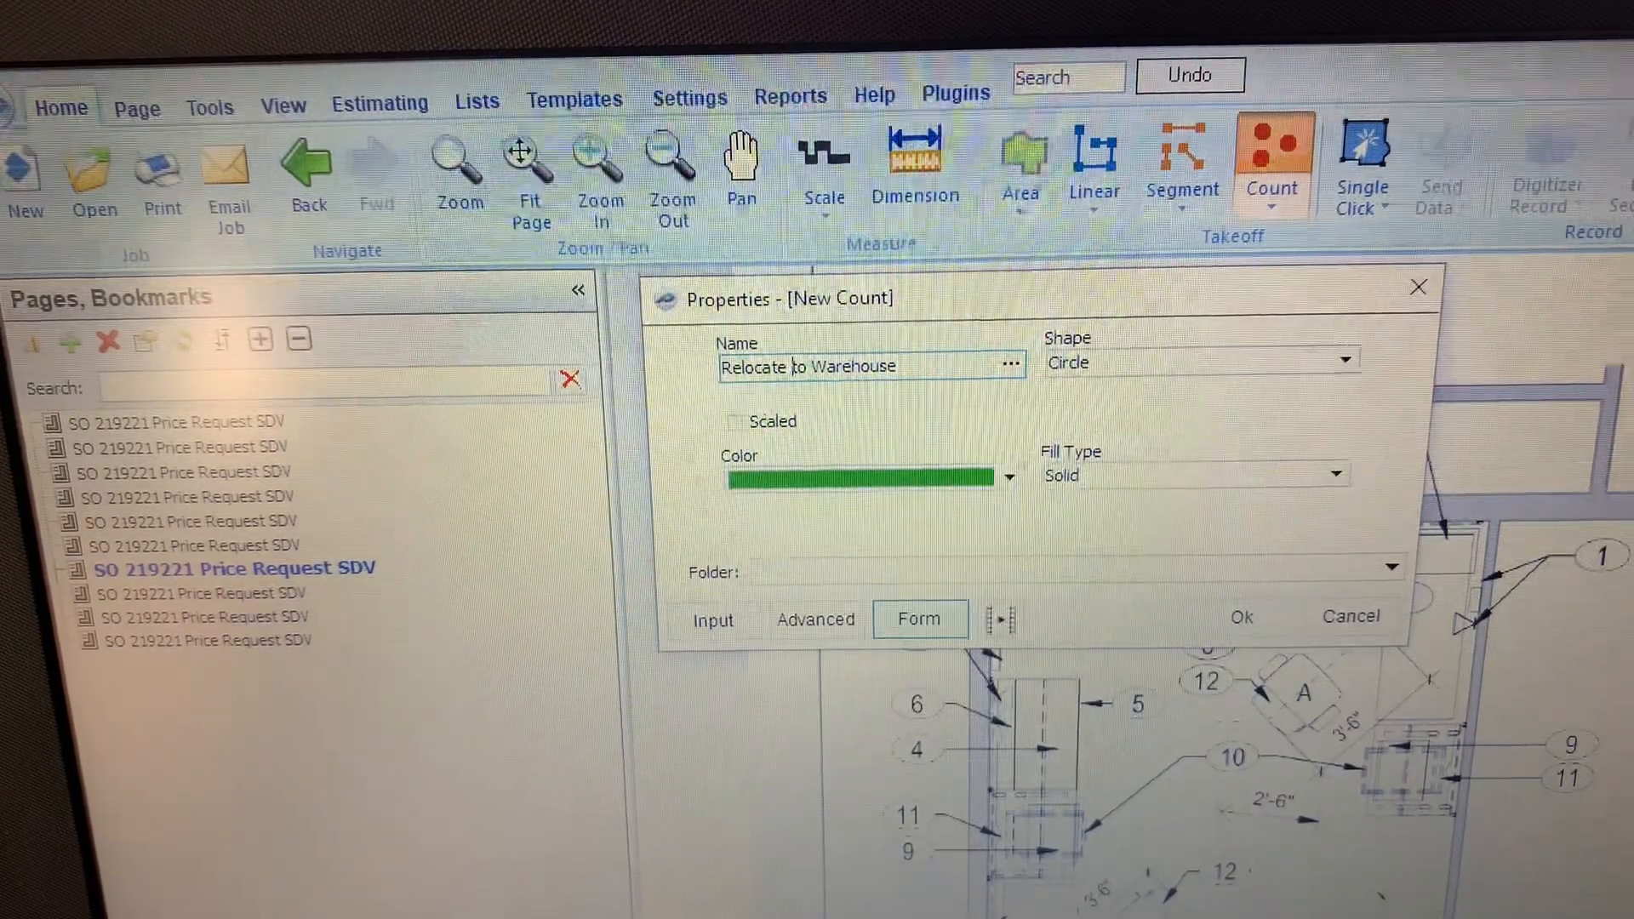
text(DE)
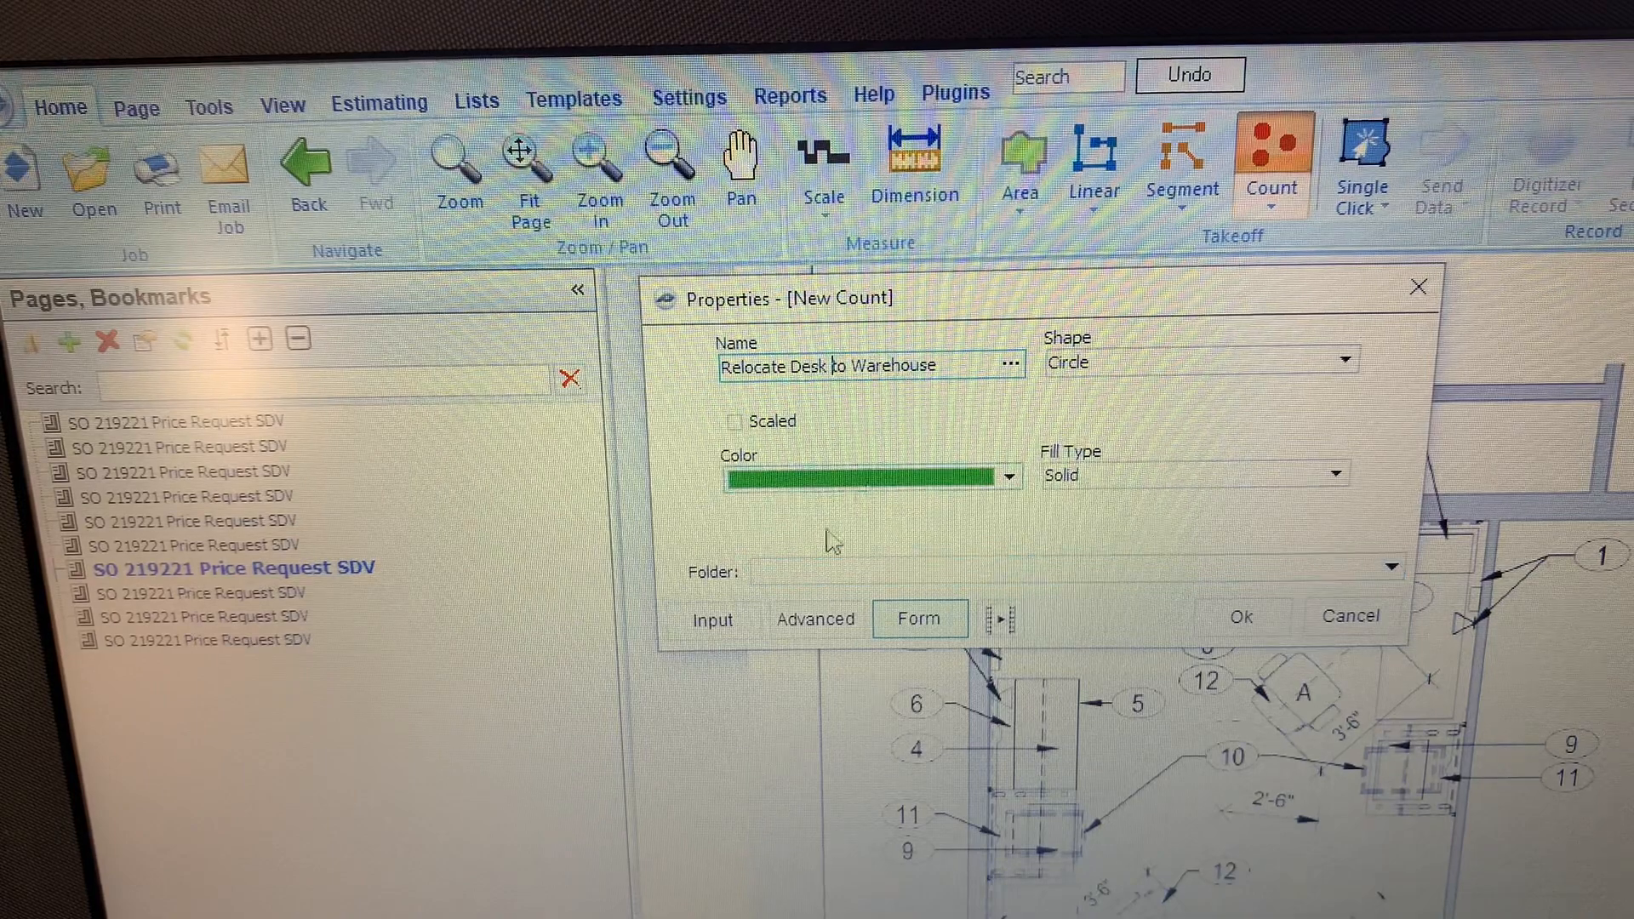
mouse_move(716, 600)
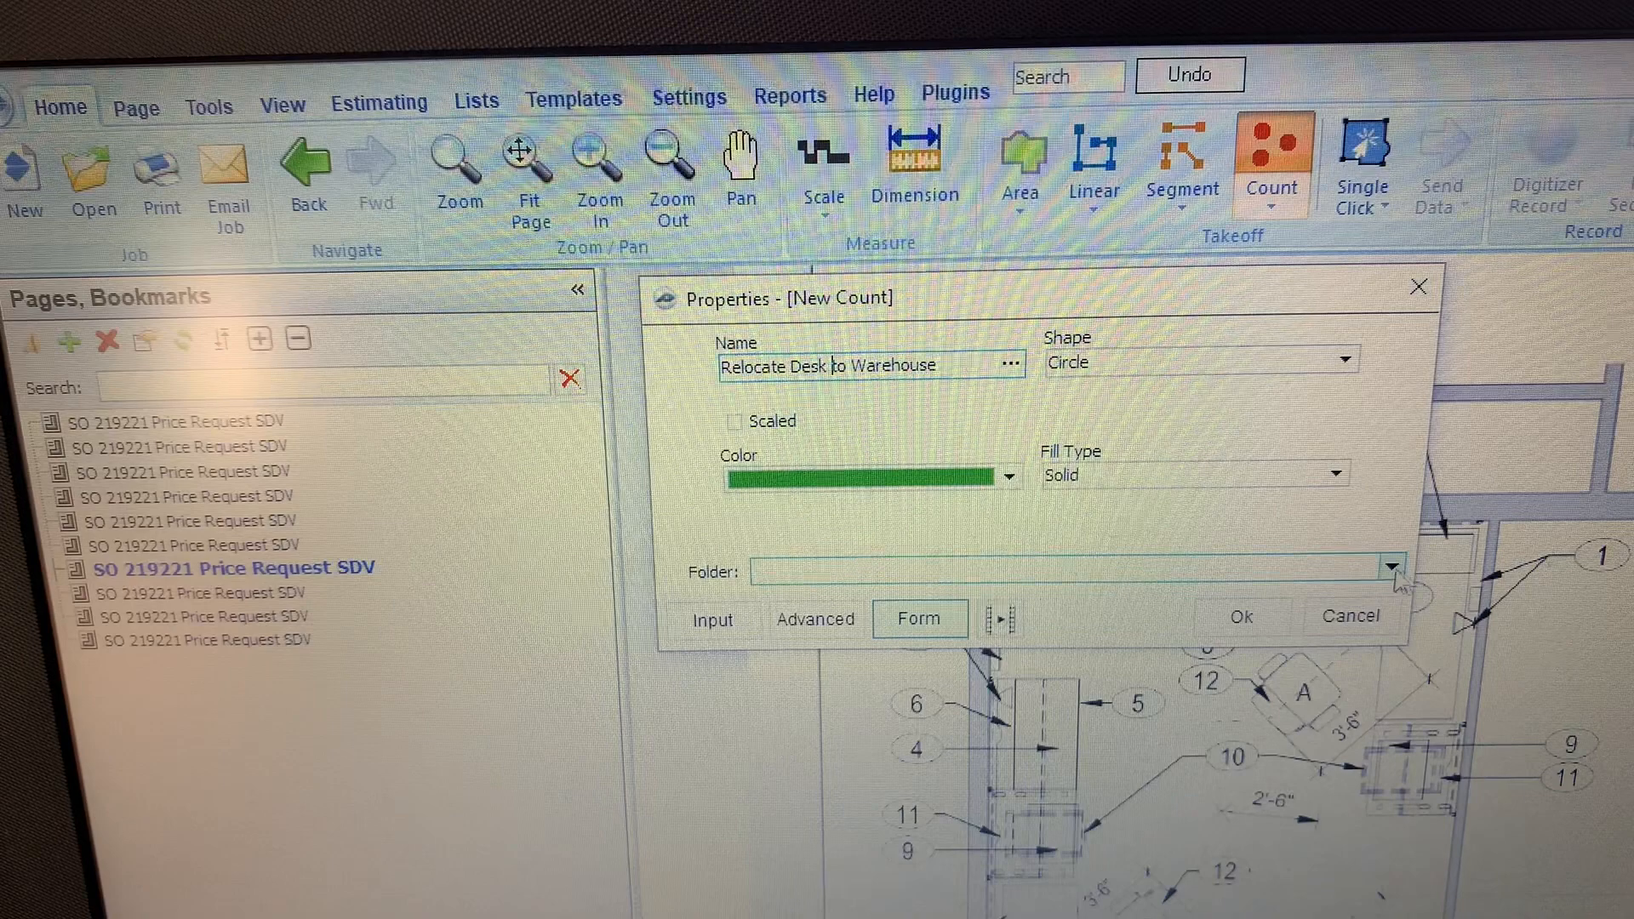
File the count under 12 Furnishings and accept its properties
click(1390, 571)
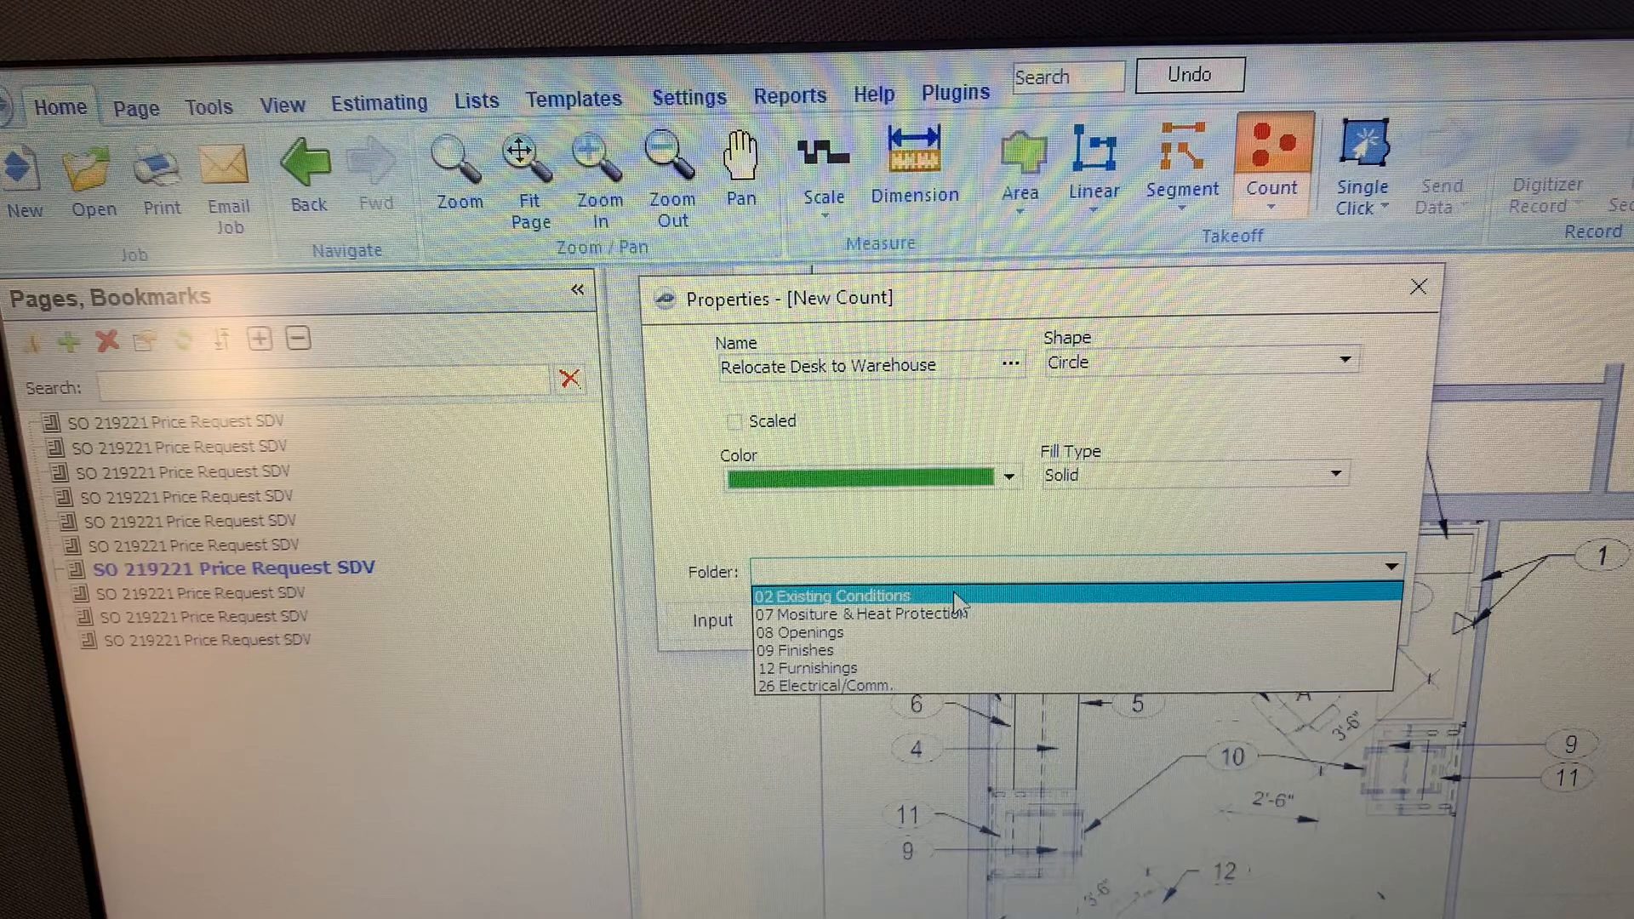
mouse_move(928, 668)
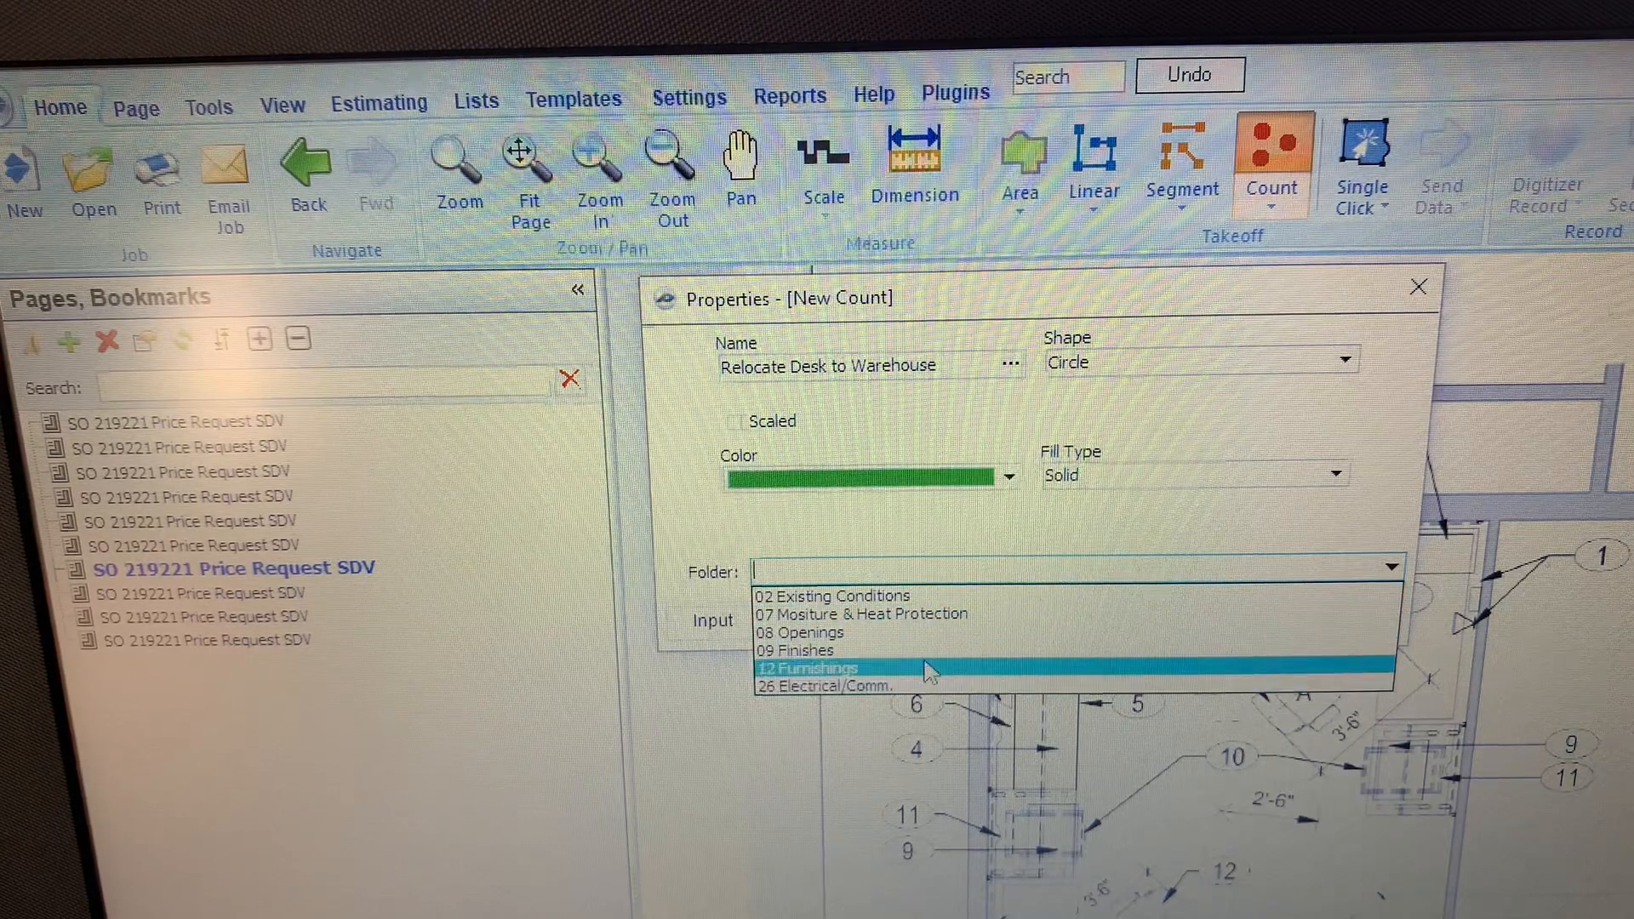
click(827, 667)
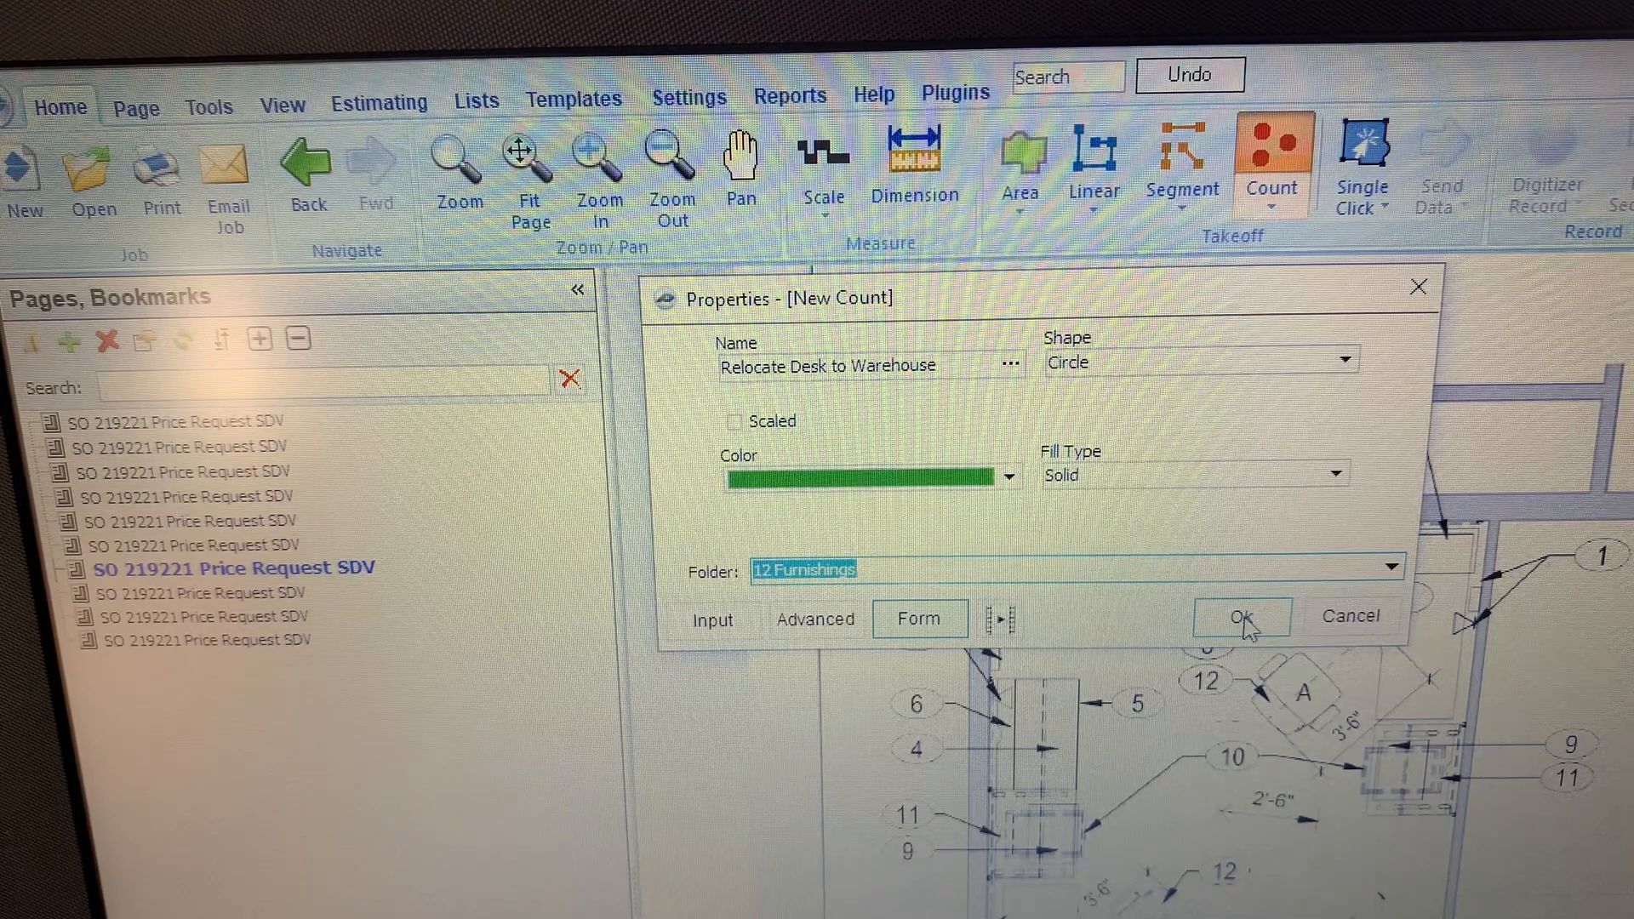
click(1239, 615)
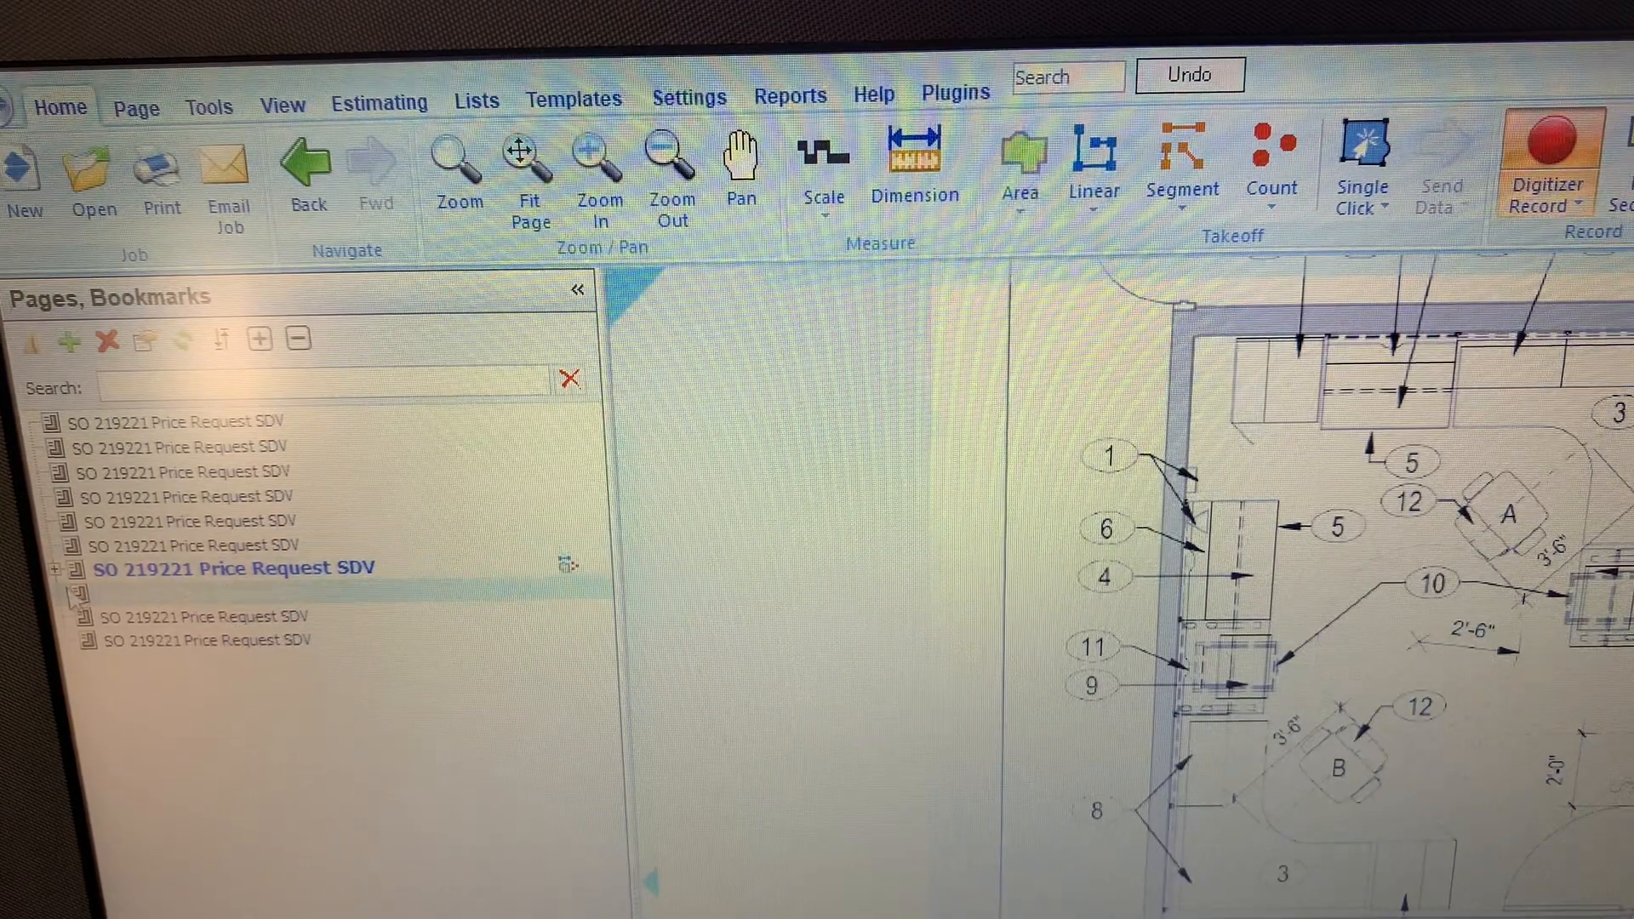
Place one green count marker on desk callout 6, giving 1.0 EA
click(56, 567)
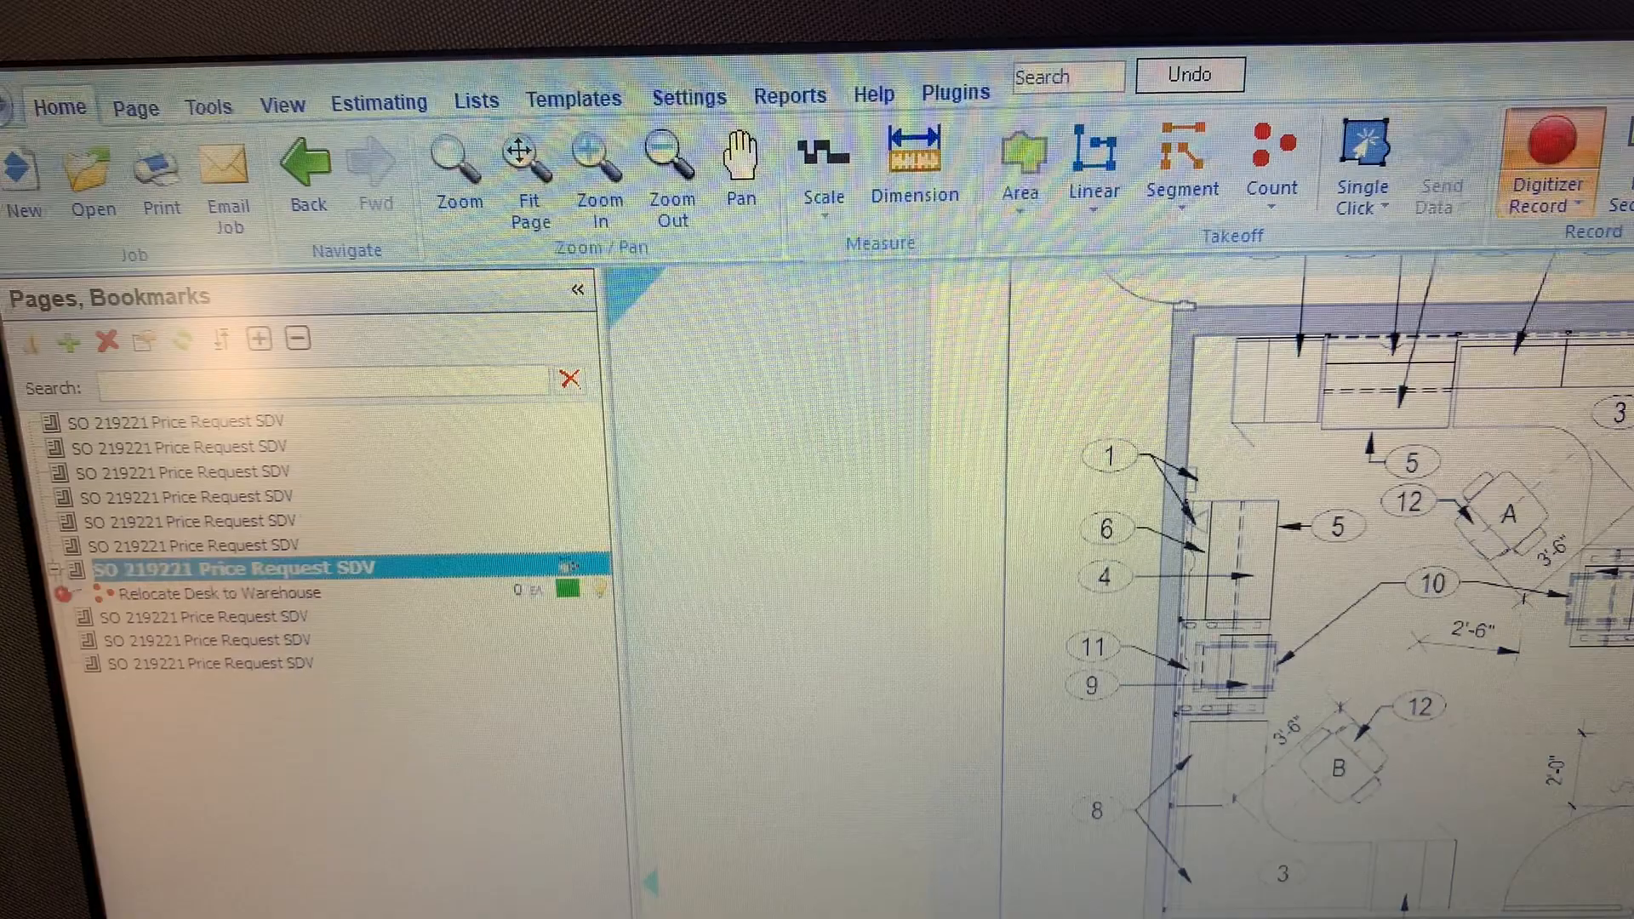
click(60, 568)
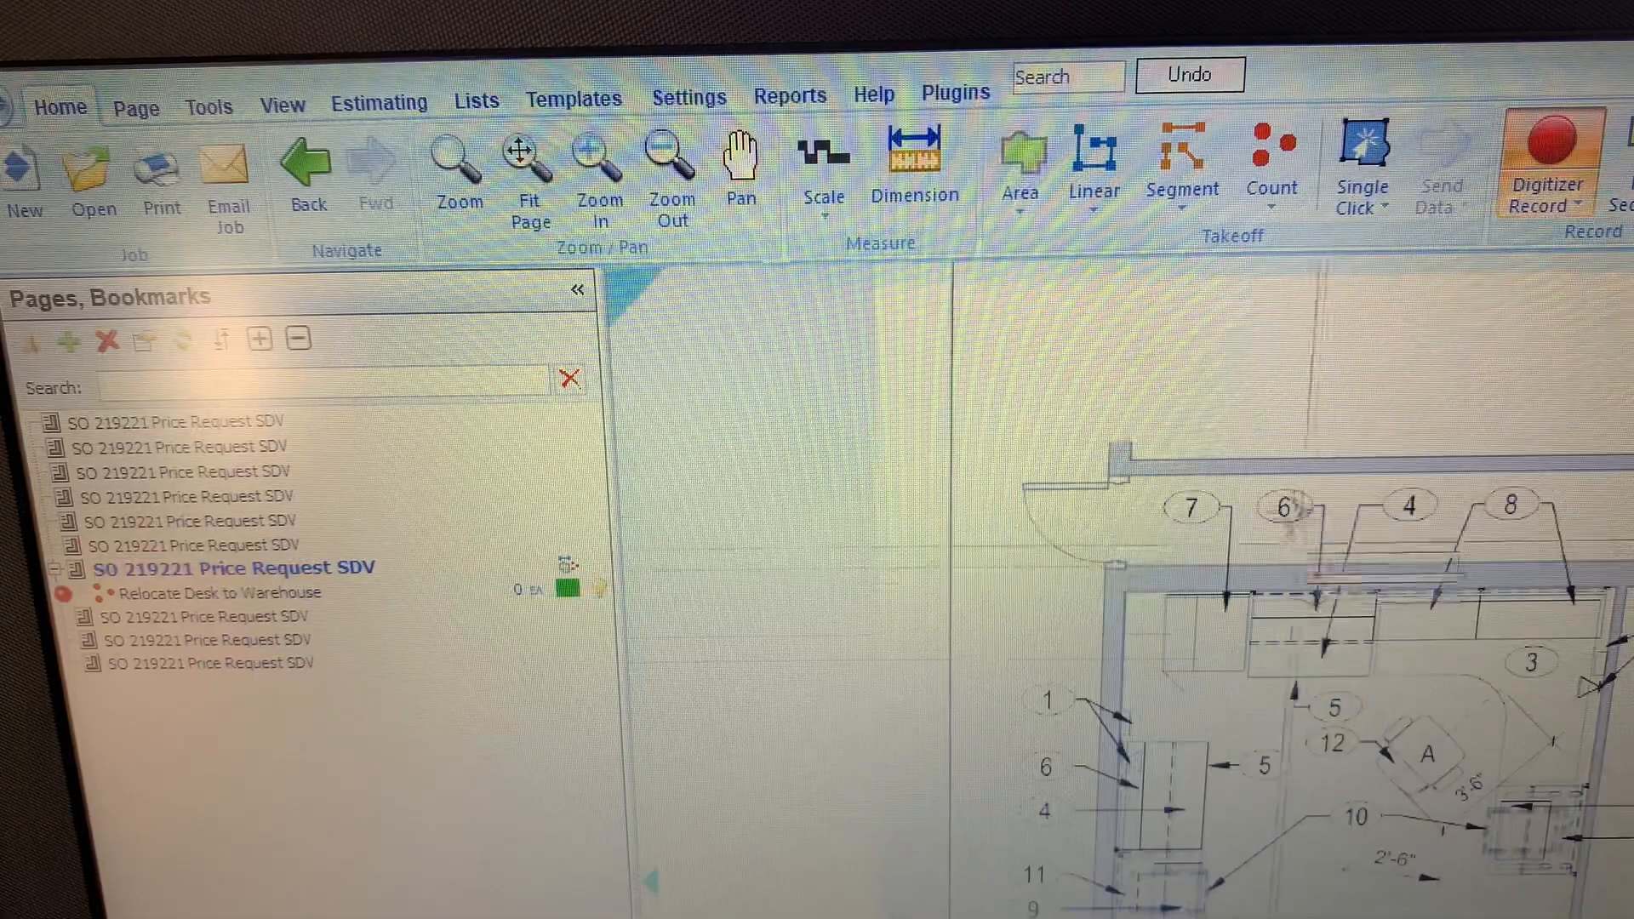
click(1284, 507)
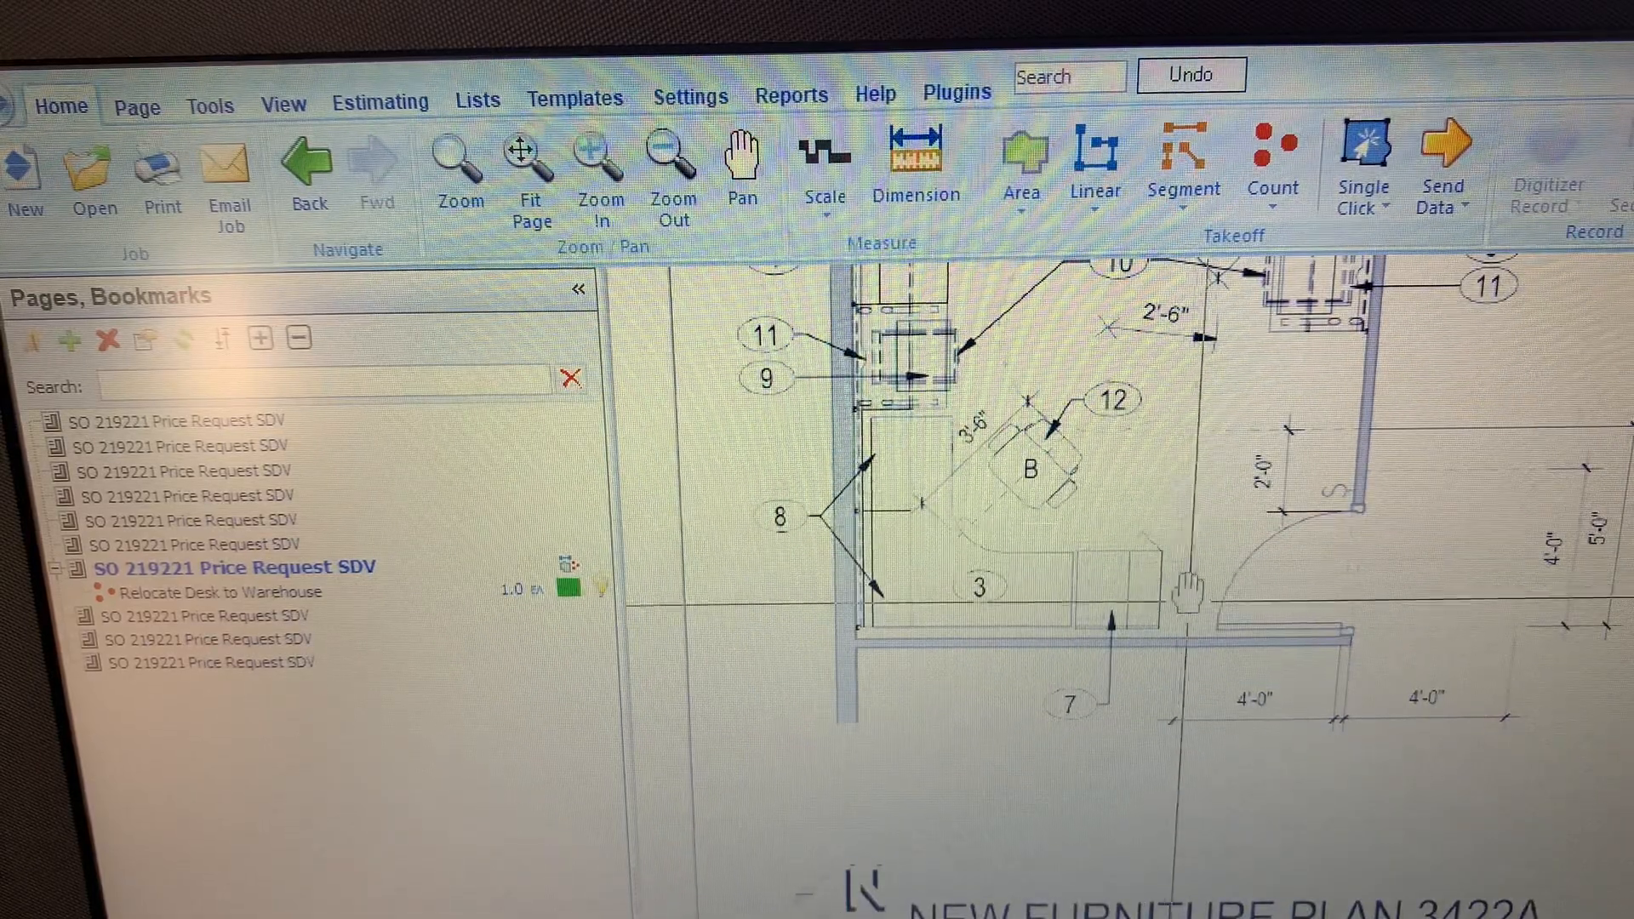
click(742, 161)
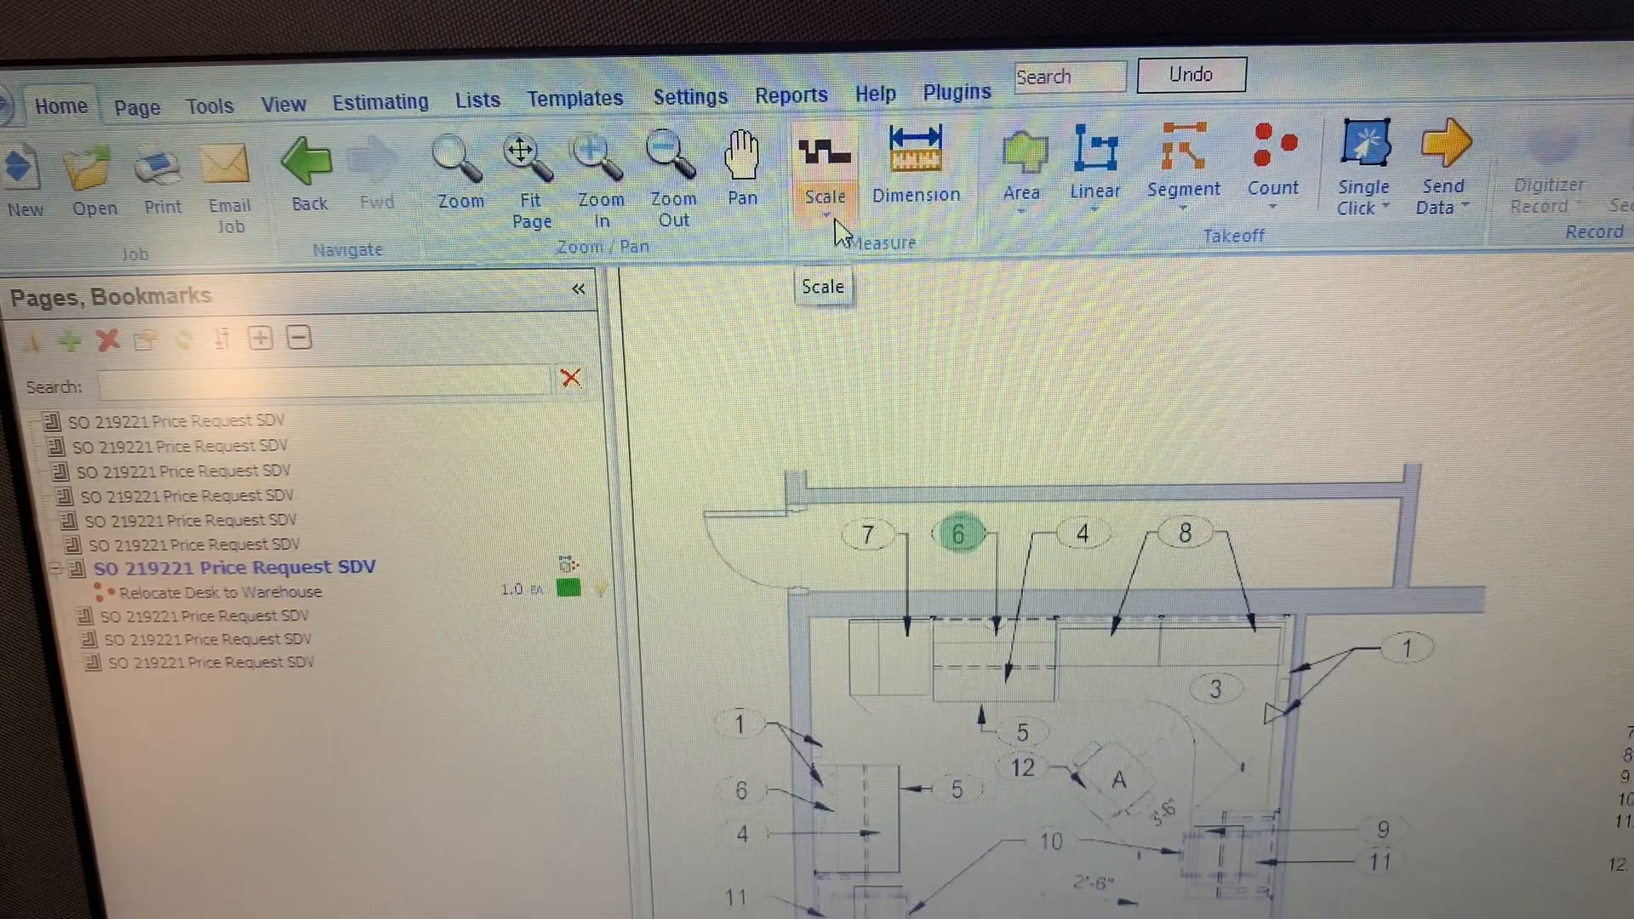
Start a new Wall Area linear takeoff and open its properties form
click(823, 180)
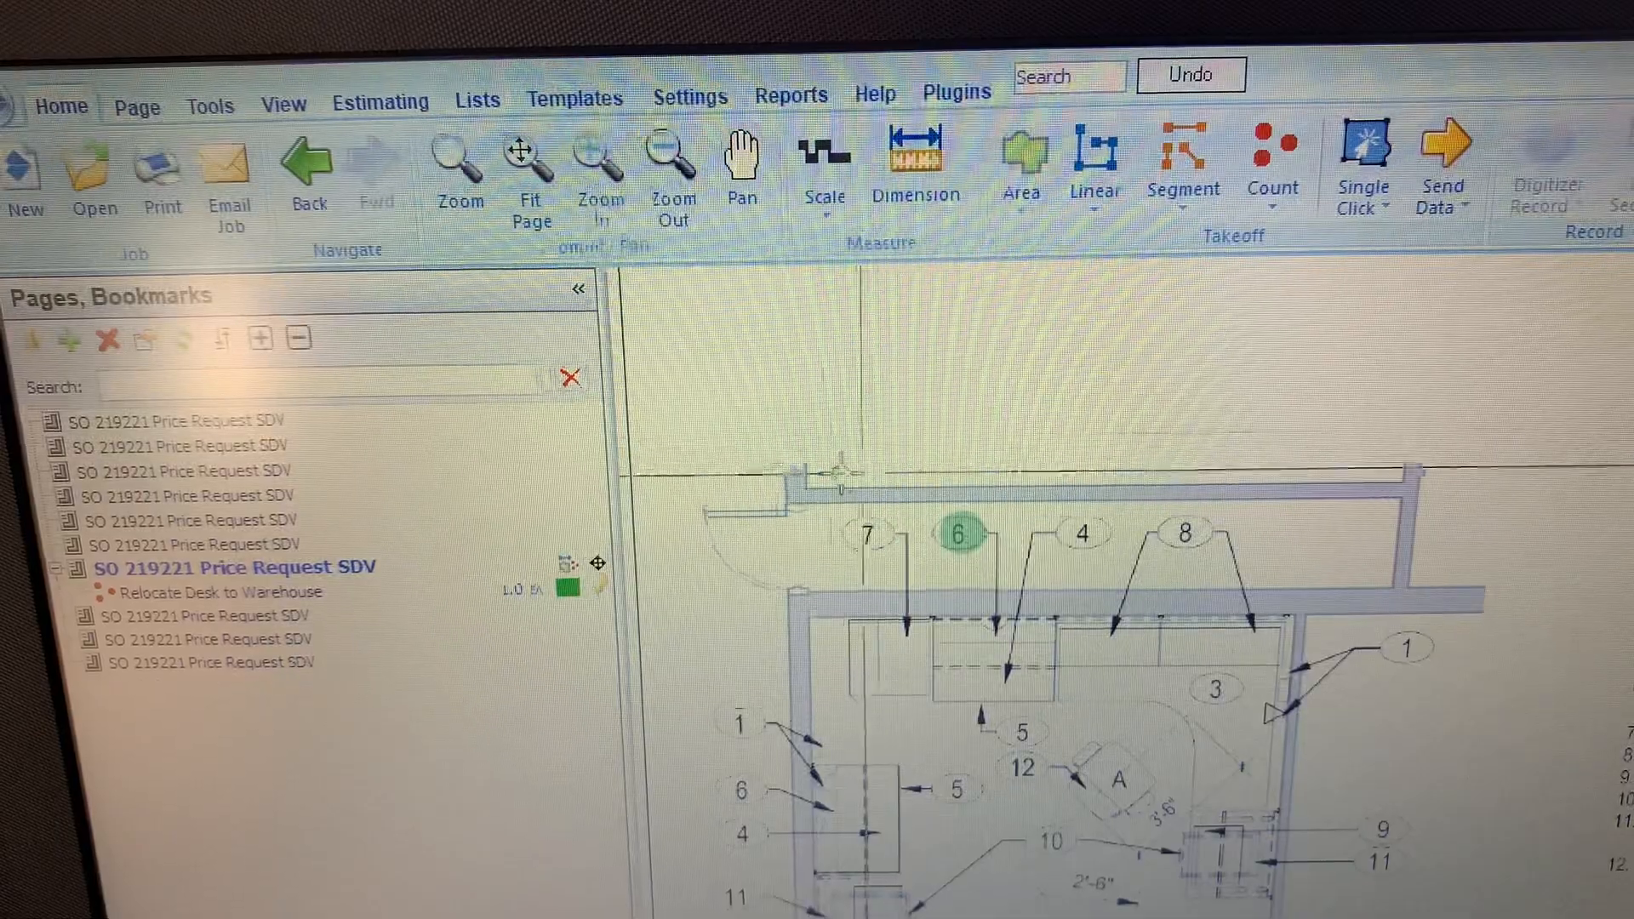
mouse_move(1094, 167)
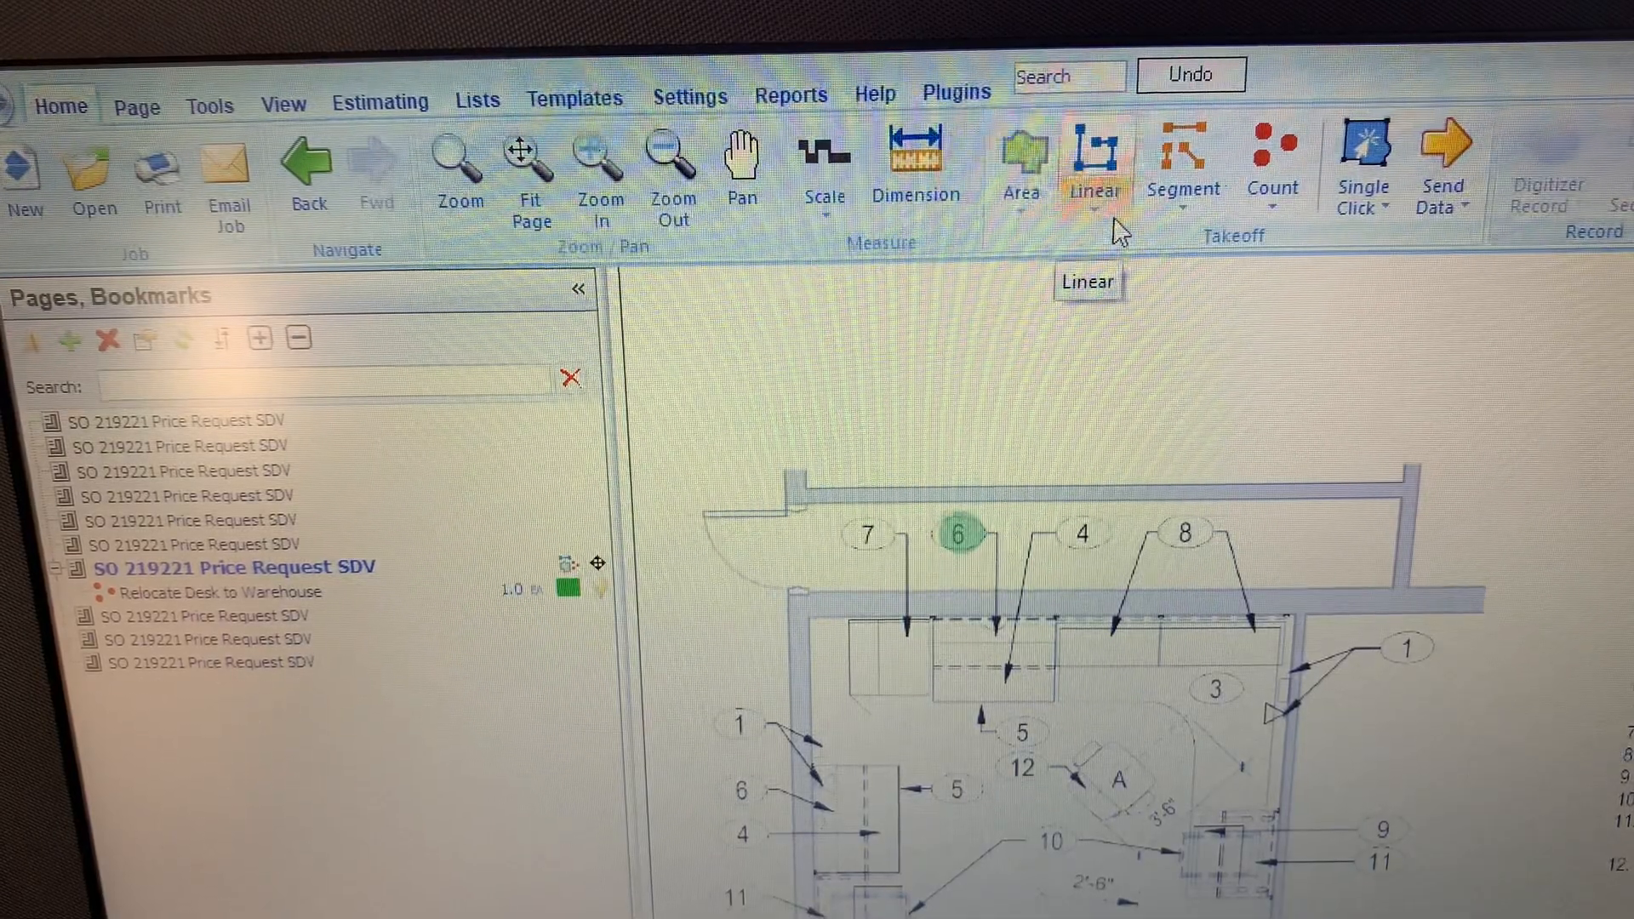
click(1092, 157)
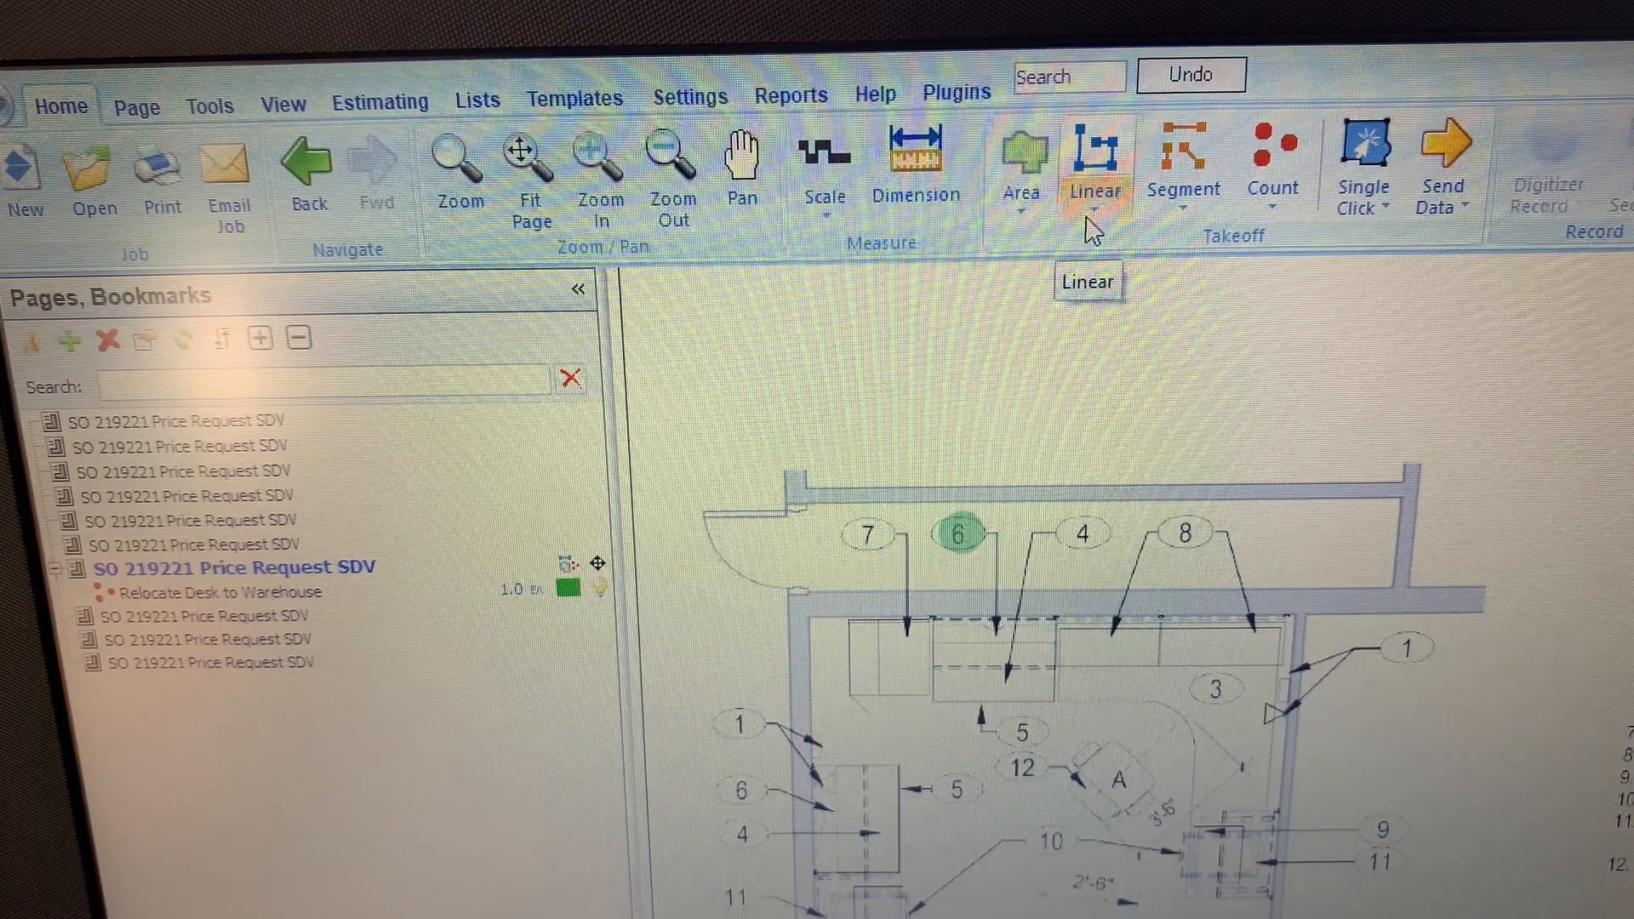
click(1094, 198)
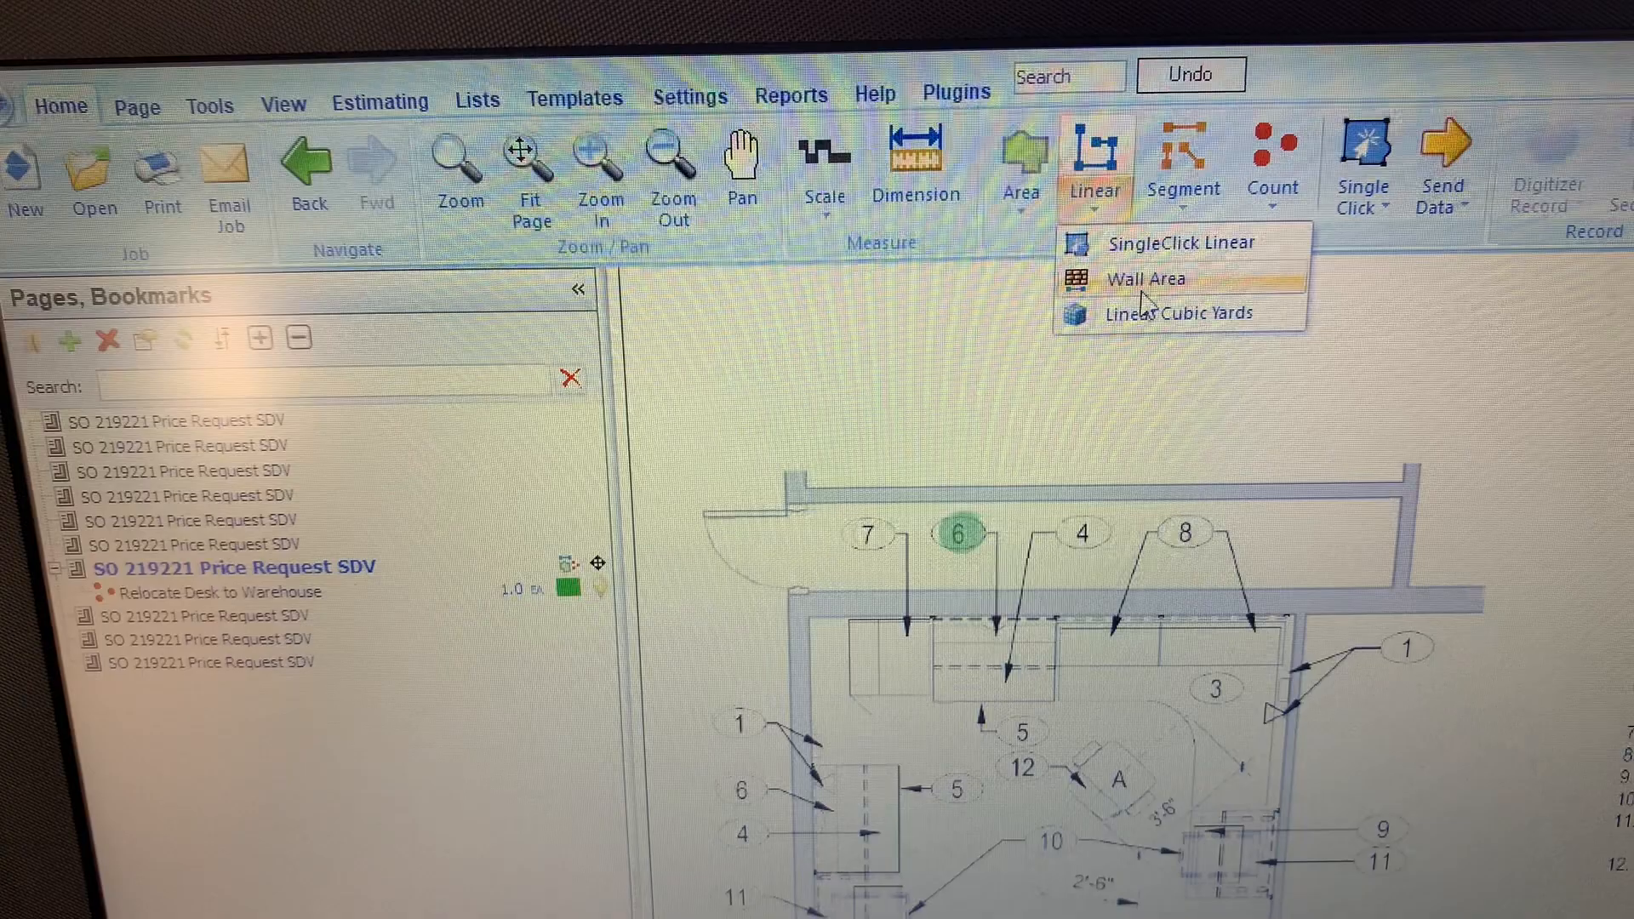
mouse_move(1144, 279)
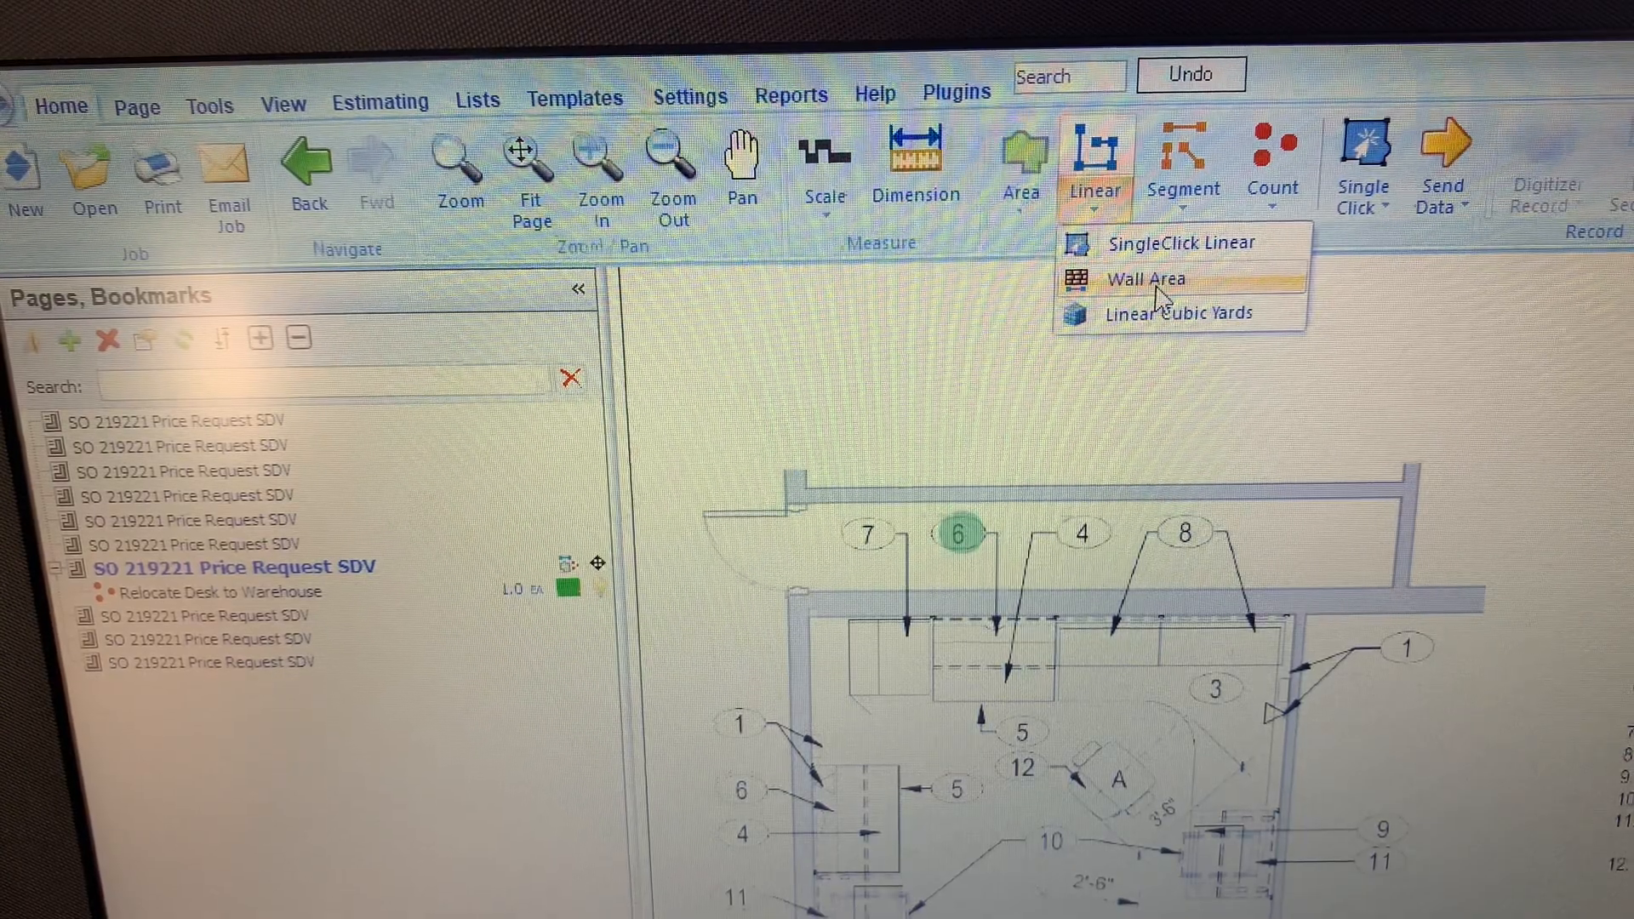
click(1146, 278)
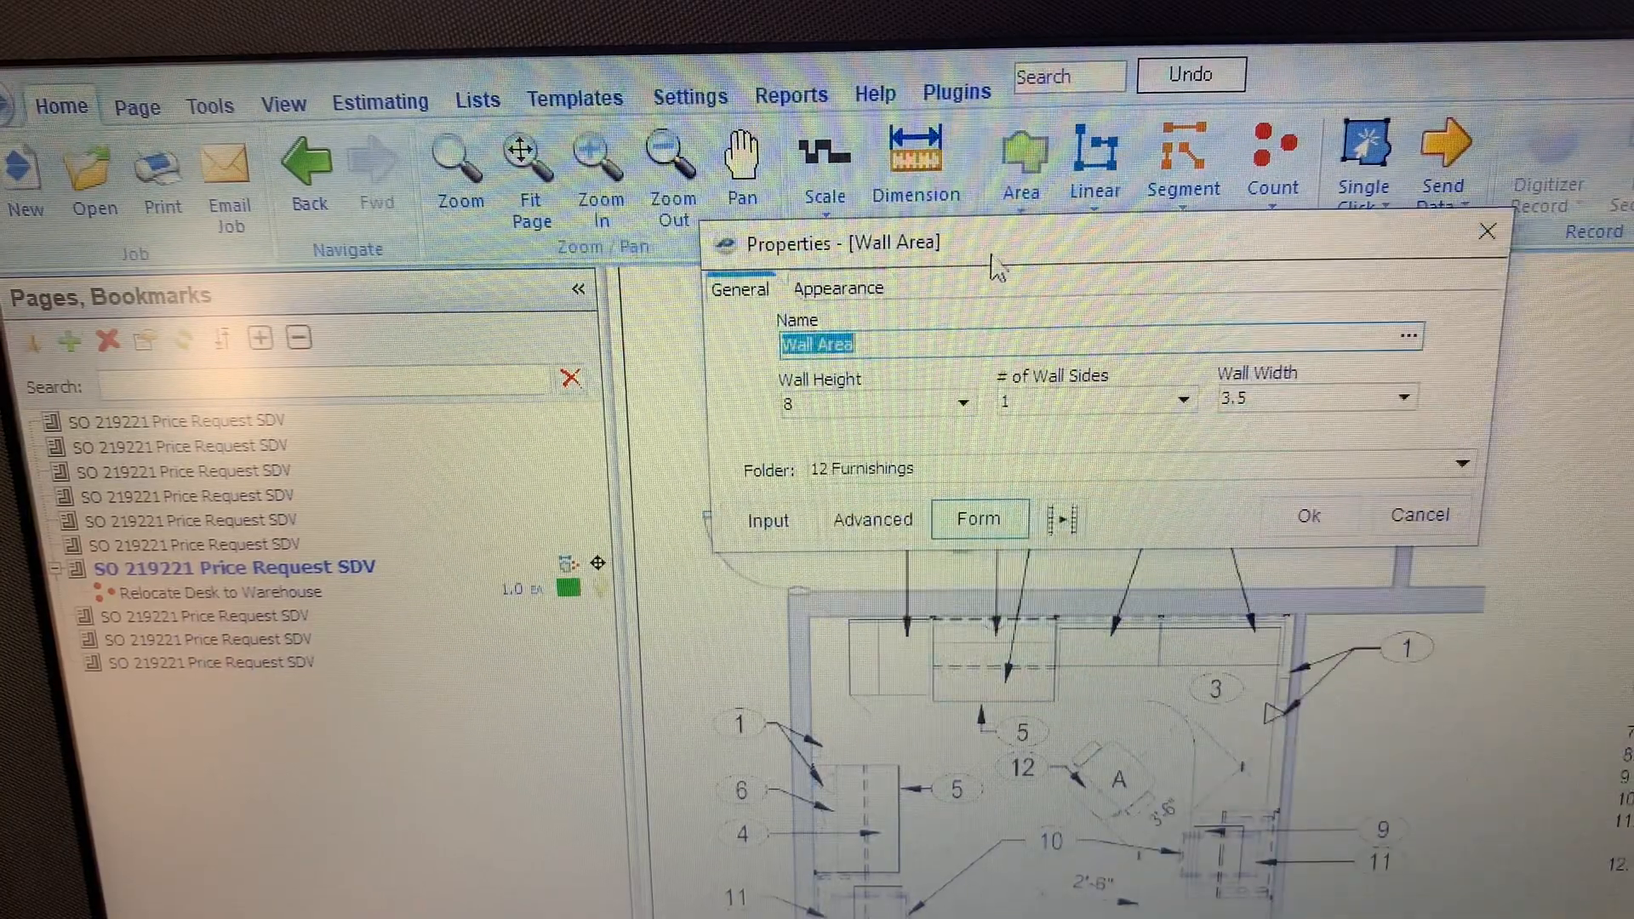
Set Wall Area to height 10, 2 wall sides, width 5.5, and accept it
click(876, 404)
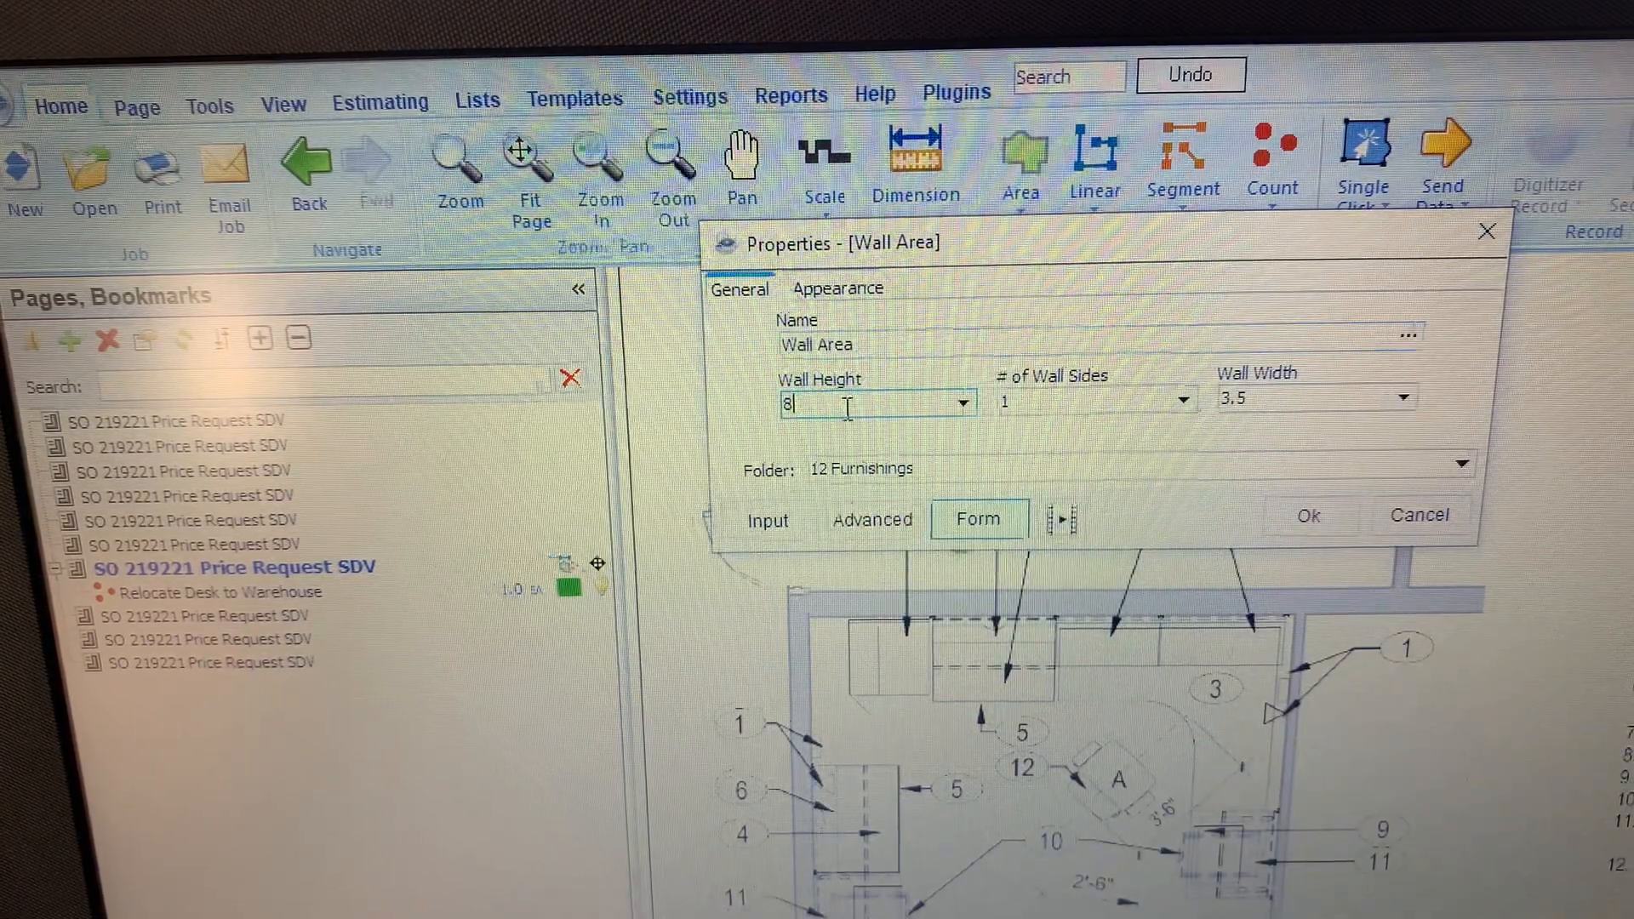
click(960, 404)
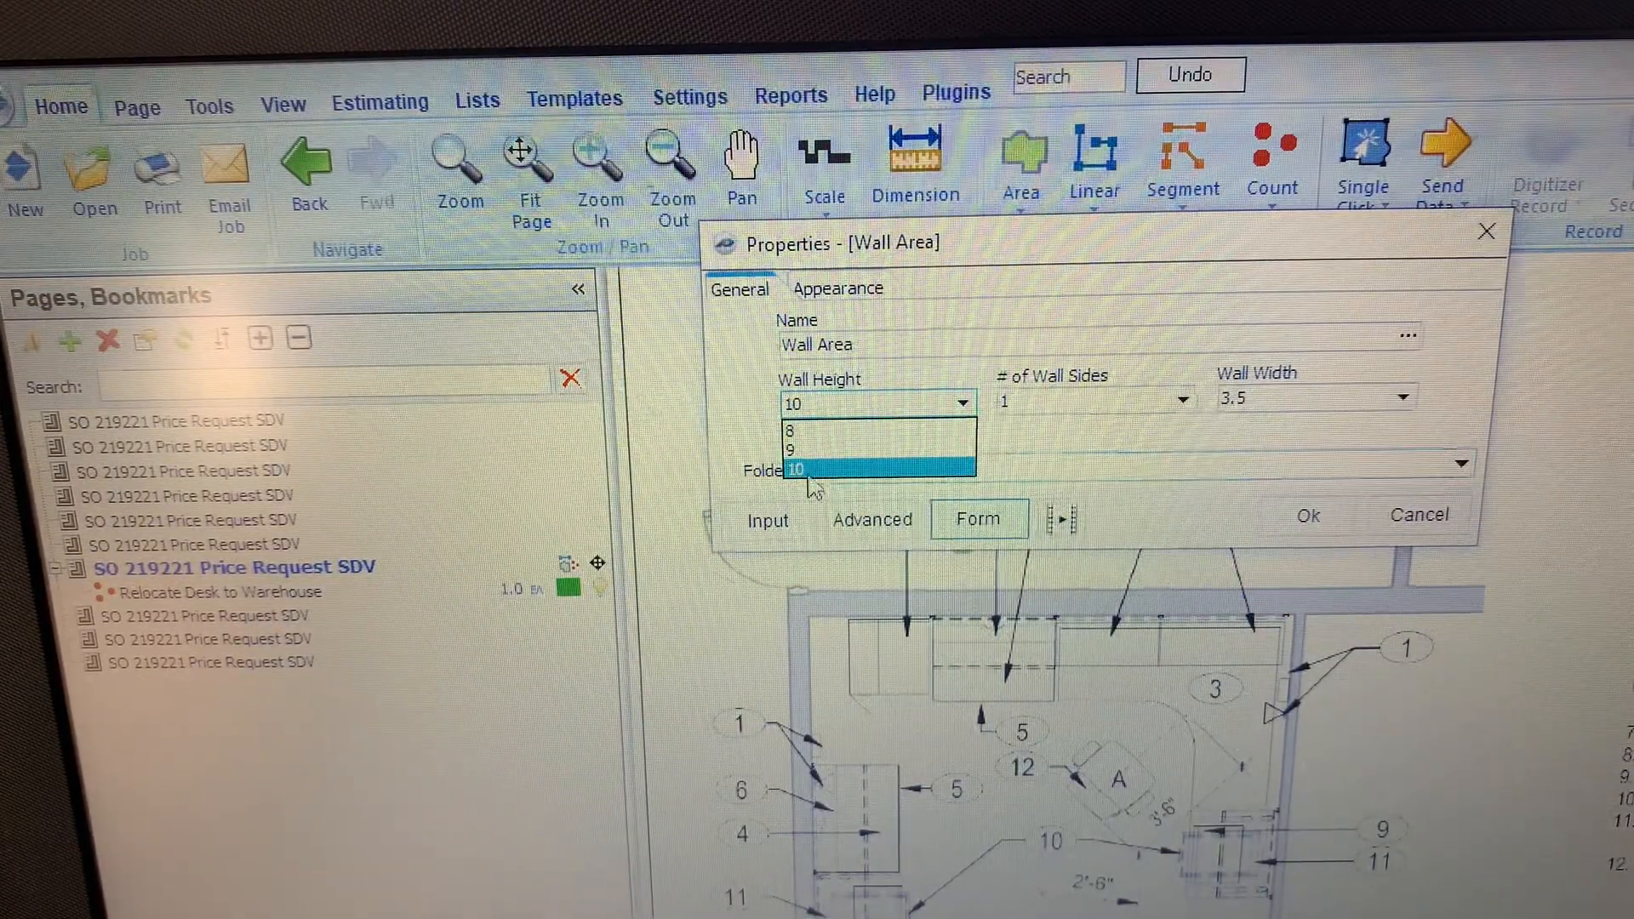
click(798, 468)
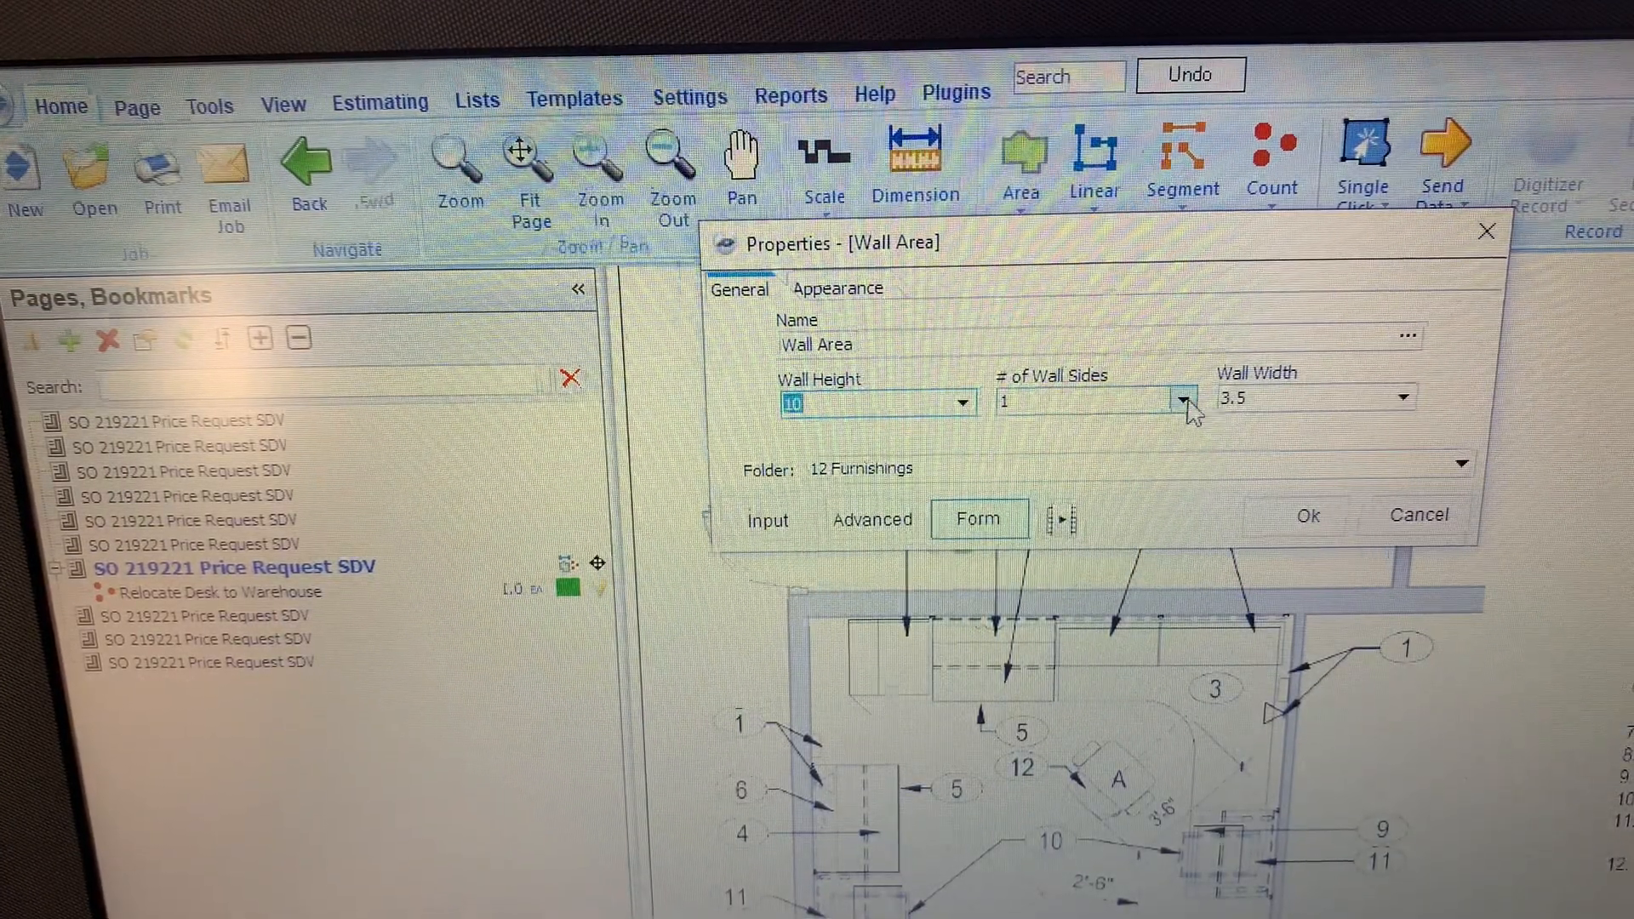
click(1182, 400)
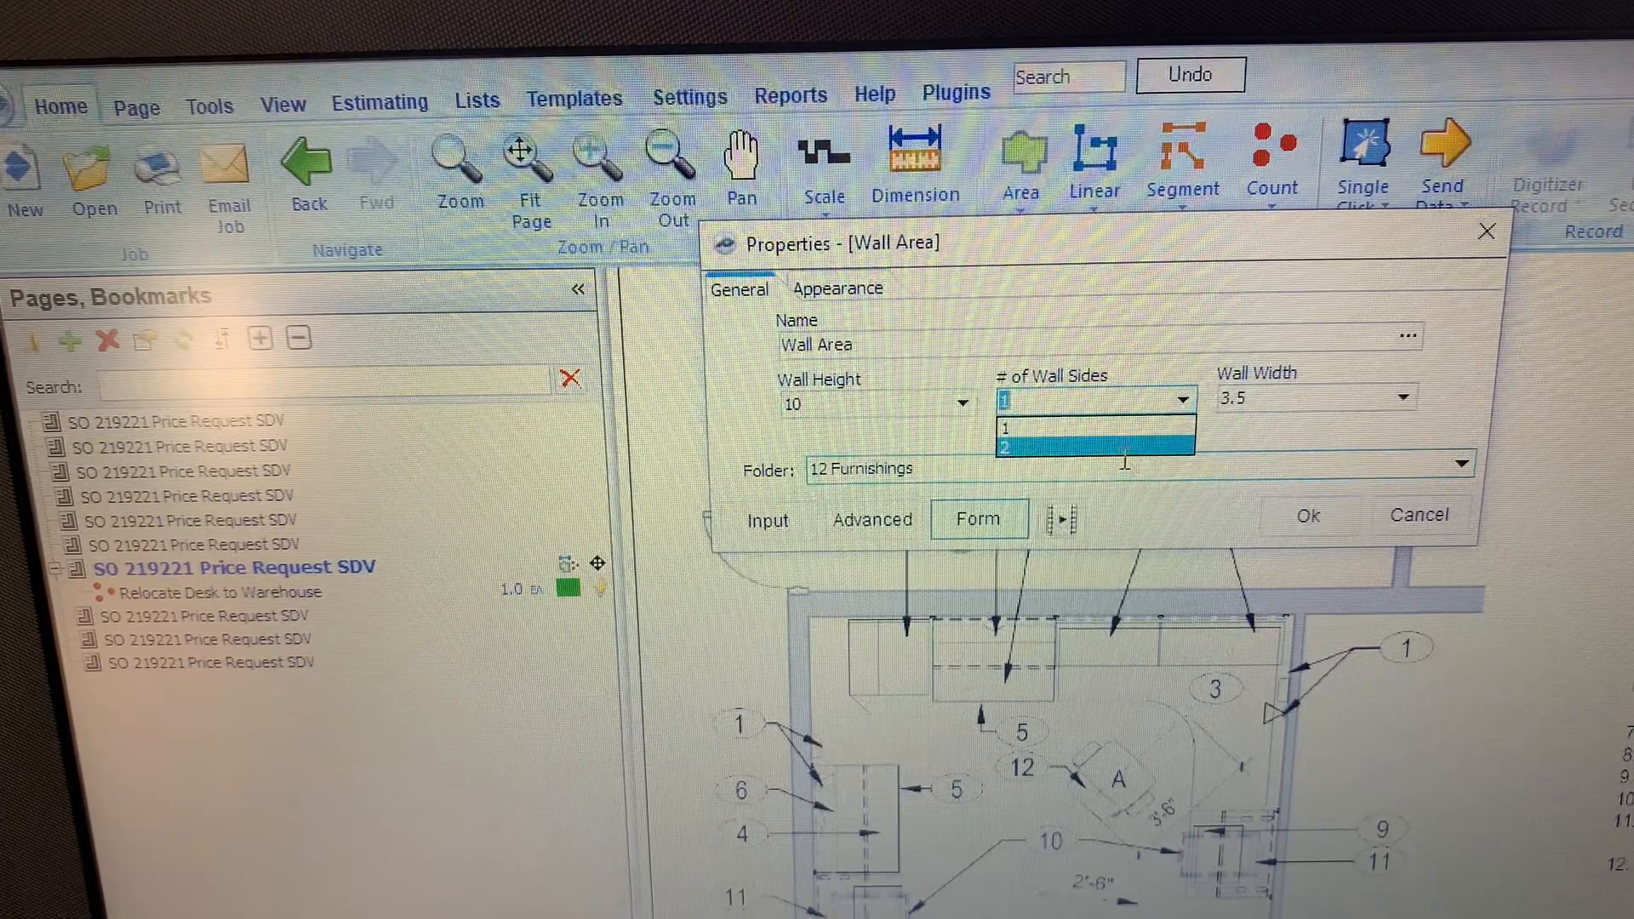
click(1058, 445)
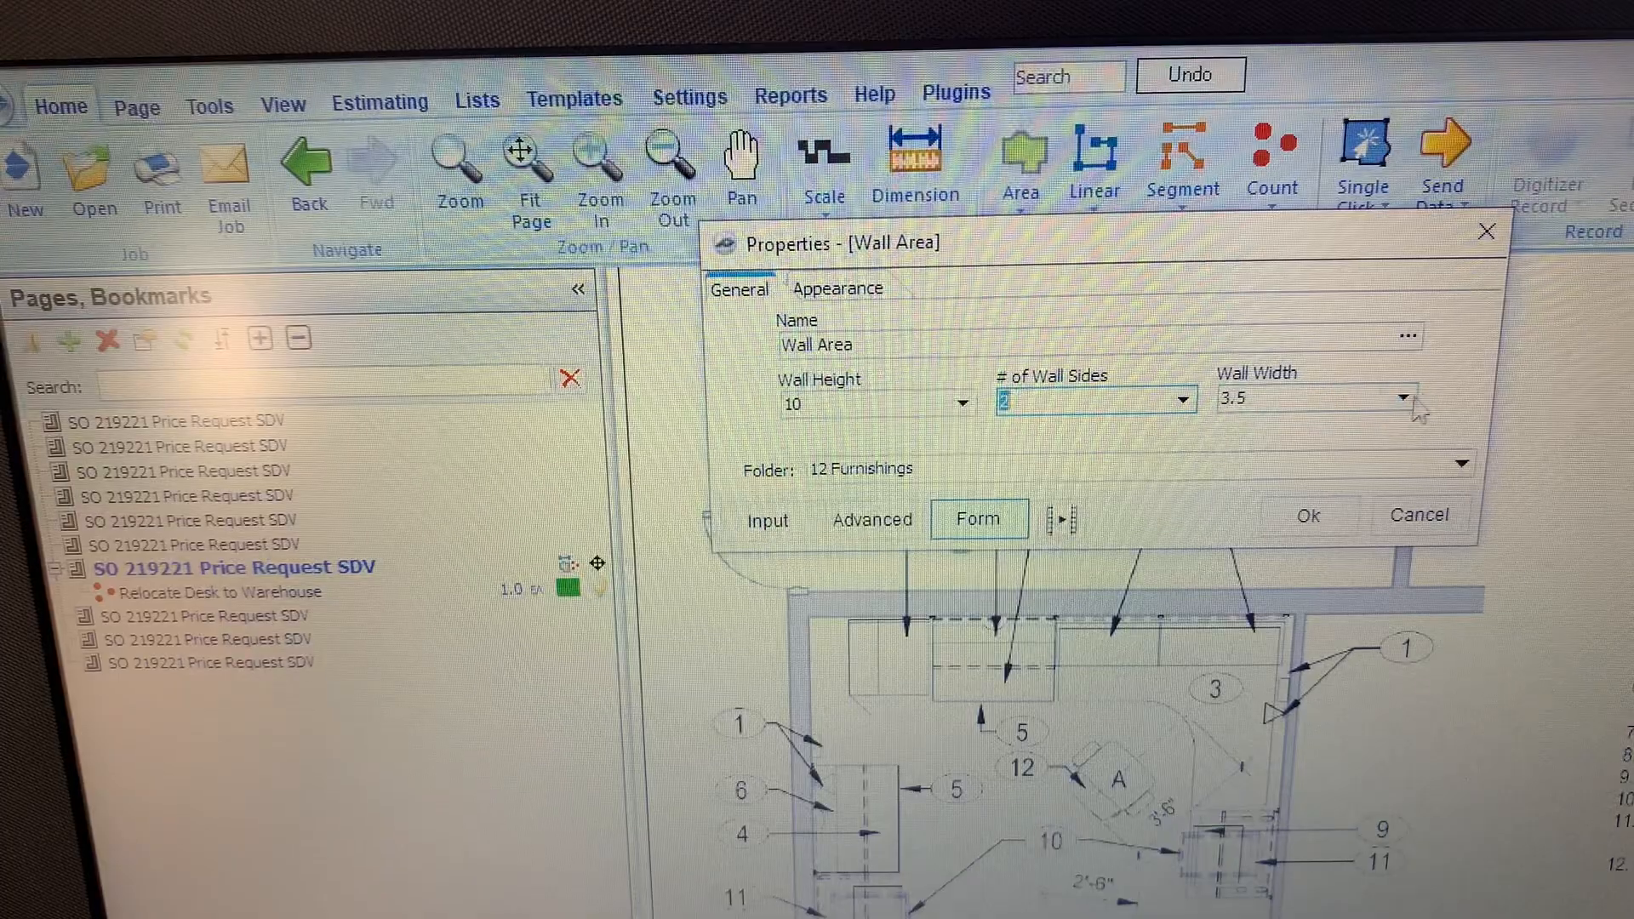
click(1402, 398)
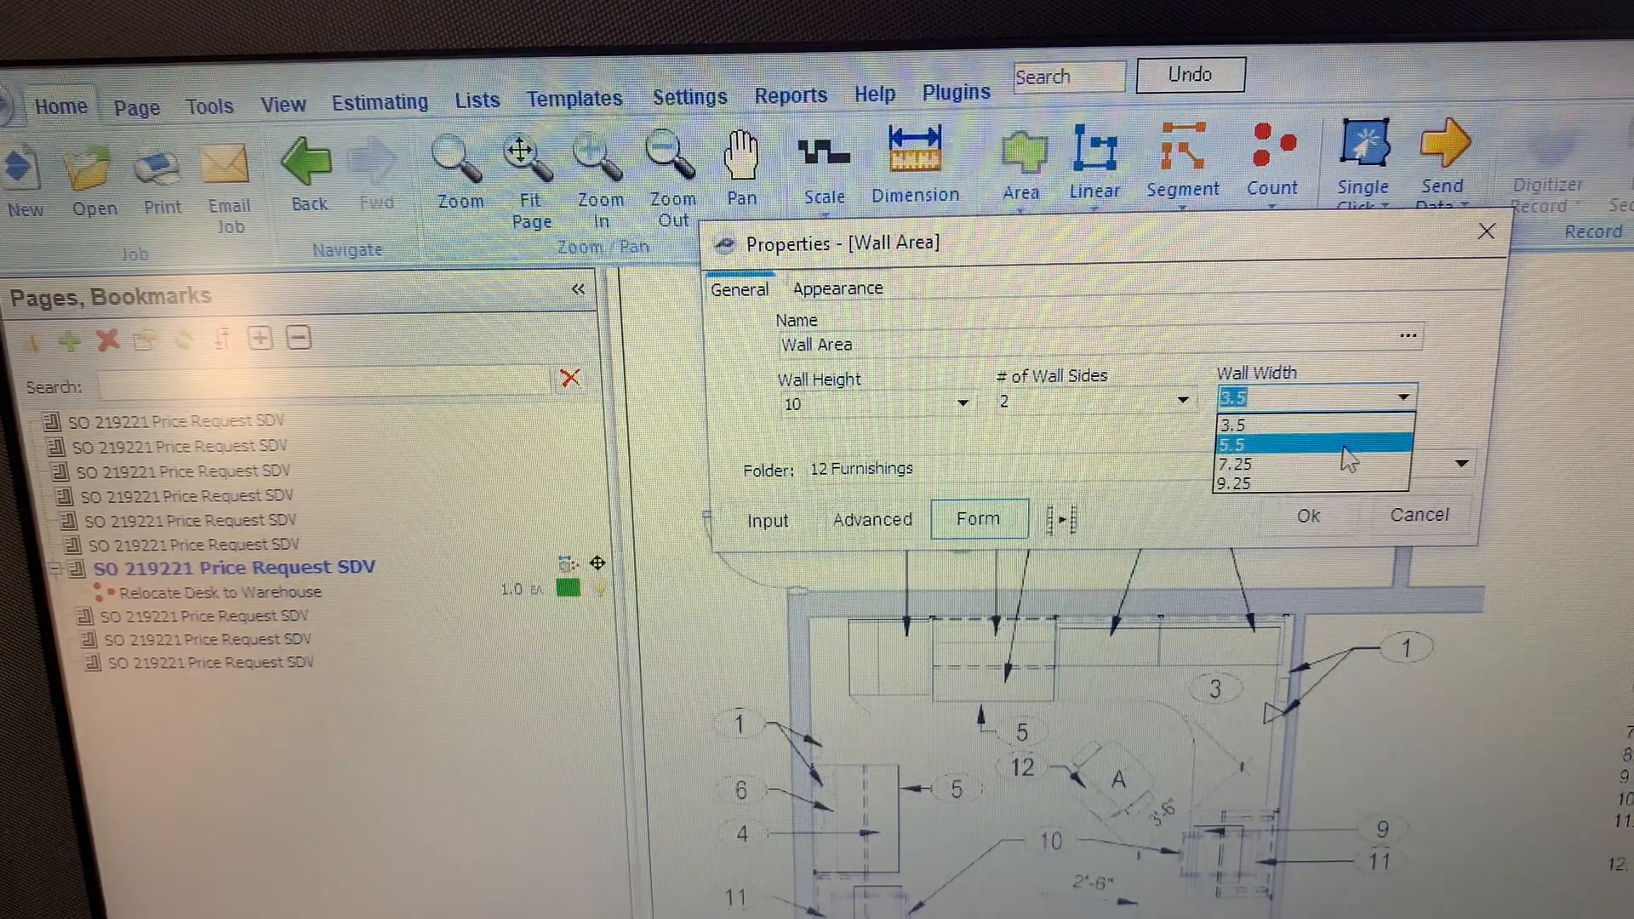
click(1292, 444)
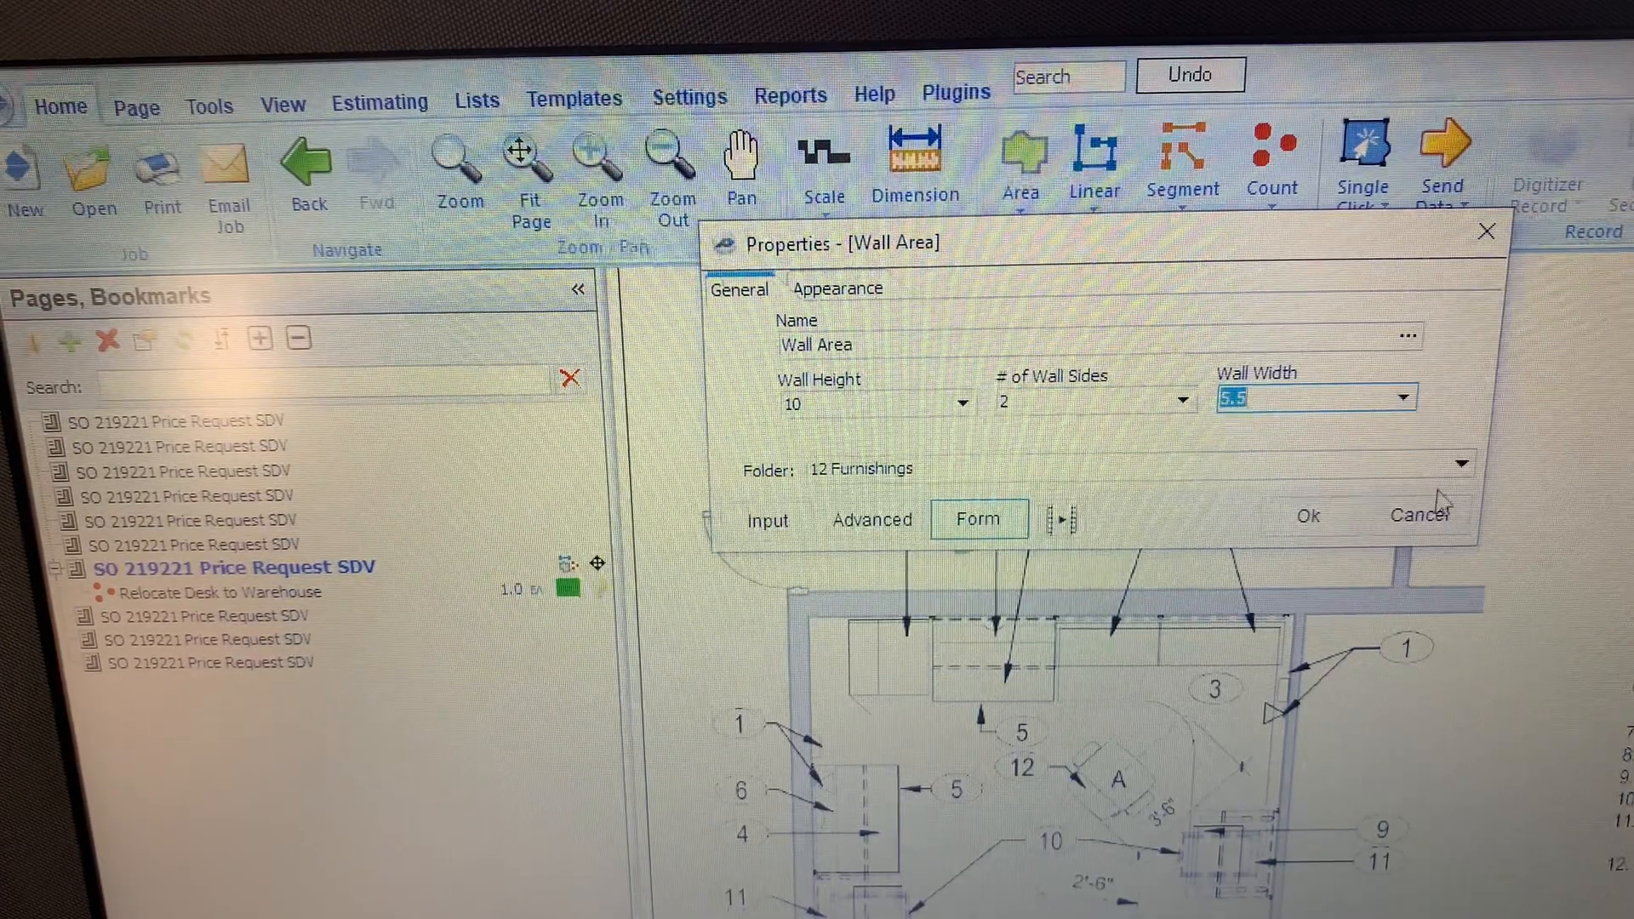
click(1457, 465)
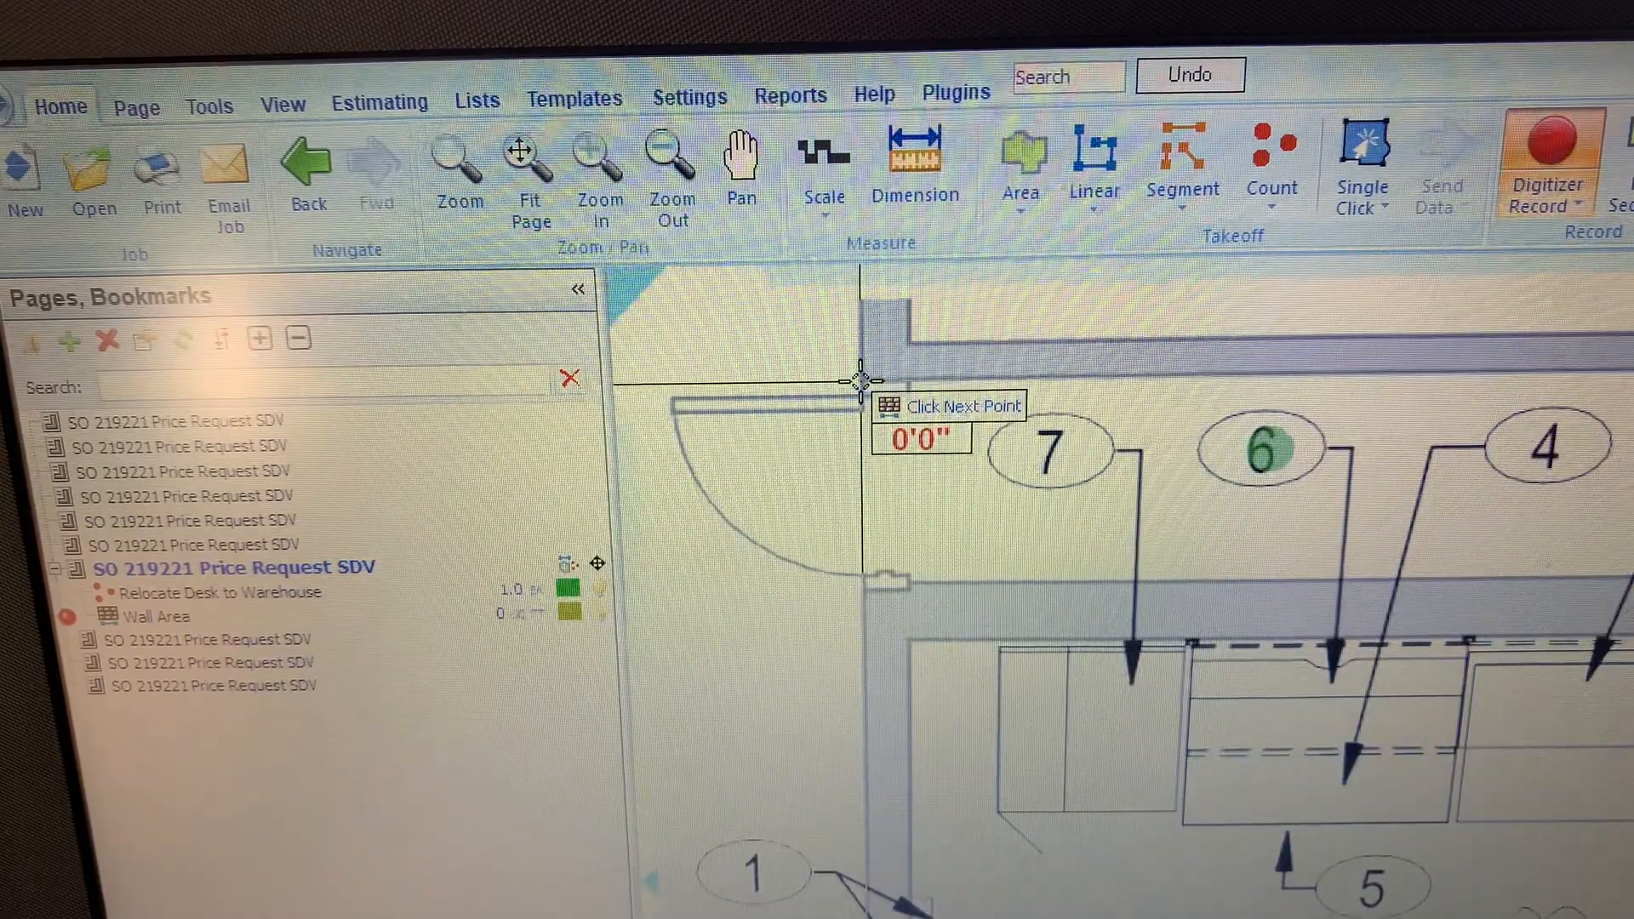
Trace the wall run along the top wall and select Wall Area to confirm 293.2 sq ft
click(859, 375)
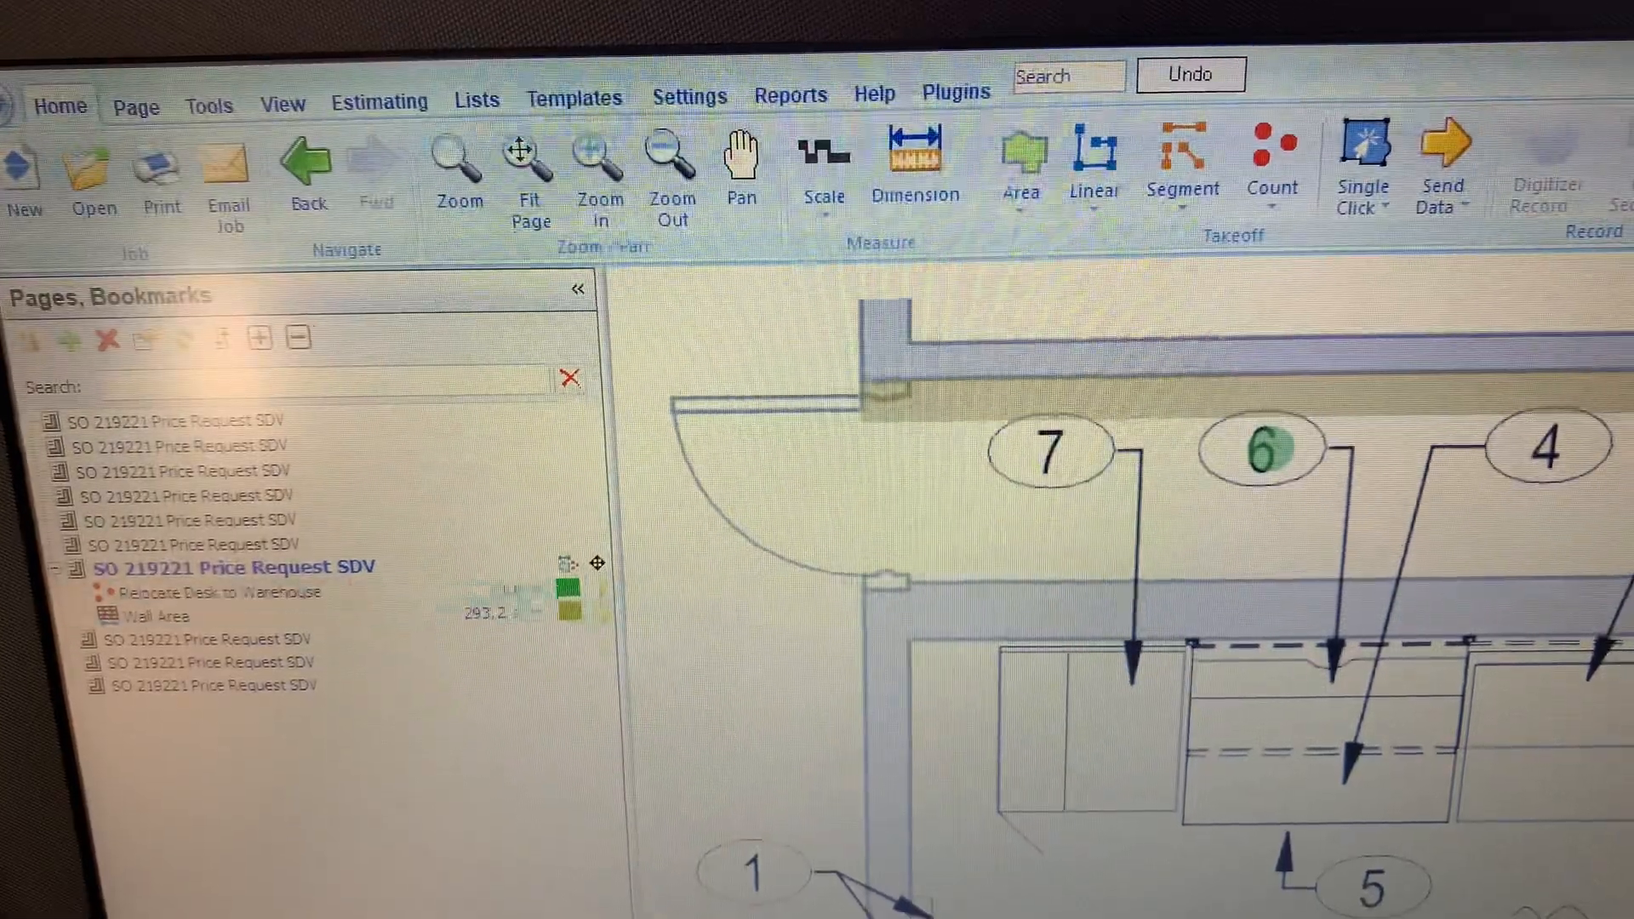
click(208, 639)
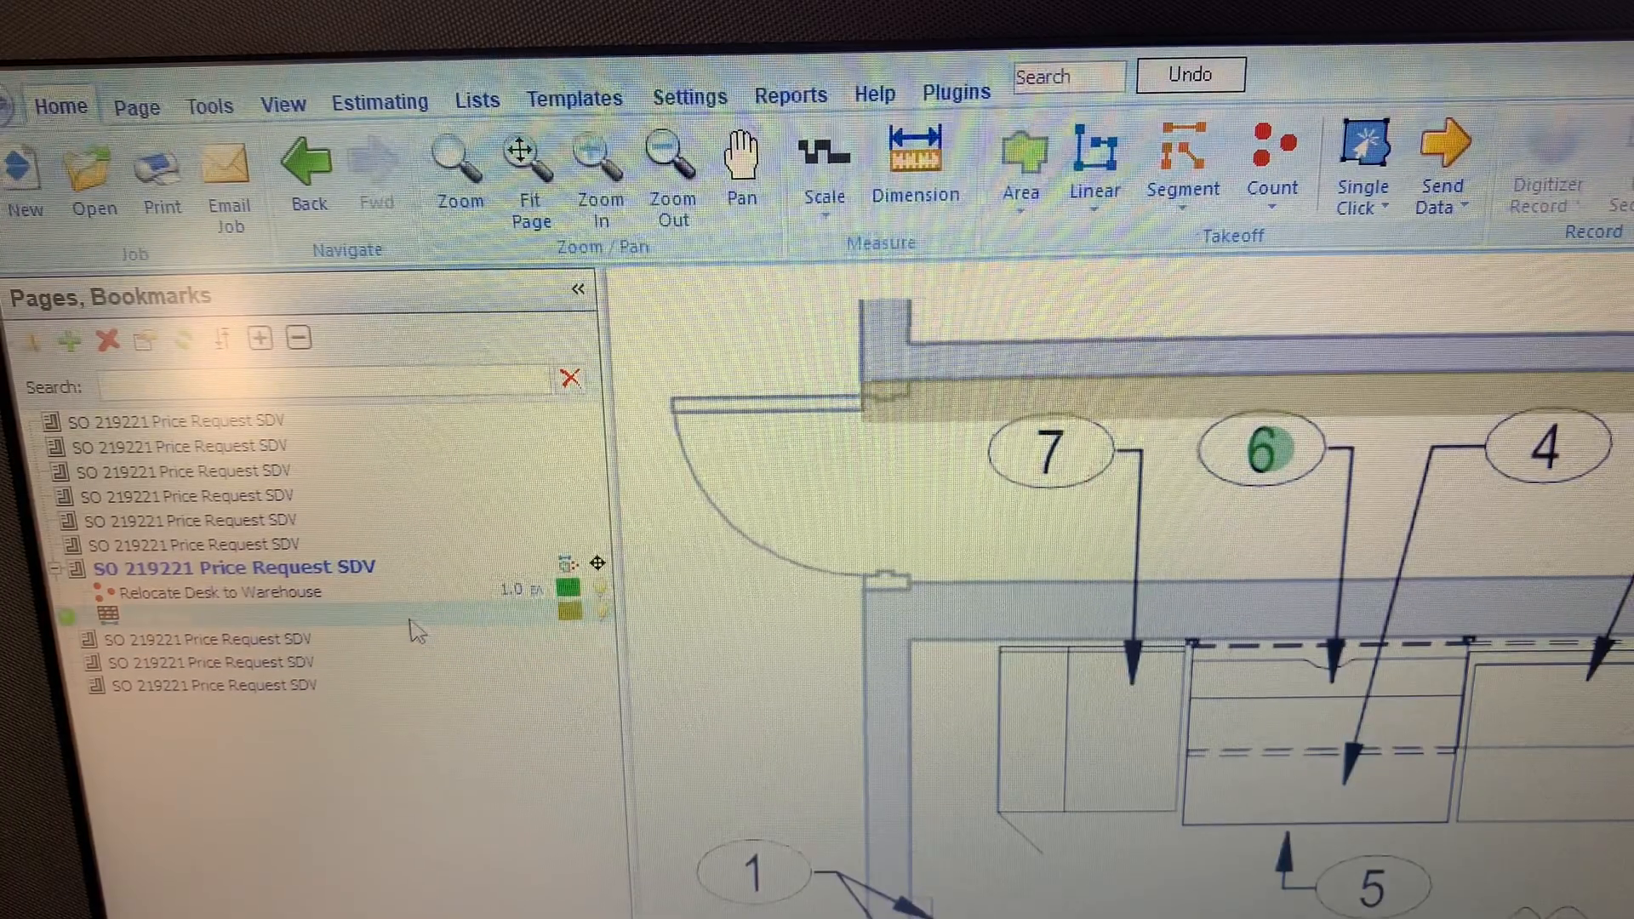
mouse_move(462, 636)
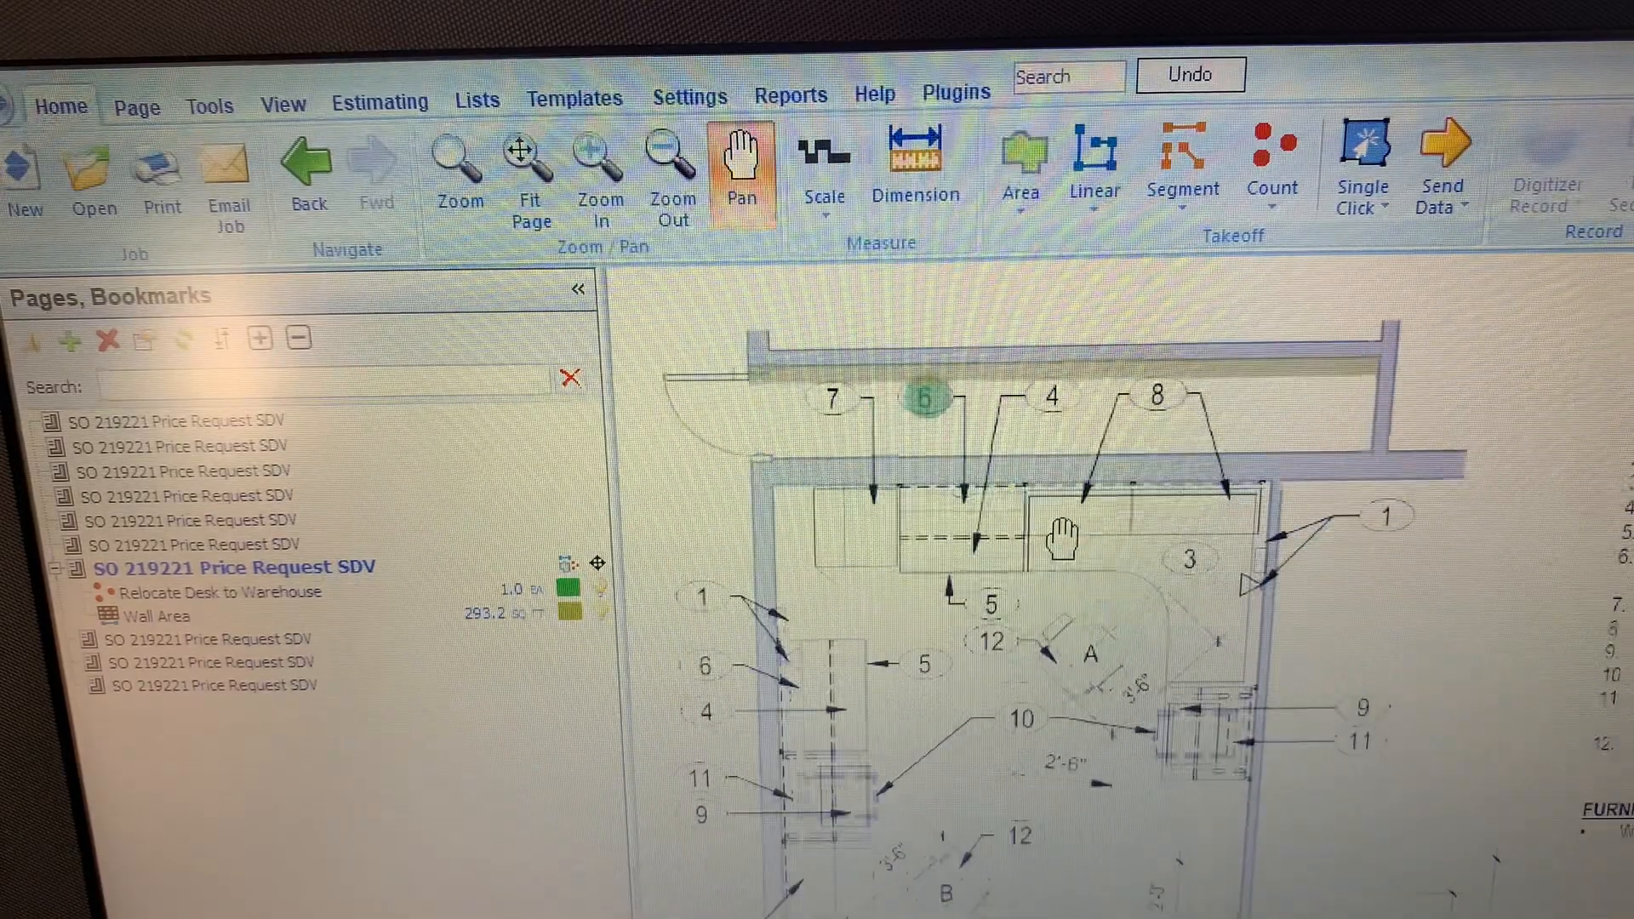
click(154, 616)
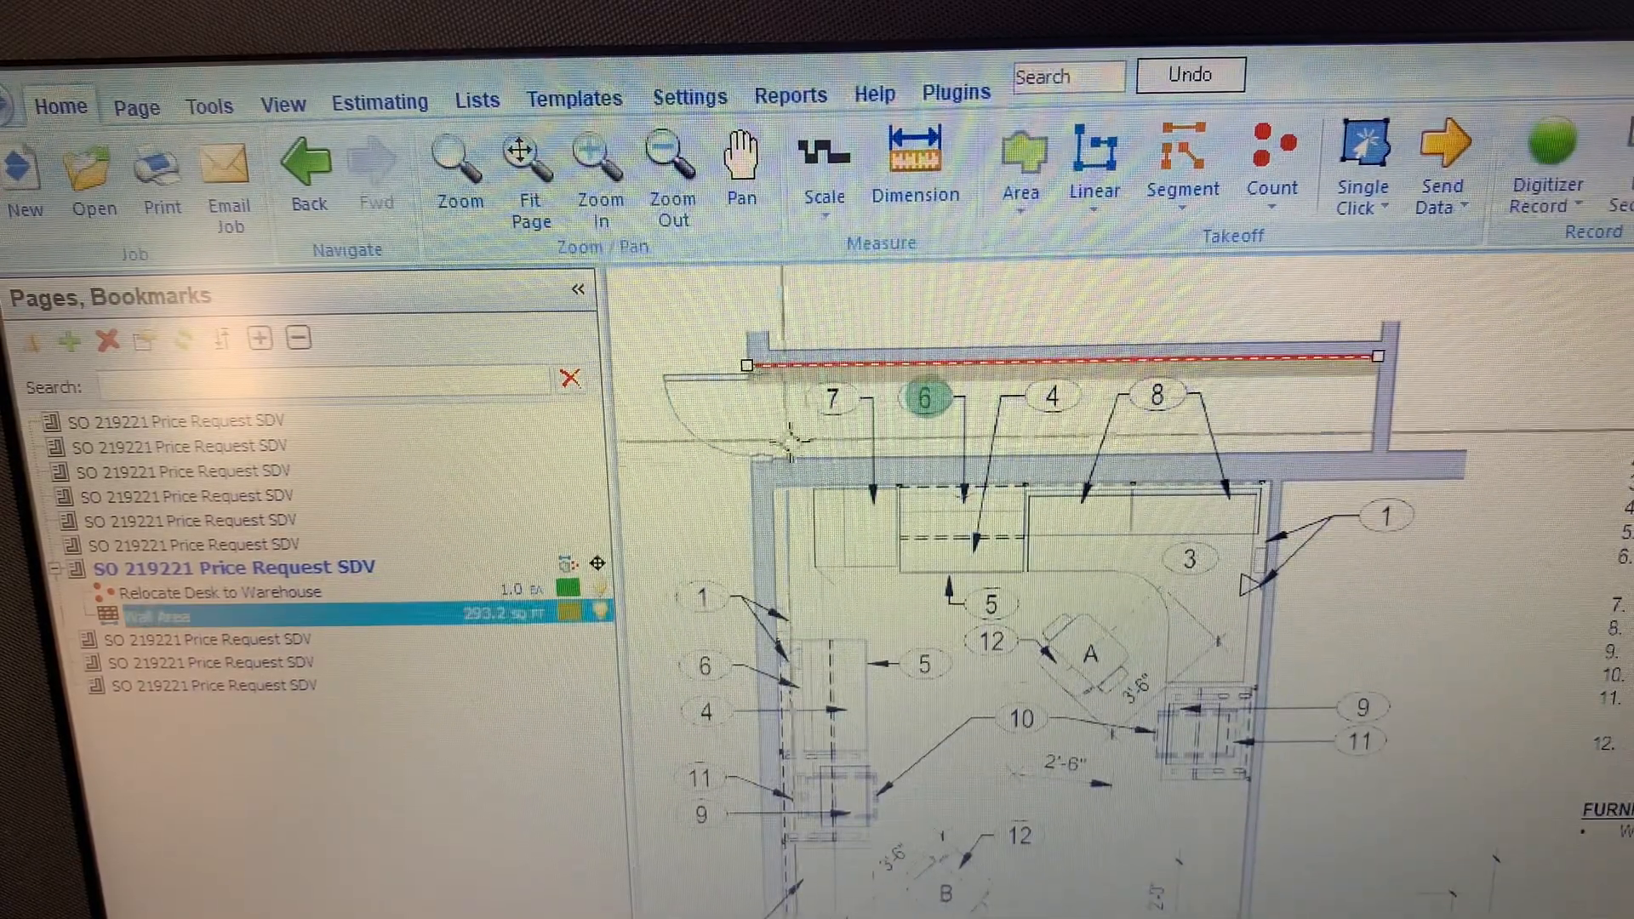